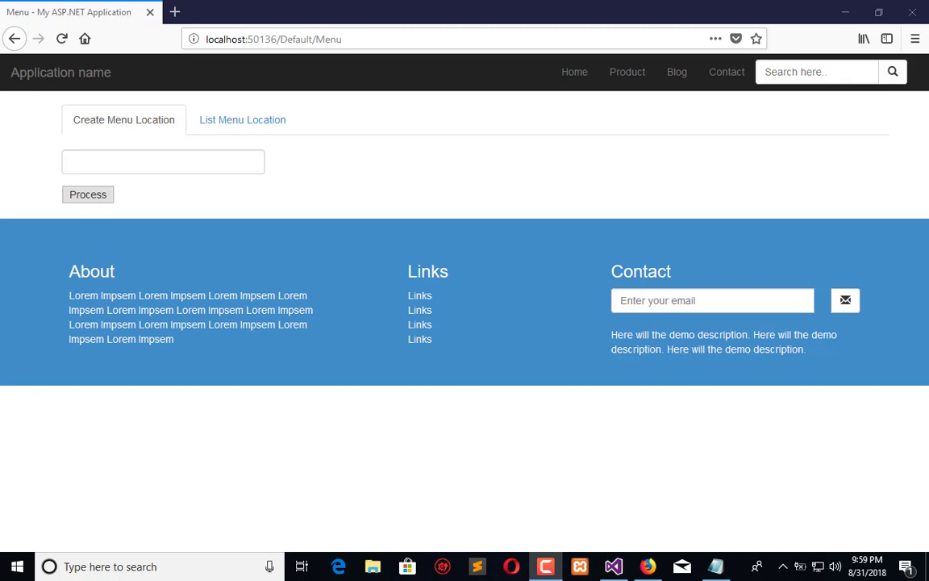
mouse_move(284, 133)
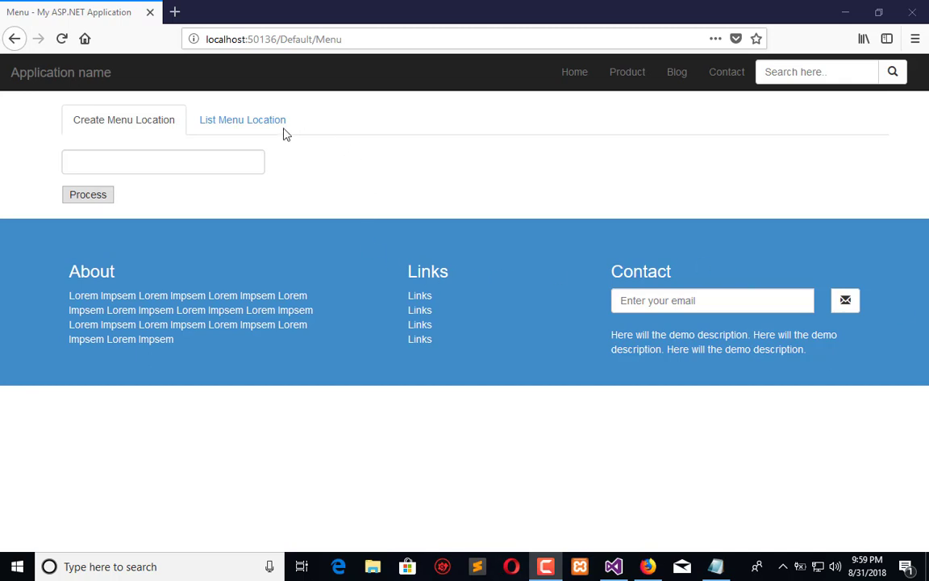
Step: Show the List Menu Location table in Firefox, then switch to the Visual Studio project
left_click(242, 119)
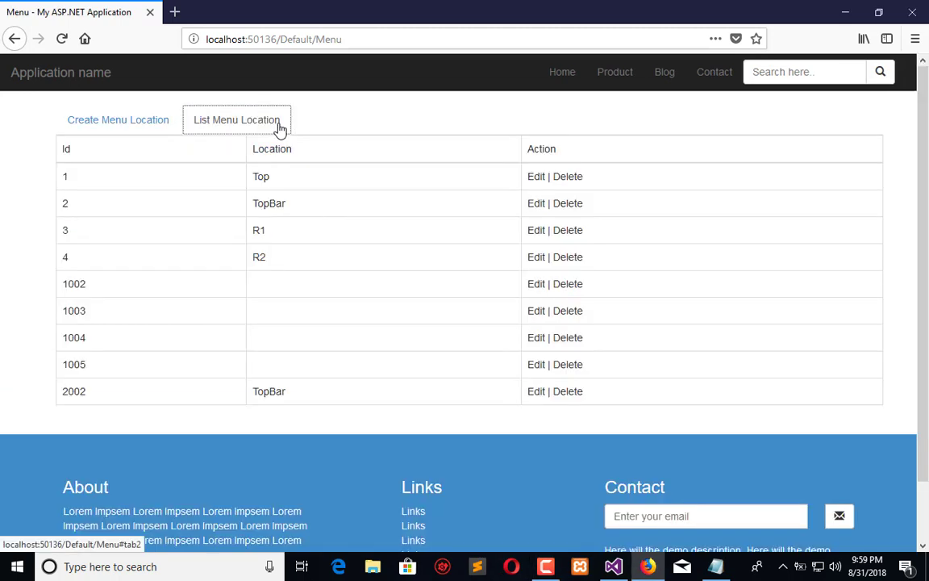
mouse_move(746, 198)
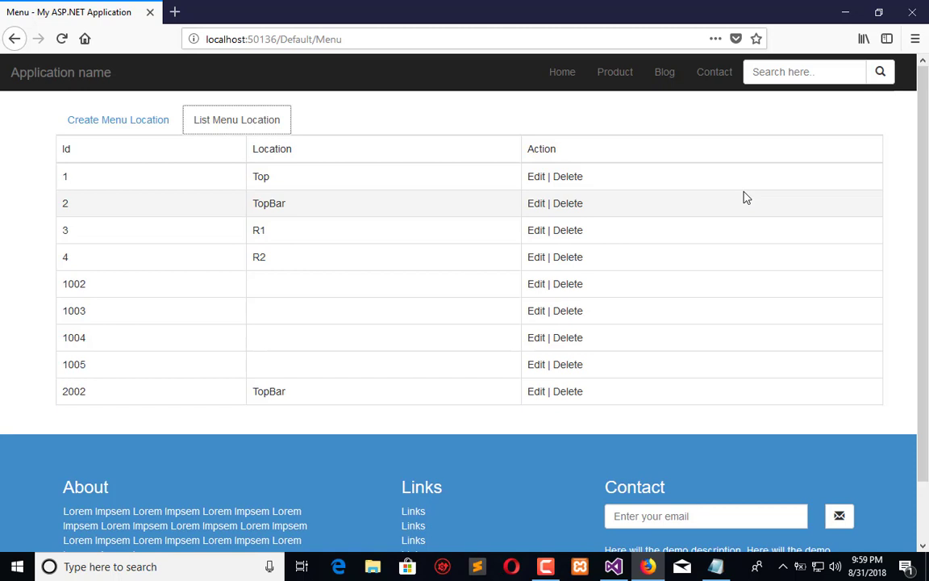
mouse_move(299, 210)
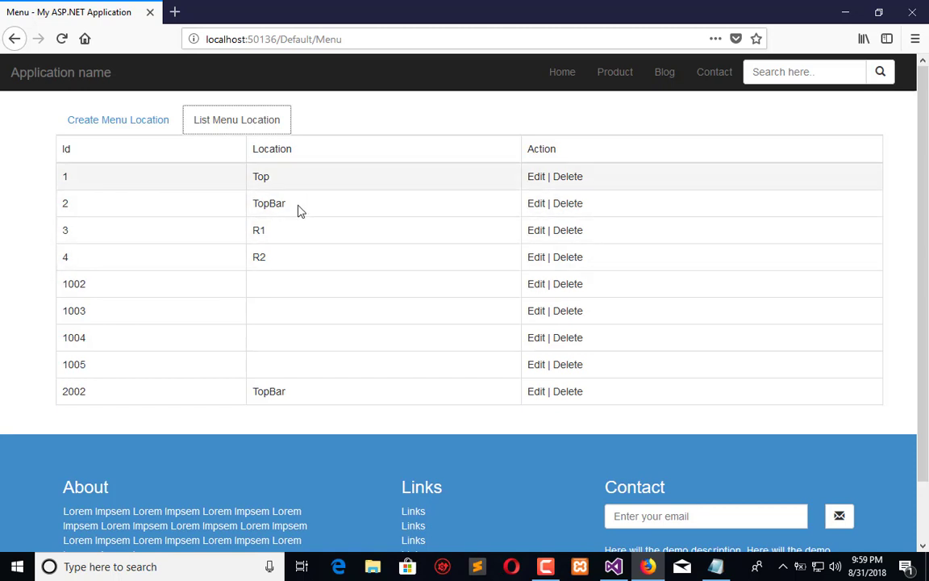
mouse_move(384, 469)
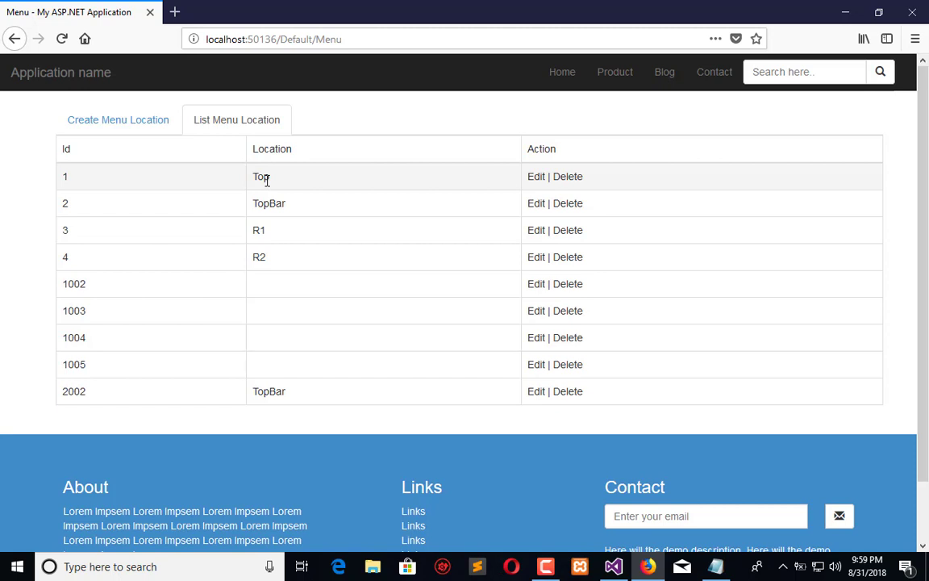
mouse_move(306, 184)
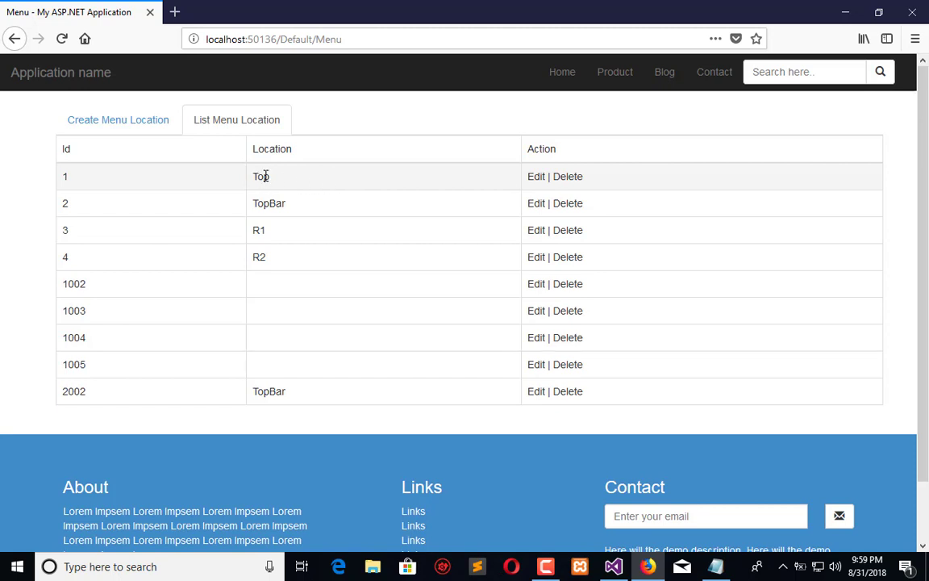
mouse_move(439, 192)
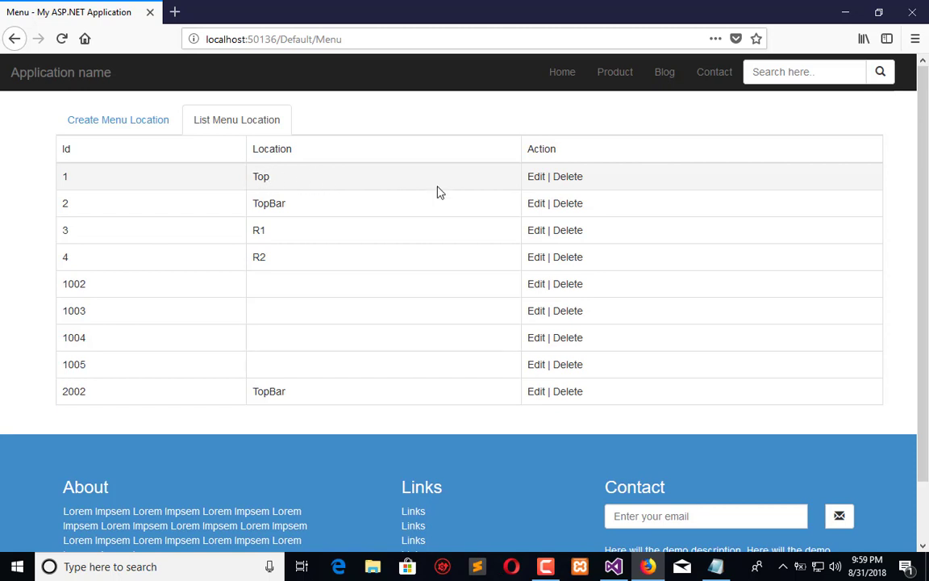
mouse_move(545, 179)
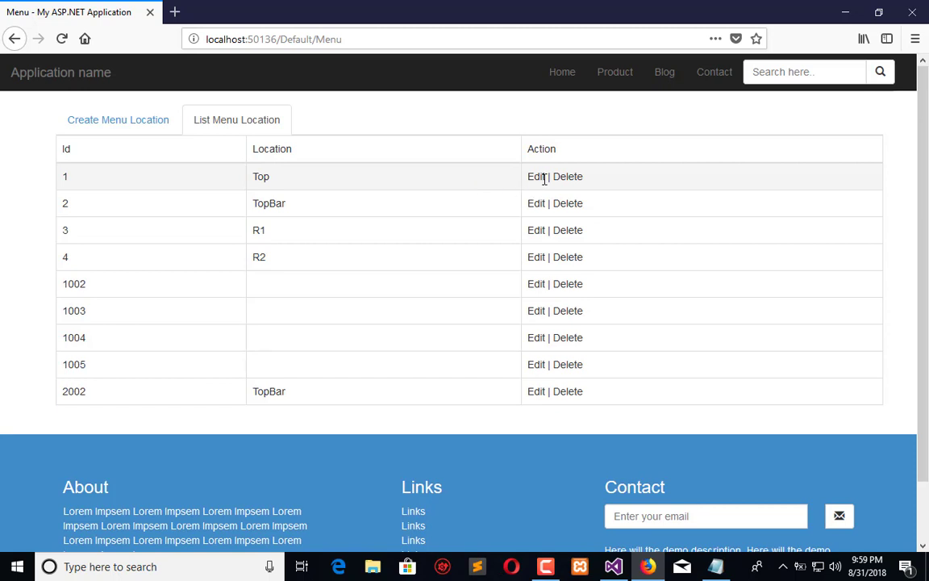
mouse_move(517, 190)
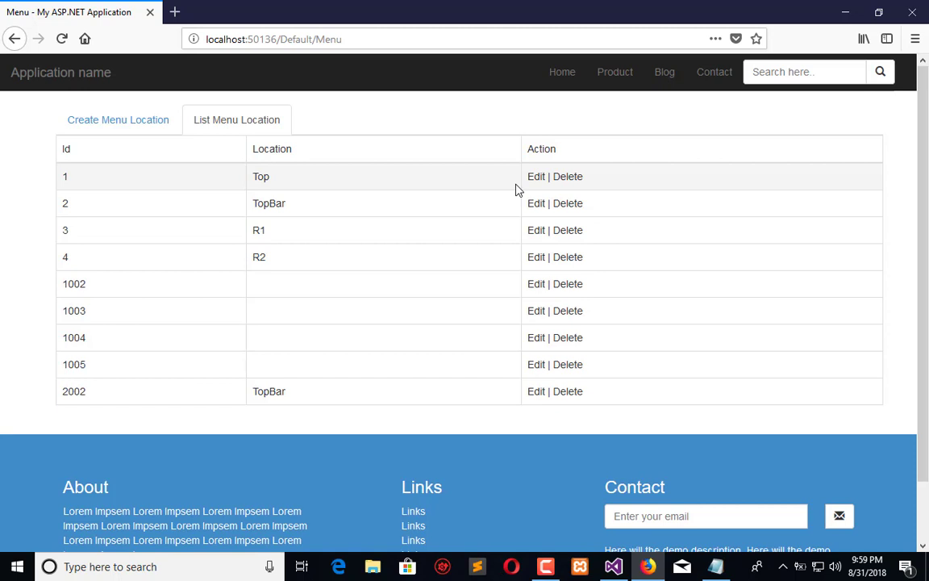
mouse_move(372, 193)
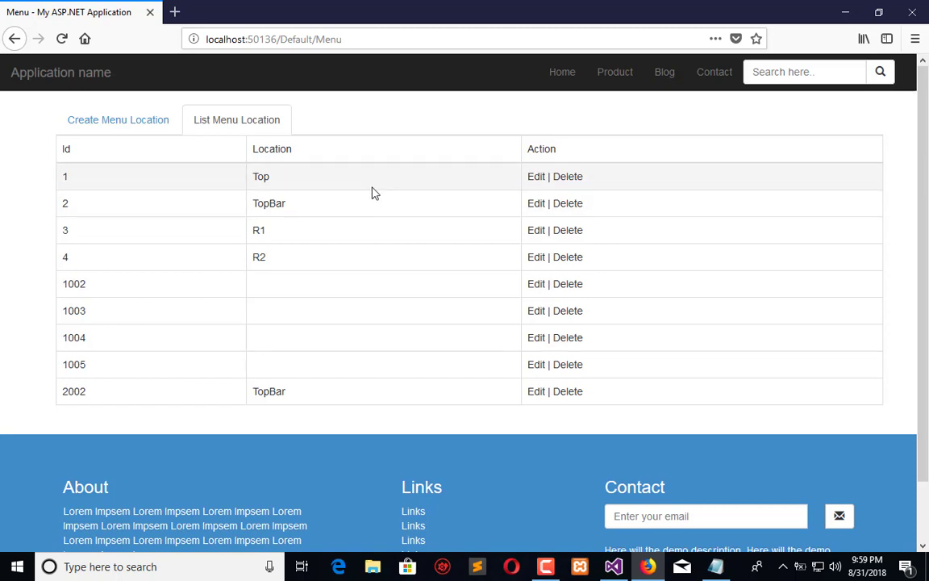
mouse_move(290, 179)
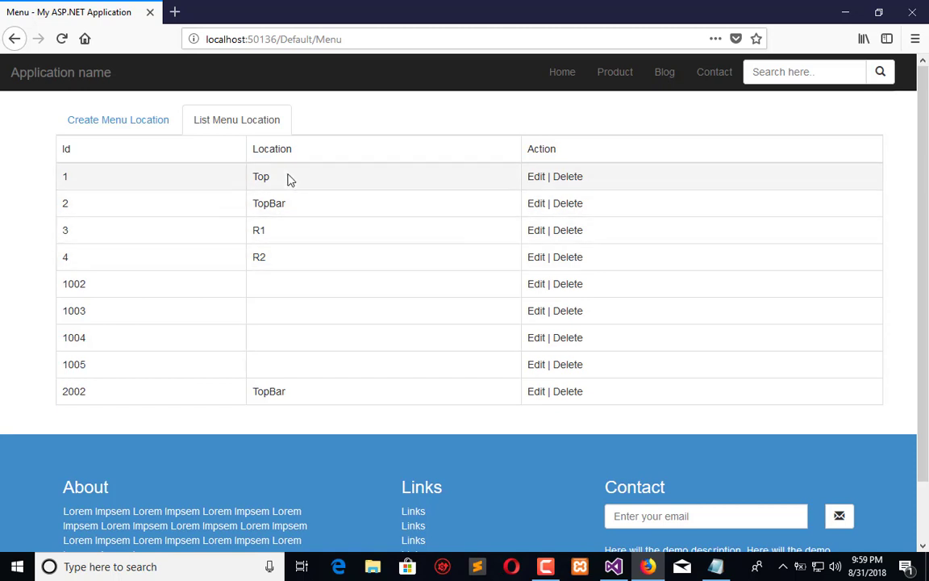
mouse_move(548, 183)
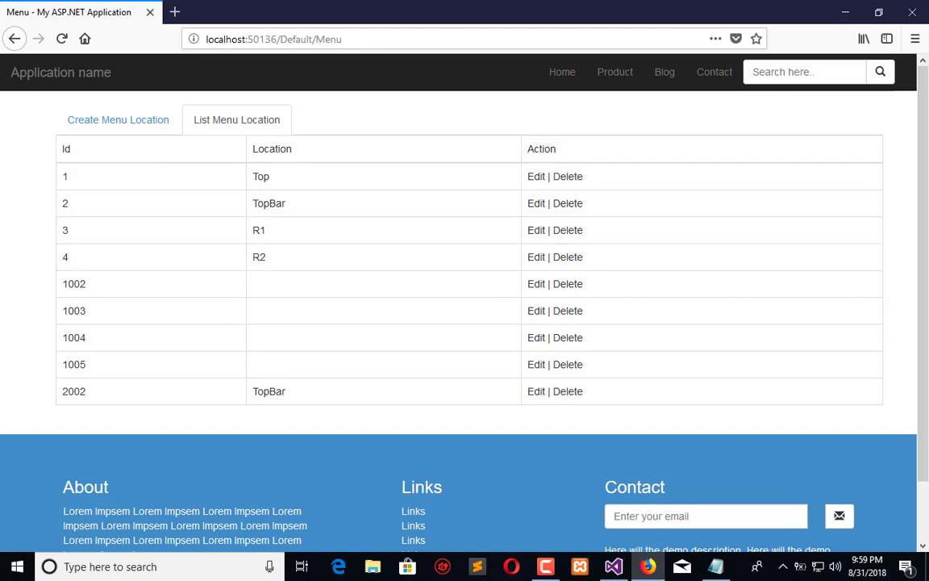
mouse_move(657, 137)
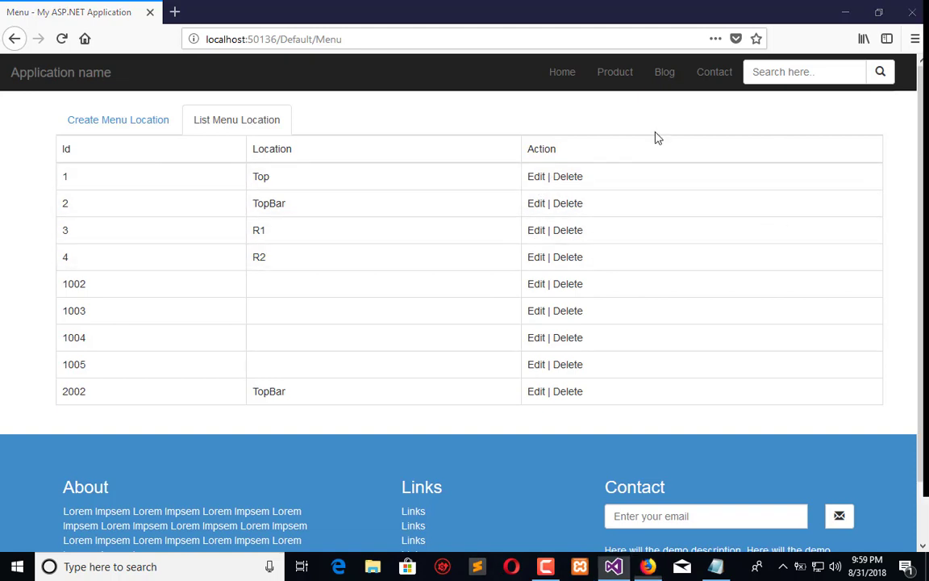
left_click(612, 566)
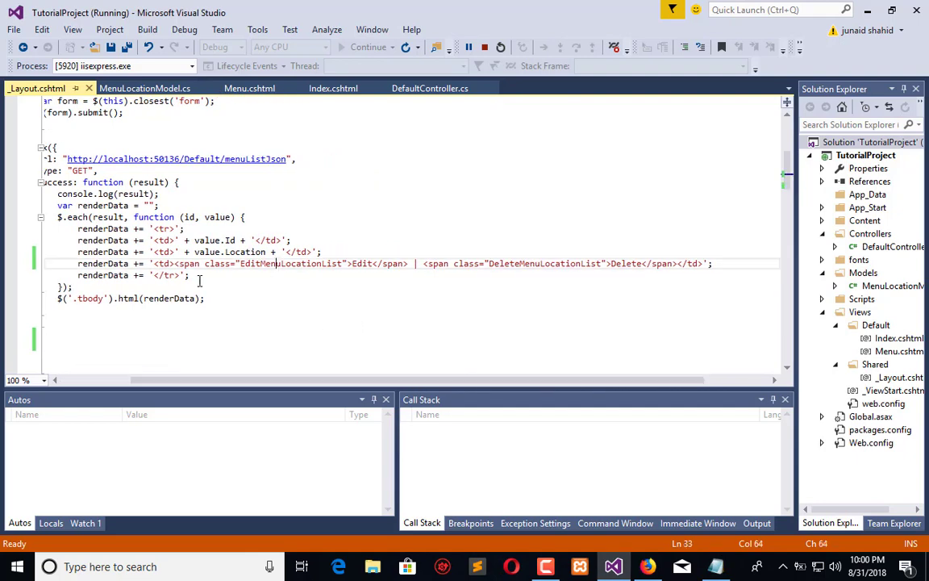
mouse_move(620, 274)
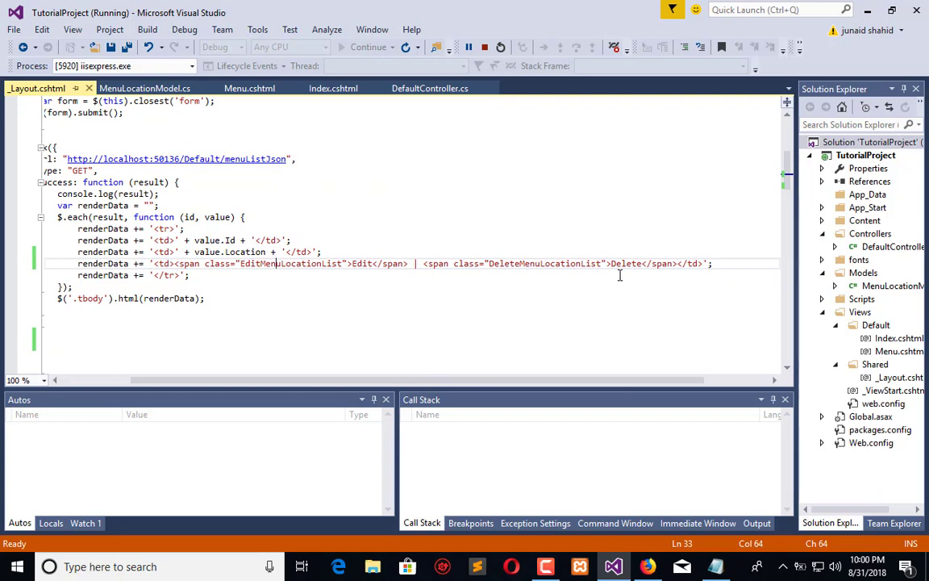
mouse_move(287, 314)
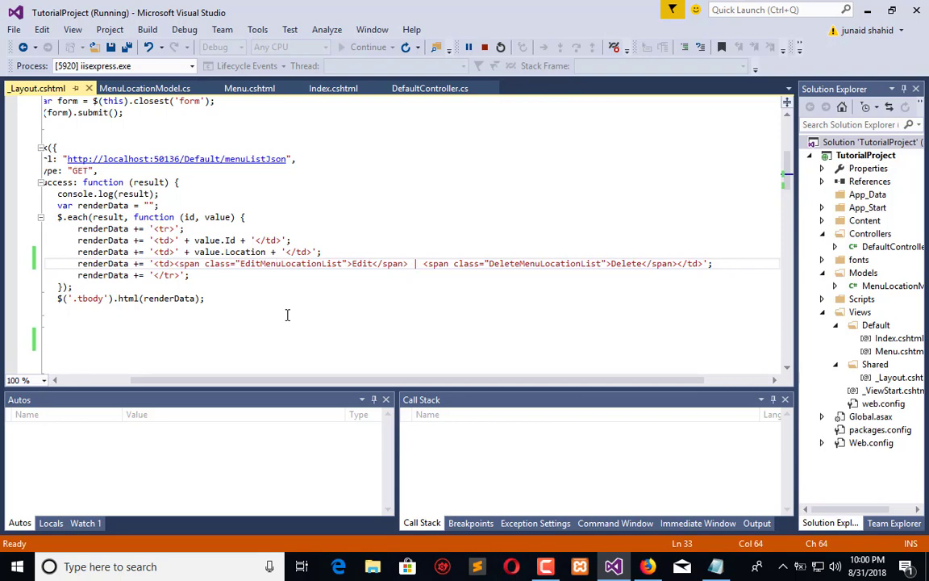
mouse_move(298, 366)
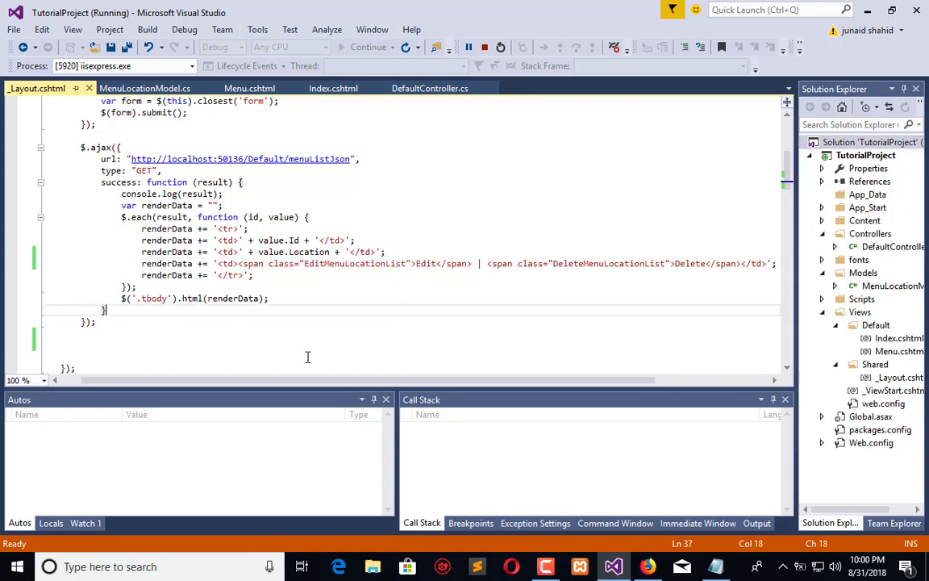
Step: Scroll _Layout.cshtml down to the ajax call that builds the table rows
scroll("down", 3)
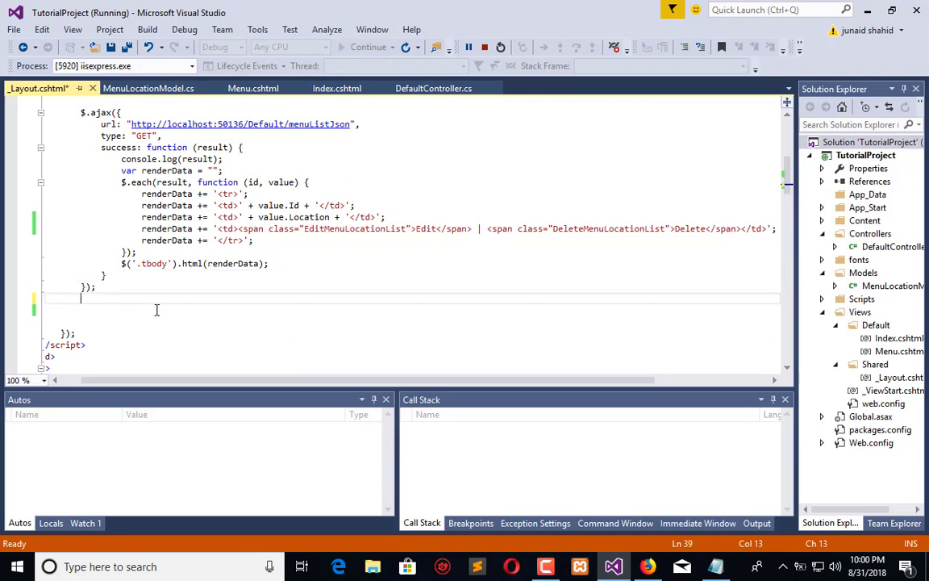
Step: Type $(document).on('click', '.EditMenuLocationList', function () { }); on the new line
type("$(")
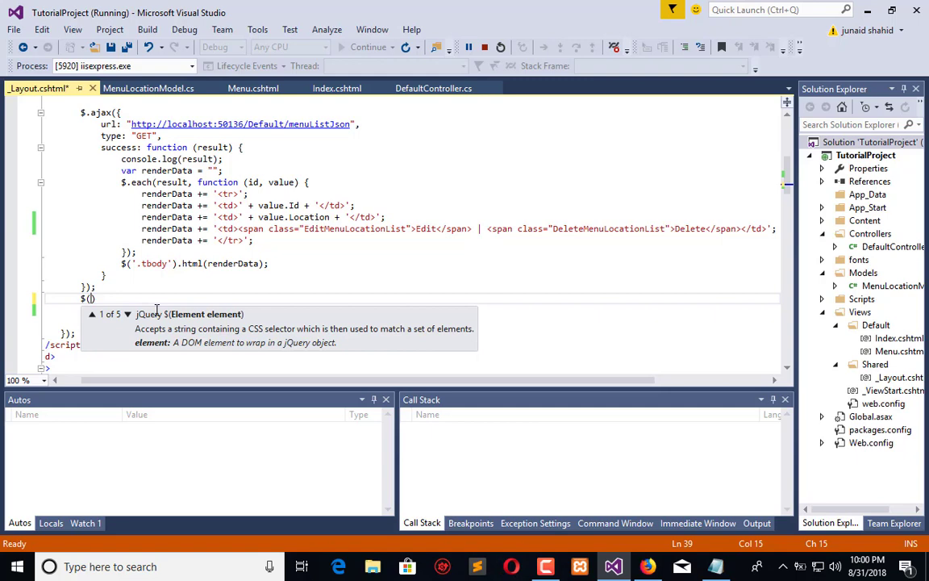
type("document")
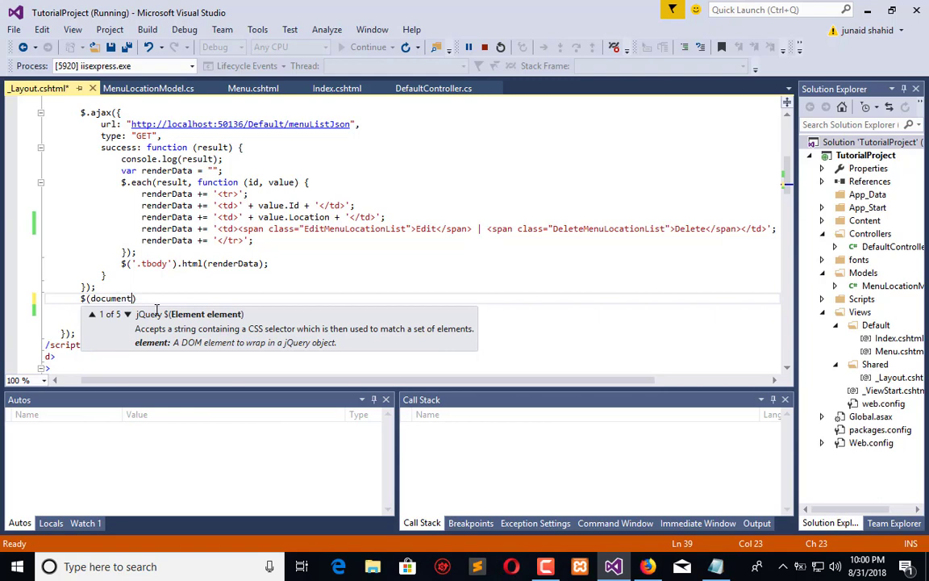
type(".on.")
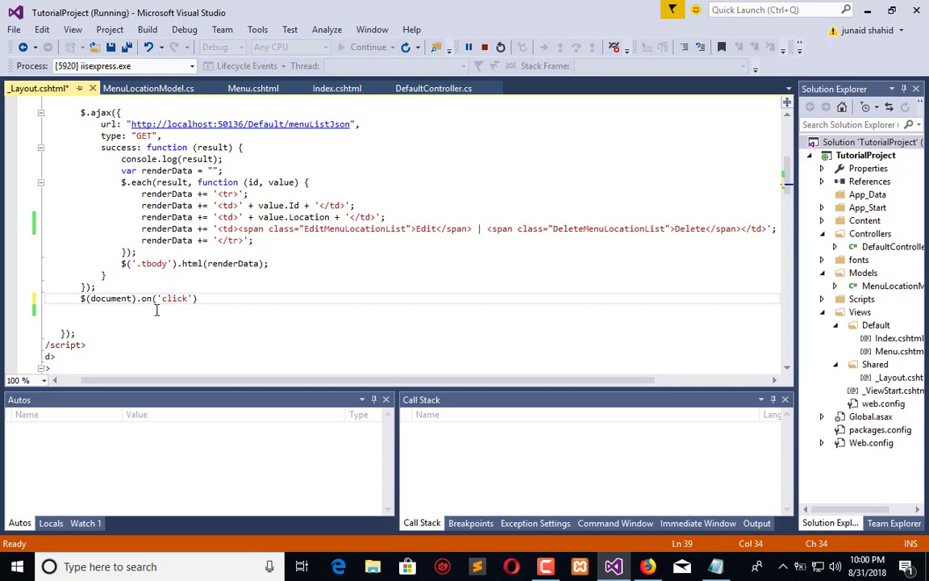
type(",'")
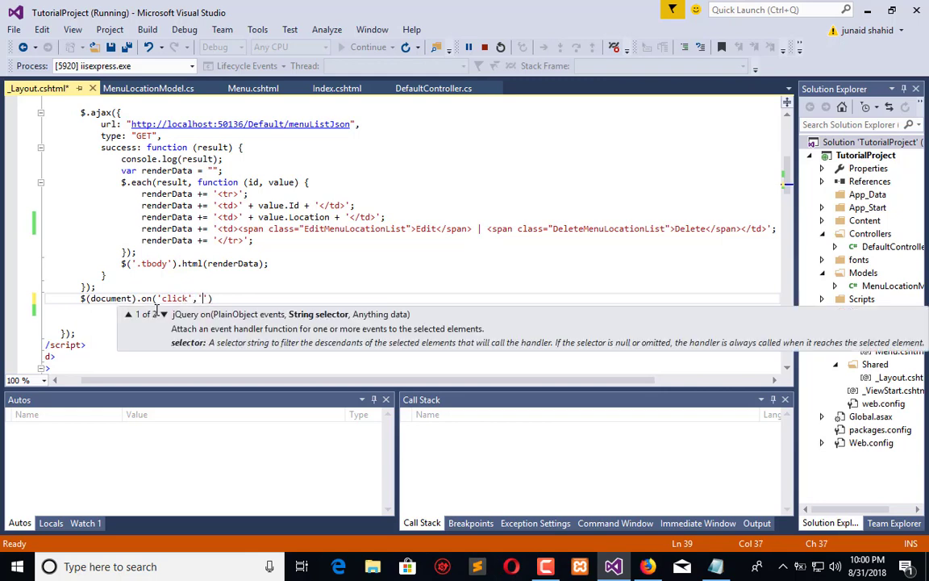
type(".")
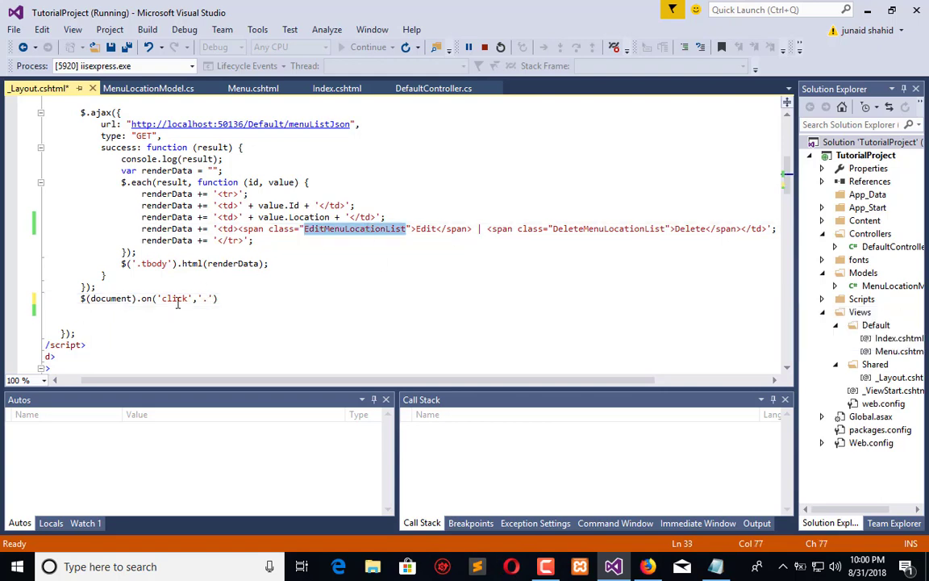
type("'.EditMenuLocationList'")
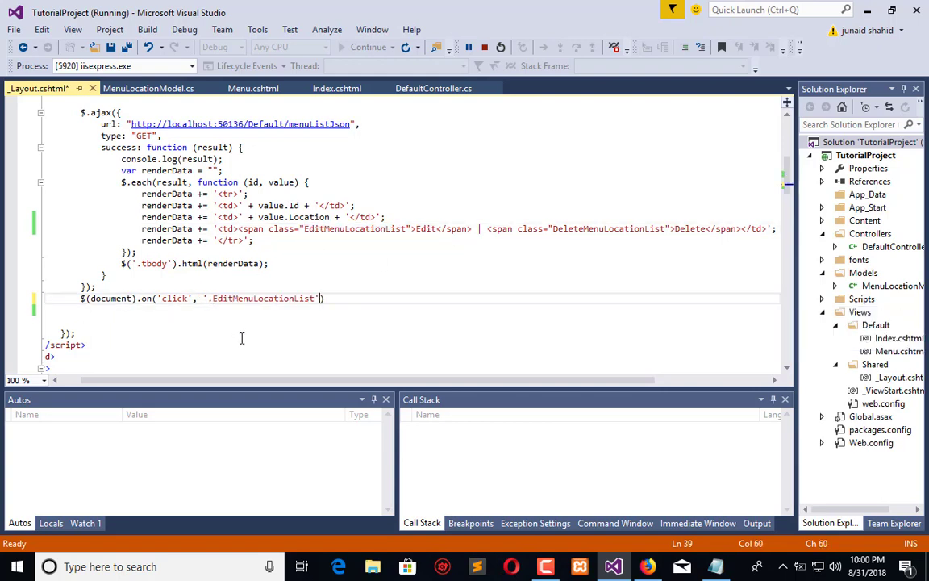
type(", function)")
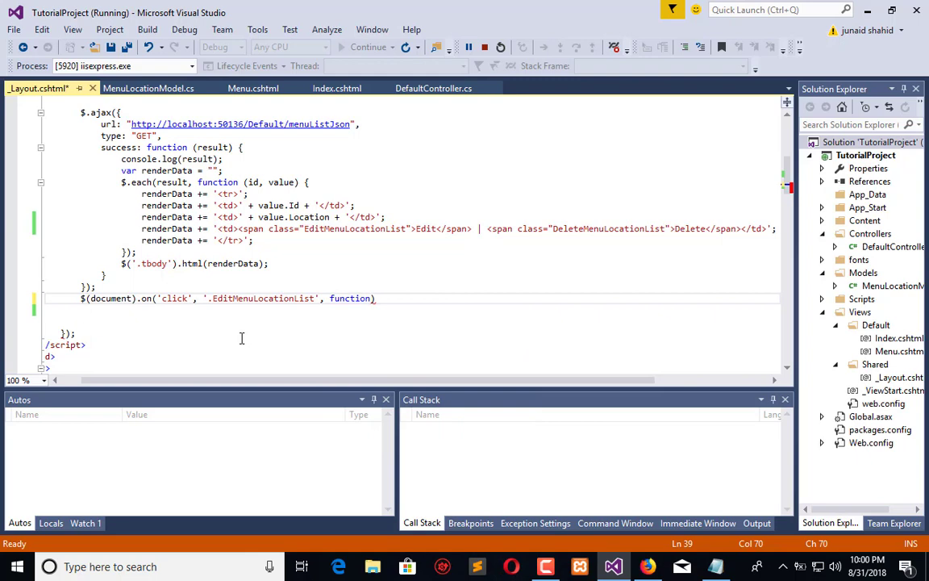
type(");")
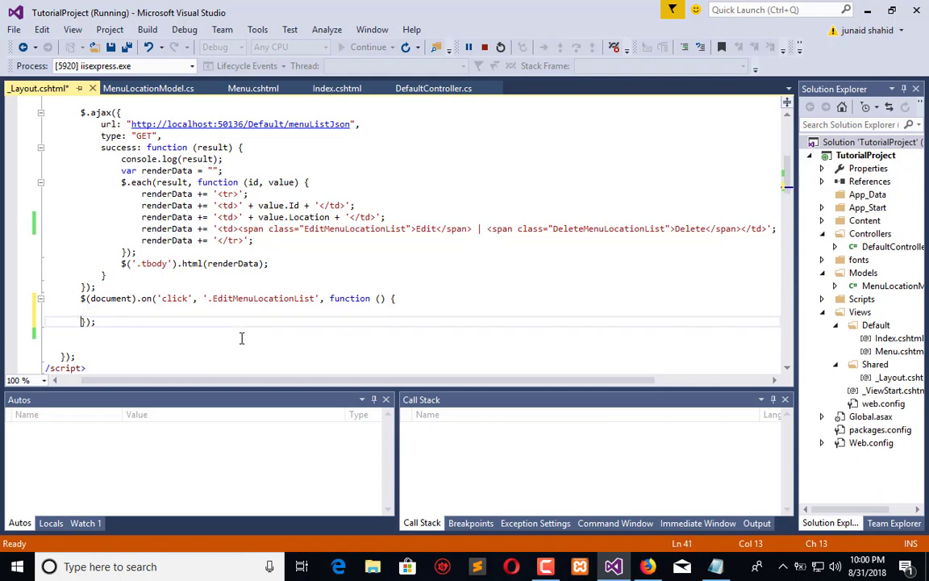
Step: Start the handler body with var textNode = $(this)
type("var t")
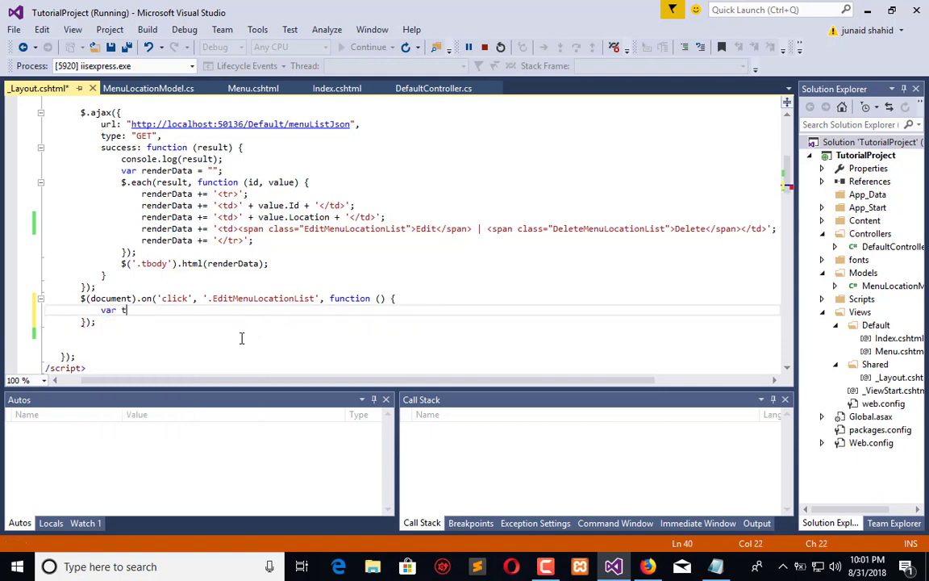
type("extNode =")
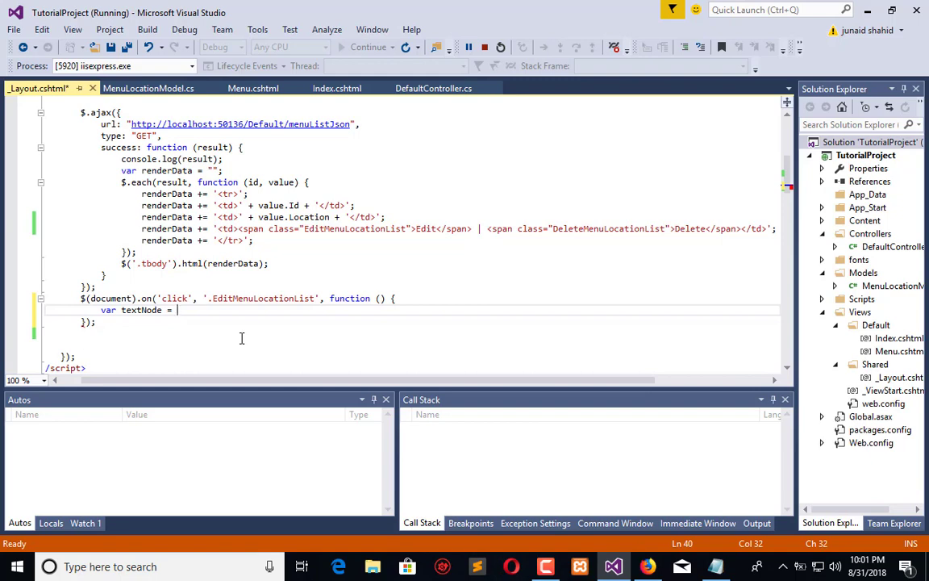
mouse_move(146, 344)
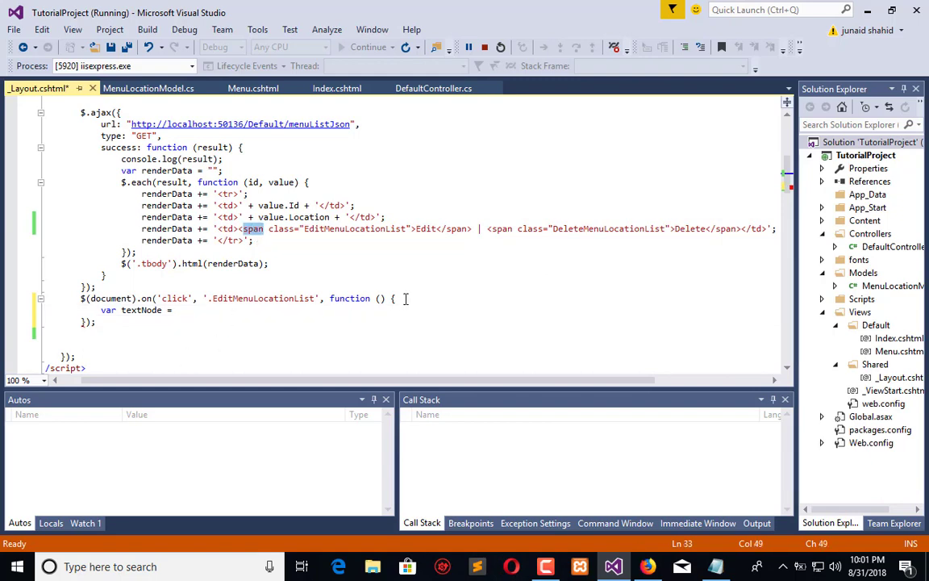
type("()")
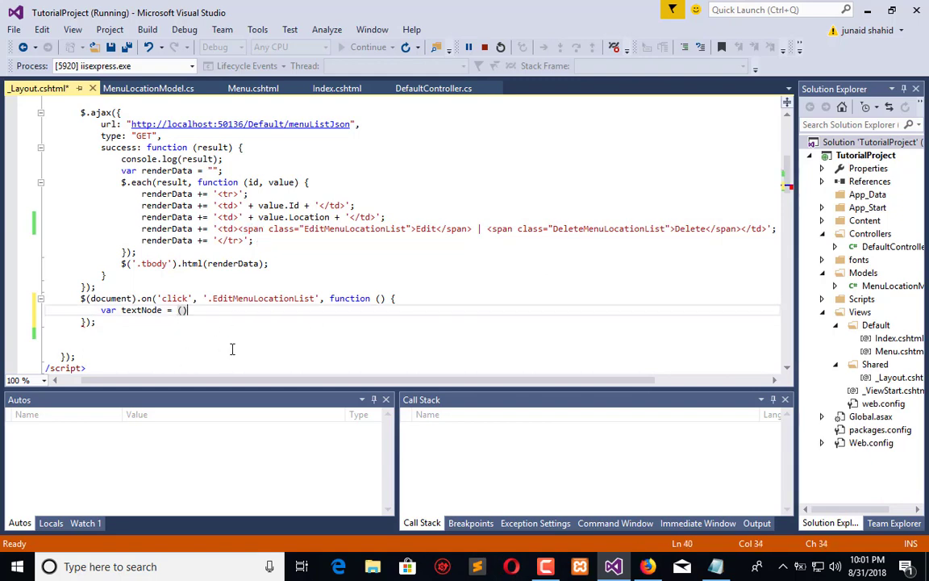
type("$")
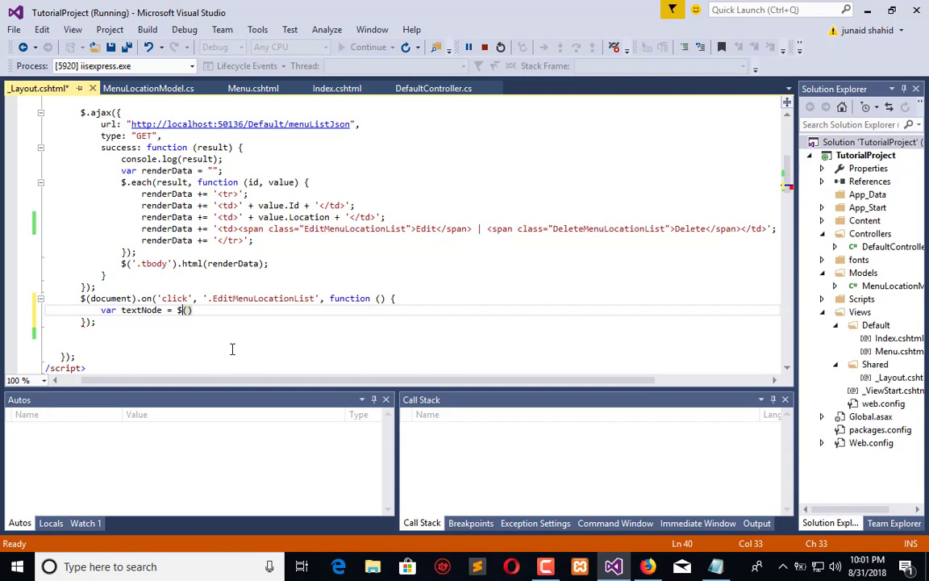
type("this")
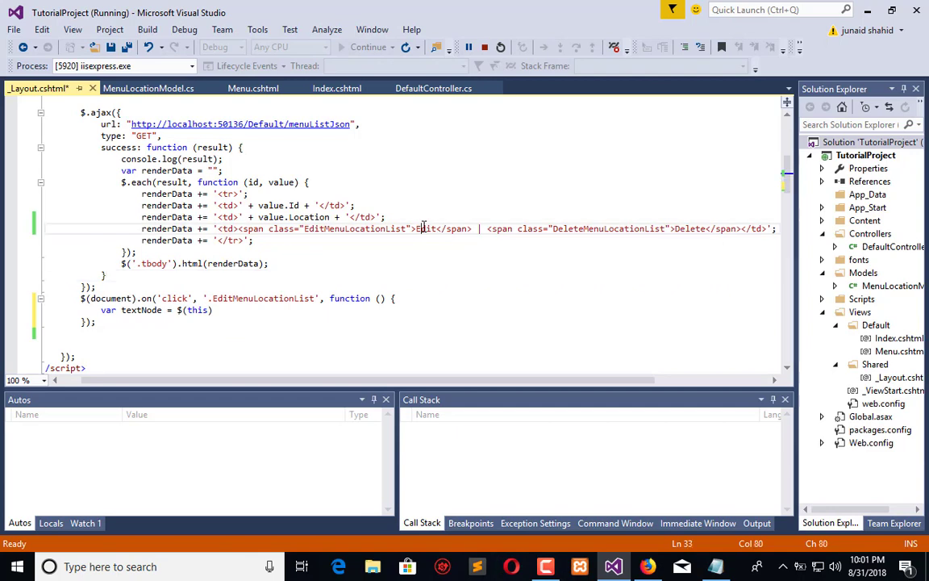
double_click(456, 228)
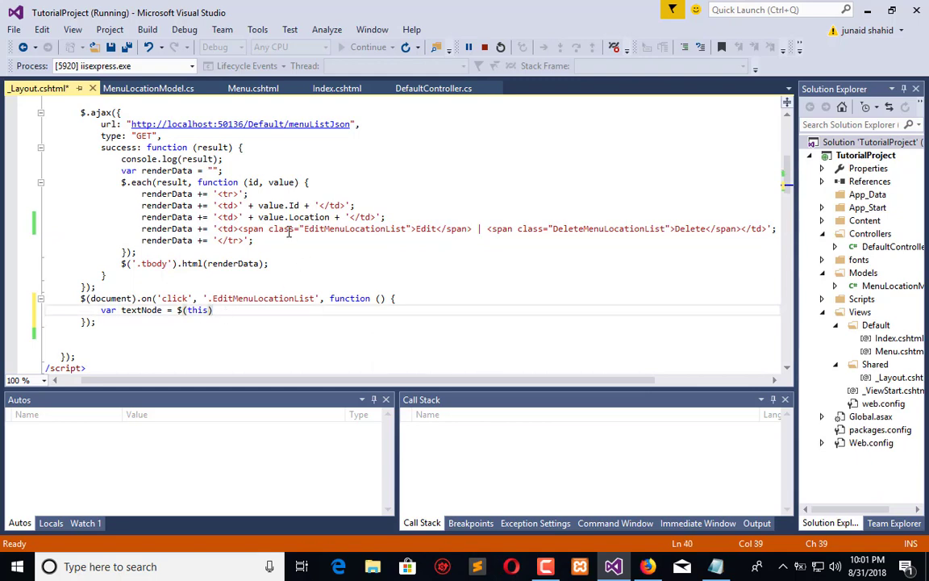
left_click(228, 228)
type(".")
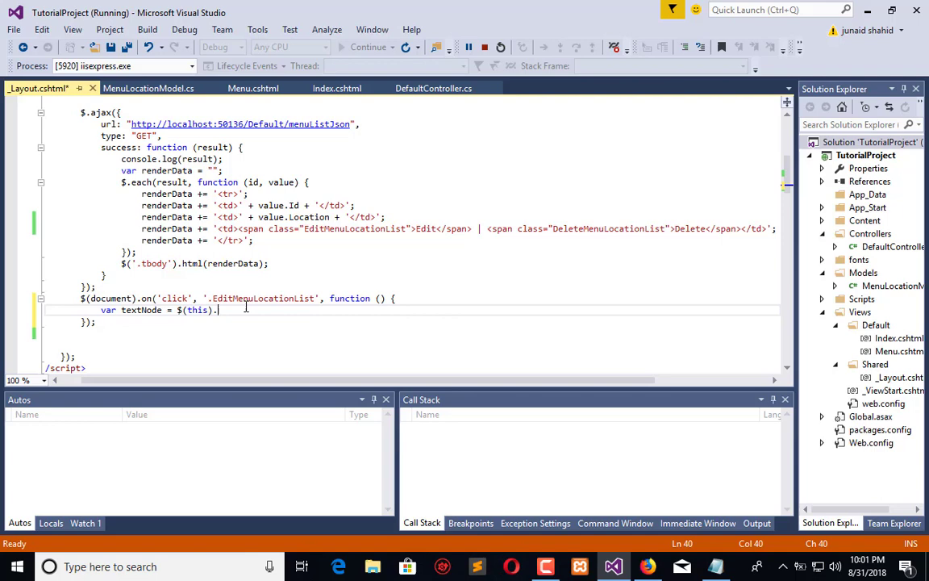
Step: Extend textNode to .parent().parent().children()[1].innerHTML
type("parent()")
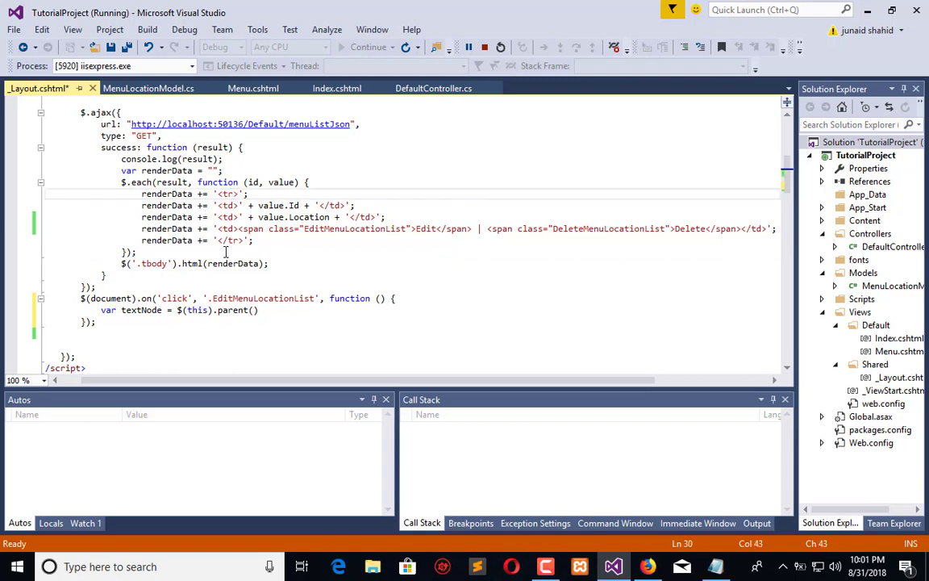
left_click(259, 309)
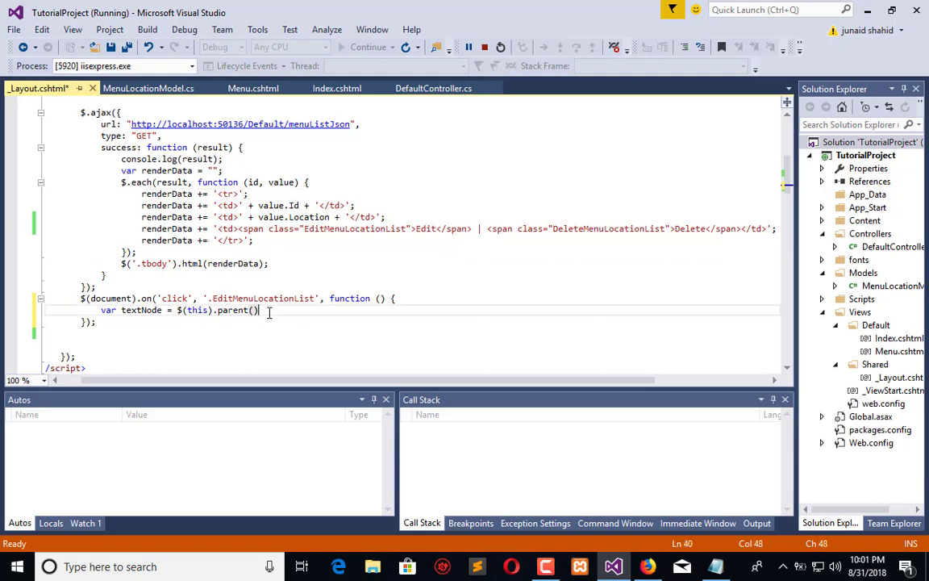
type(".")
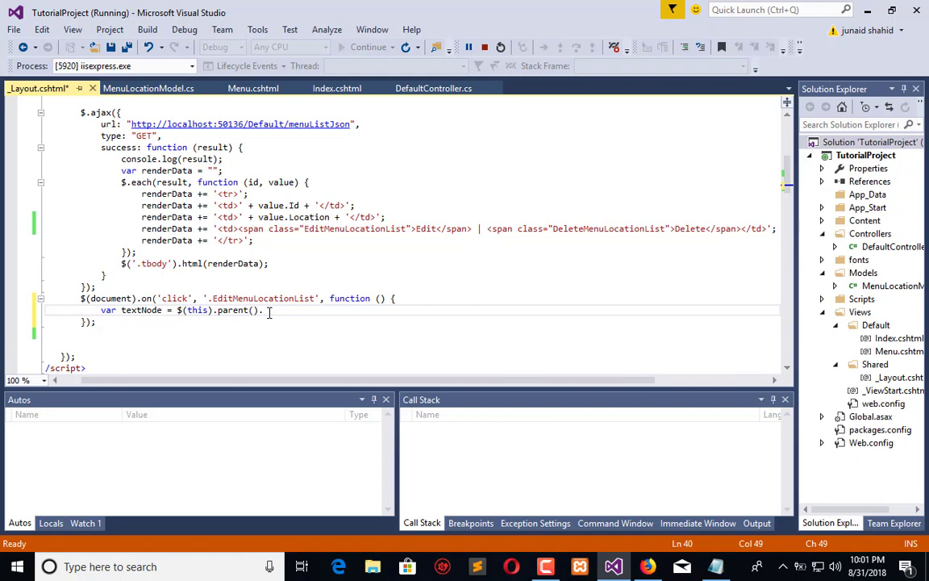
type("parent(")
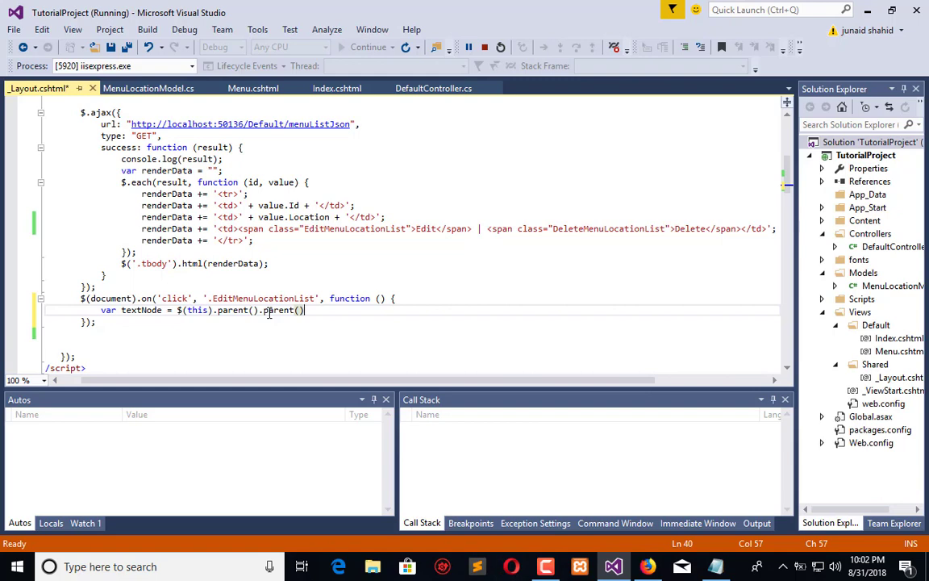
type(".children")
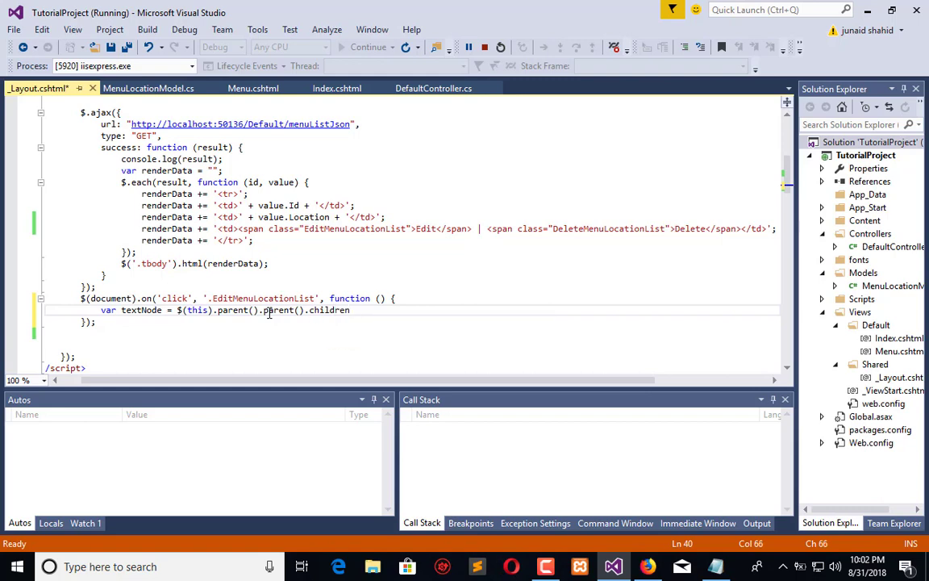
type("()")
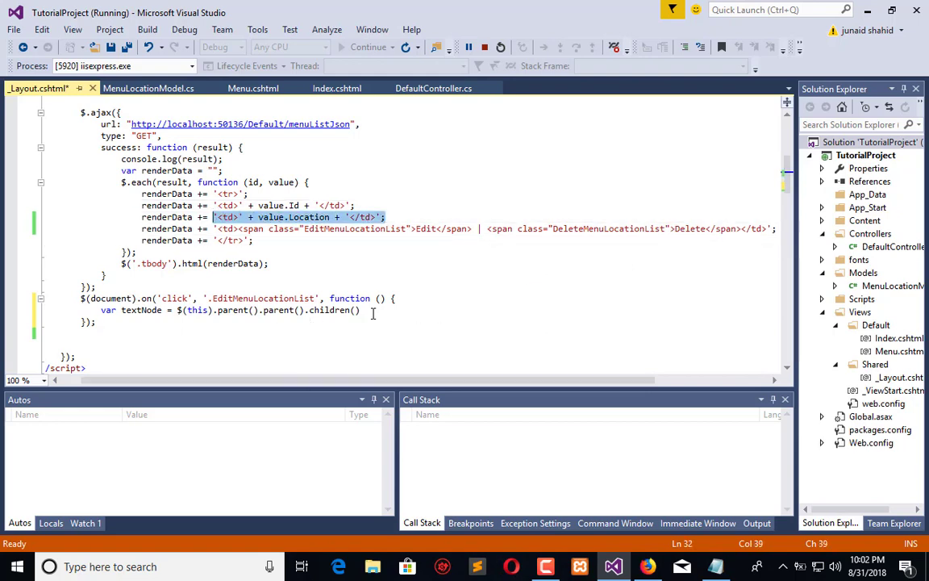
type("[1")
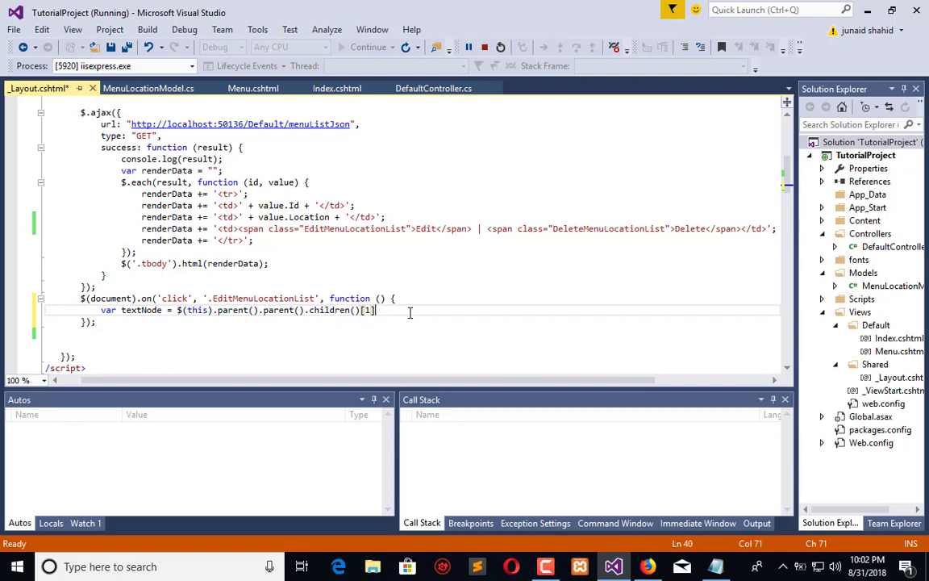
type(".")
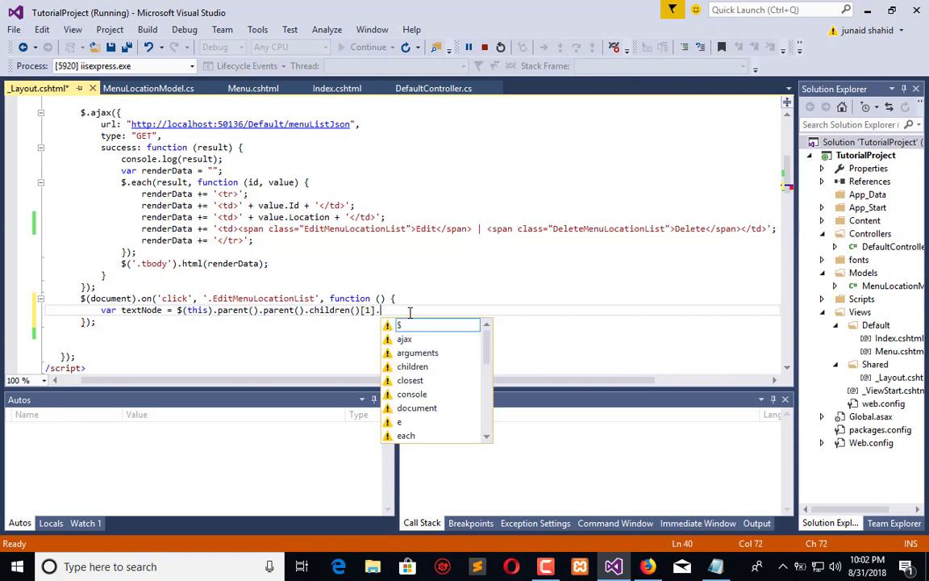
type("innerHTML;")
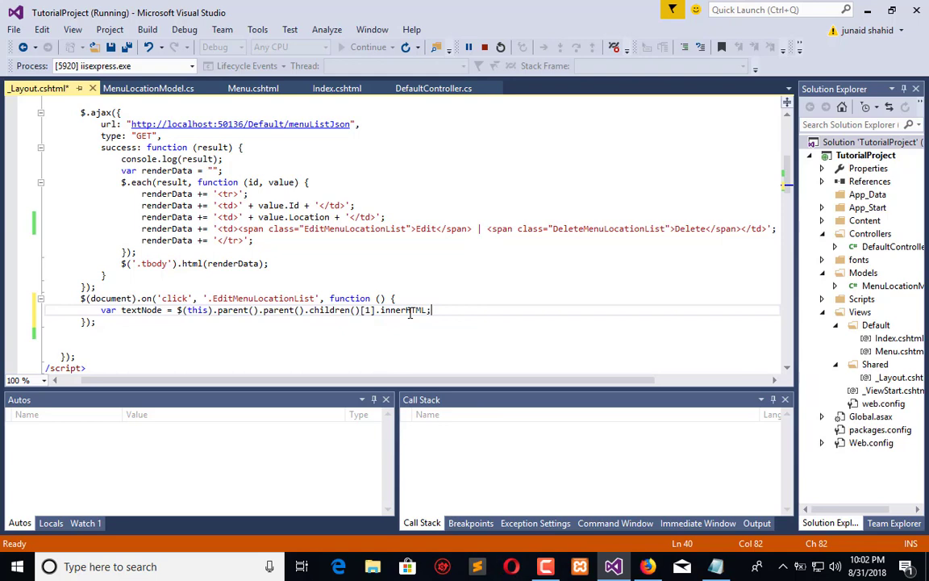
Step: Define var fieldNode as a text input whose value is textNode
type("v")
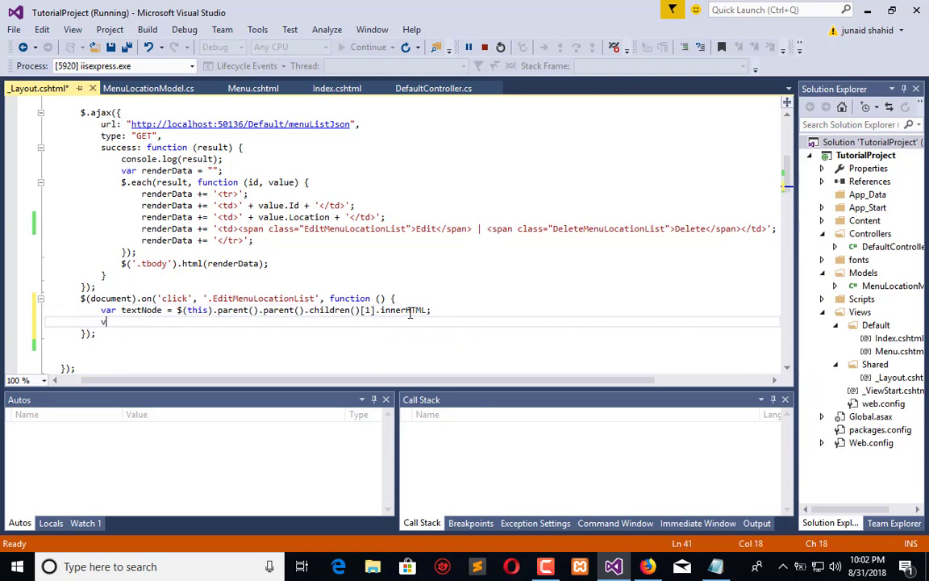
type("var")
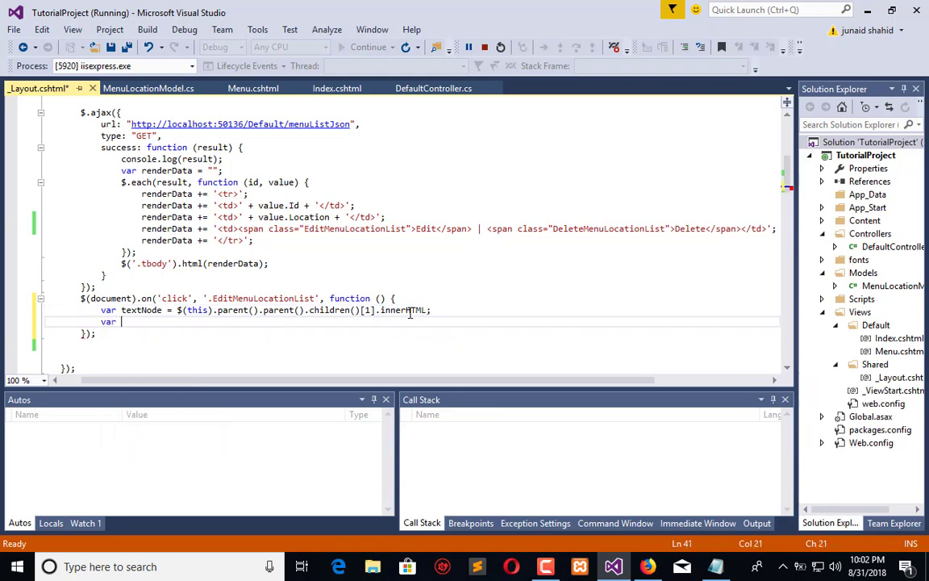
type("fieldNode =")
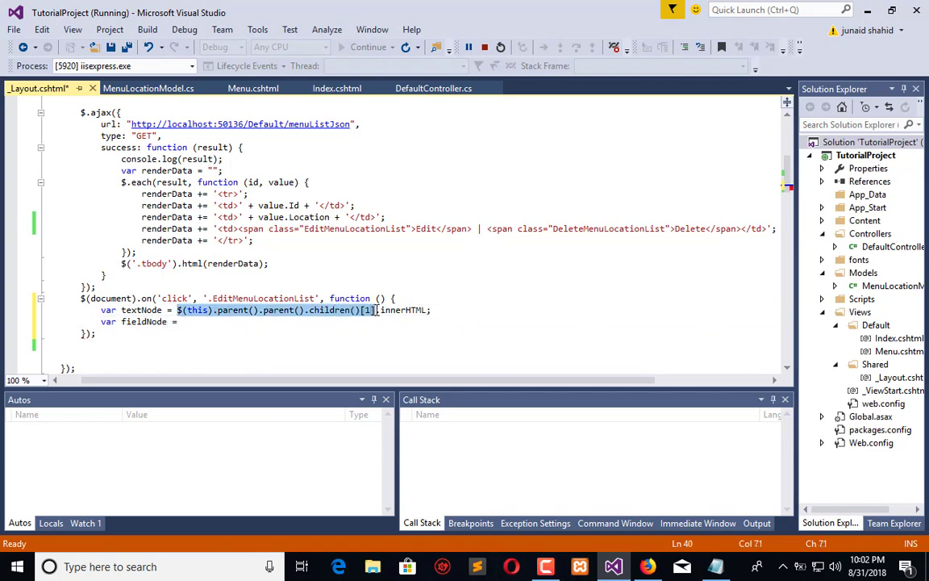
type("$(this).parent().parent().children()[1]")
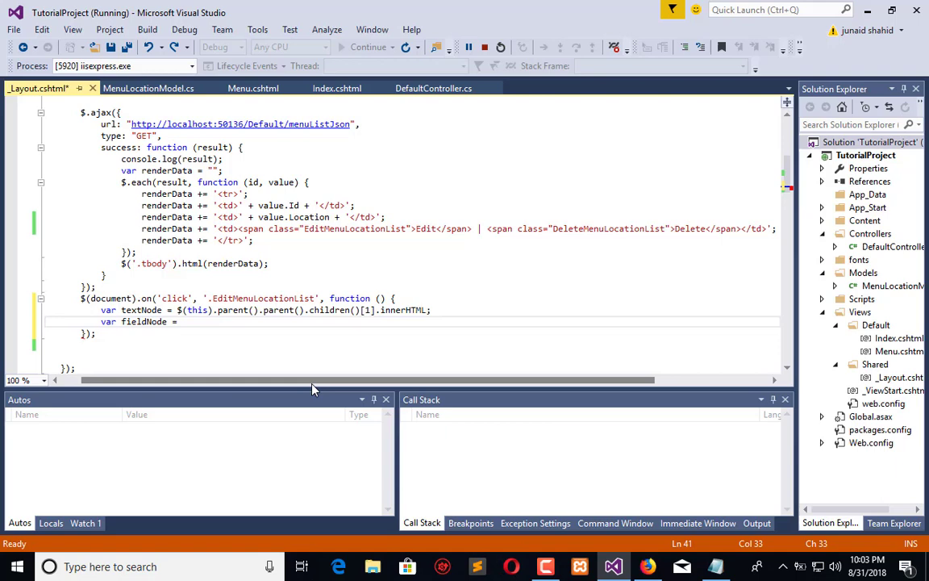
type("\"<input>")
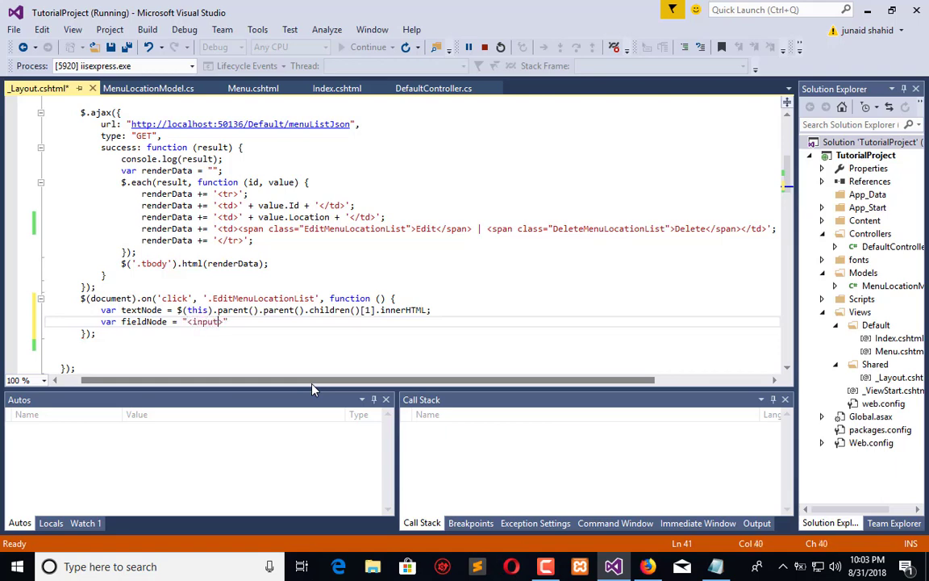
type("type=")
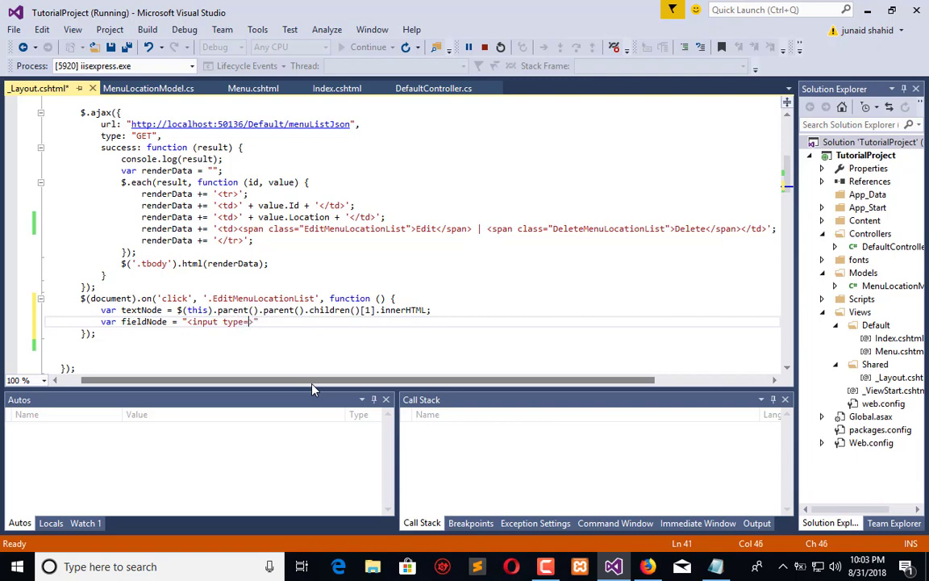
type("''")
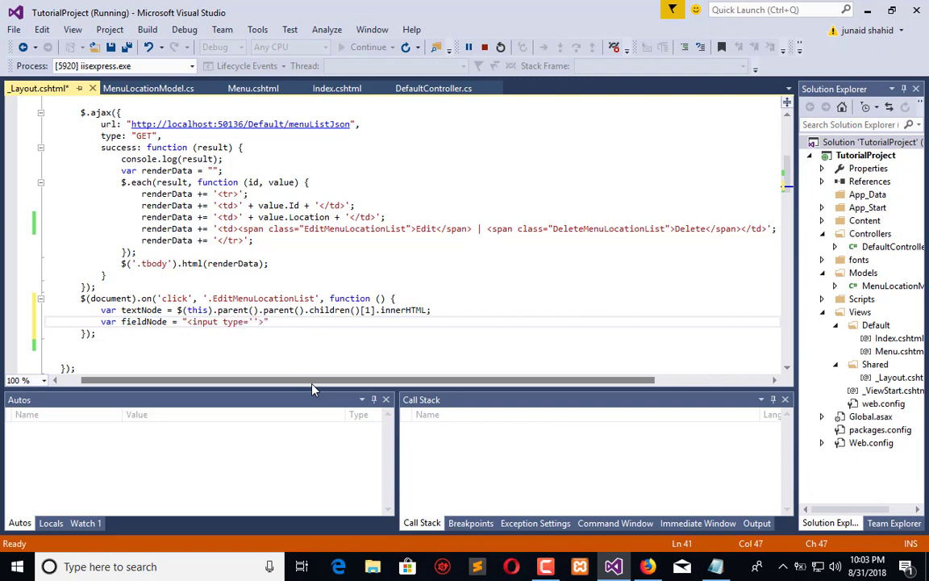
type("text")
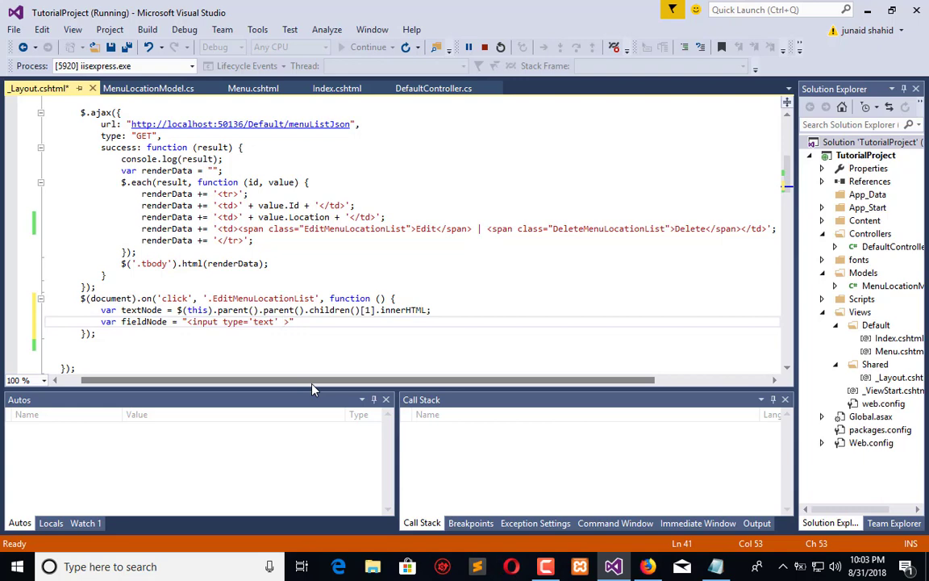
type("value")
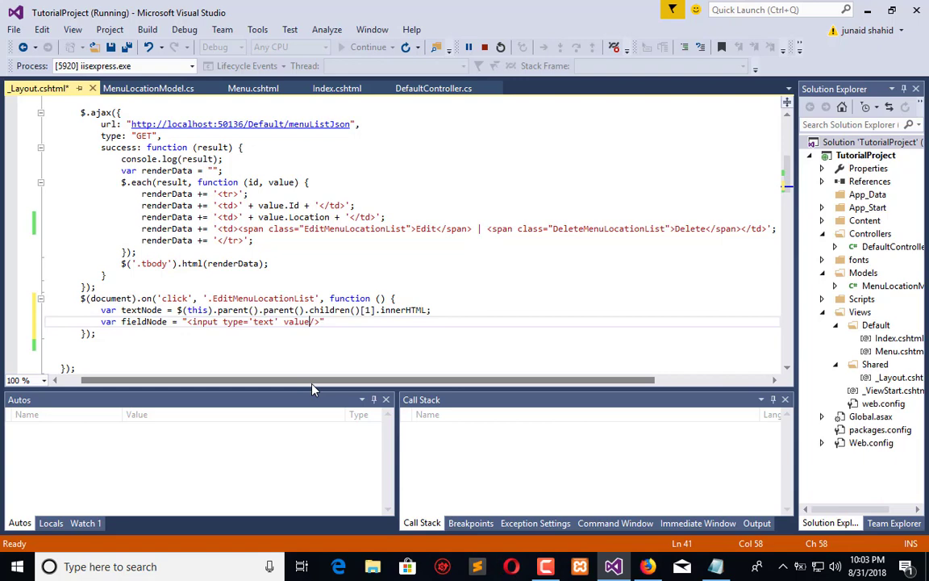
type("=''")
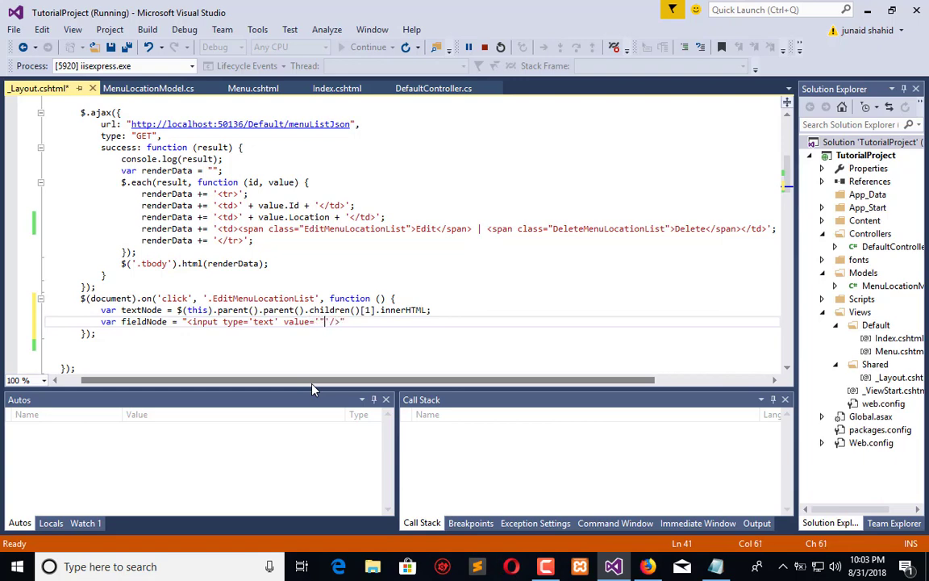
type("++")
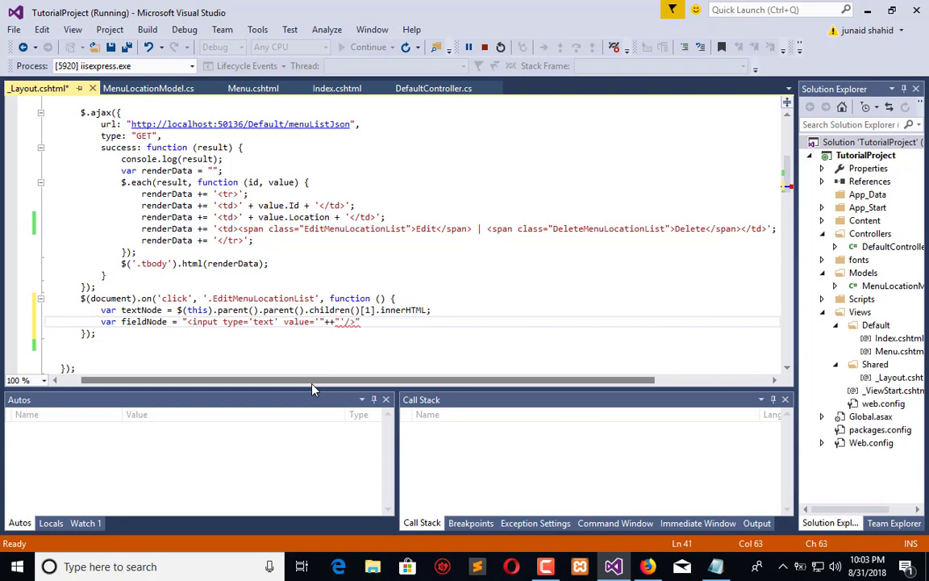
double_click(141, 310)
type(" textNode ")
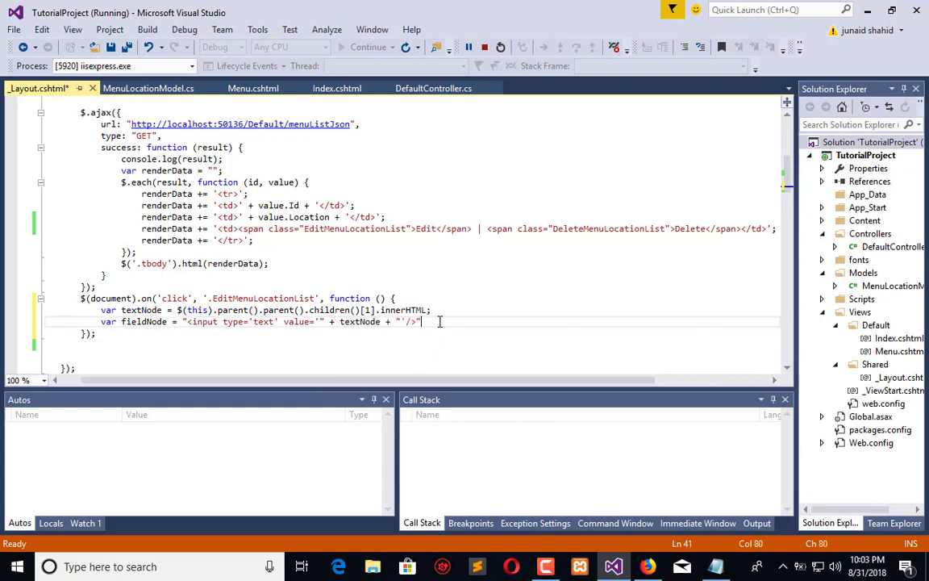
type(";")
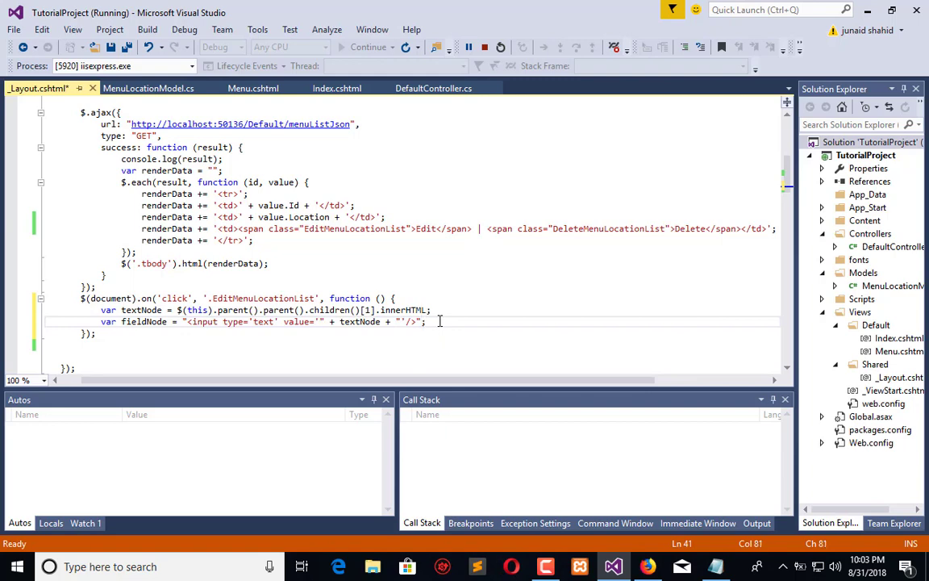
Step: Save, then set $(this).parent().parent().children()[1].innerHTML to fieldNode
key("ctrl+s")
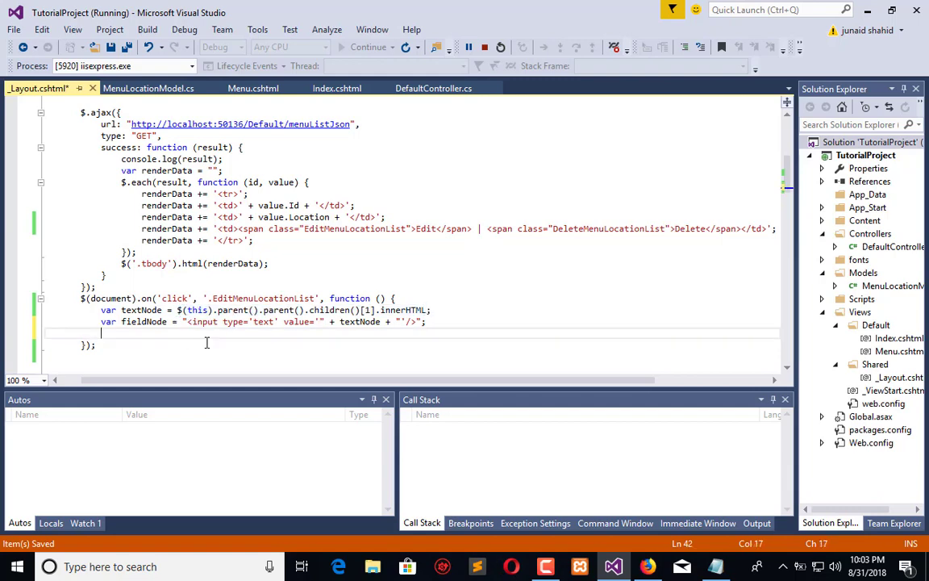
type("$(this).parent().parent().children()[1].innerHTML =")
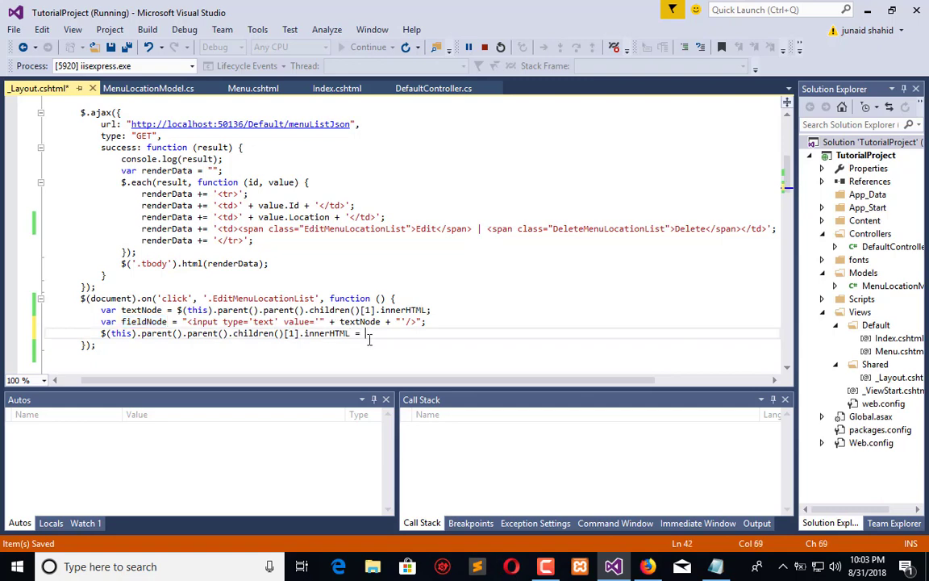
type("fieldNode;")
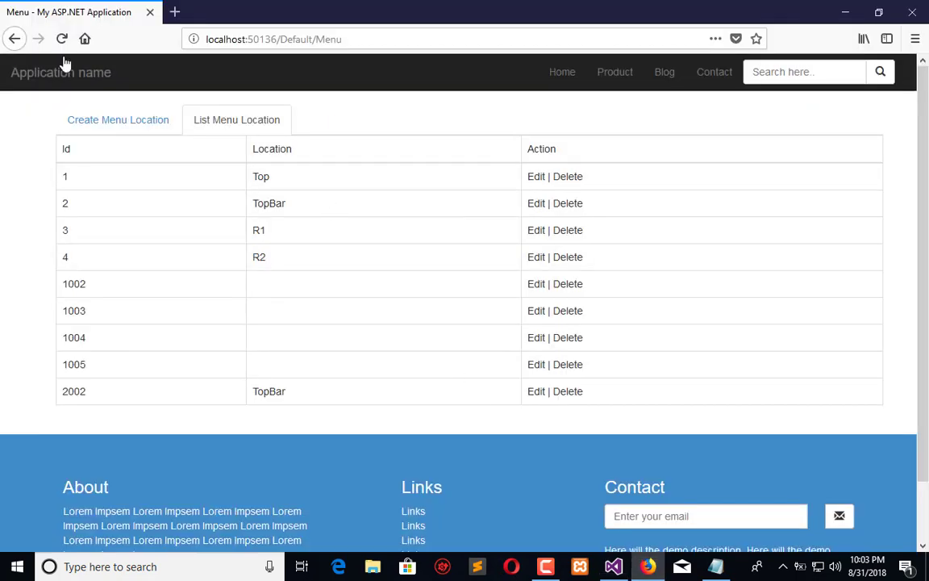
Step: Reload the menu page and make the Location cells of rows 1–4 and 2002 editable
left_click(63, 38)
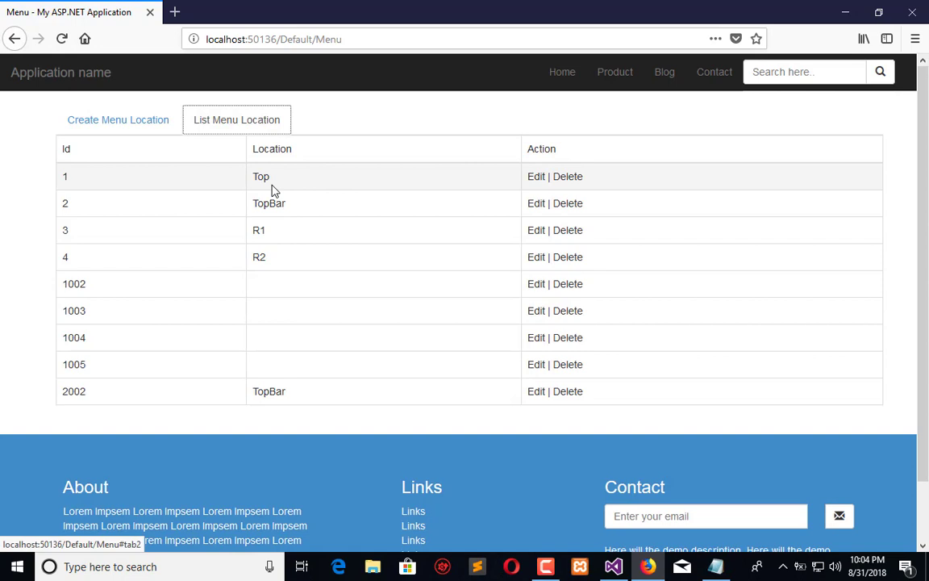
left_click(535, 175)
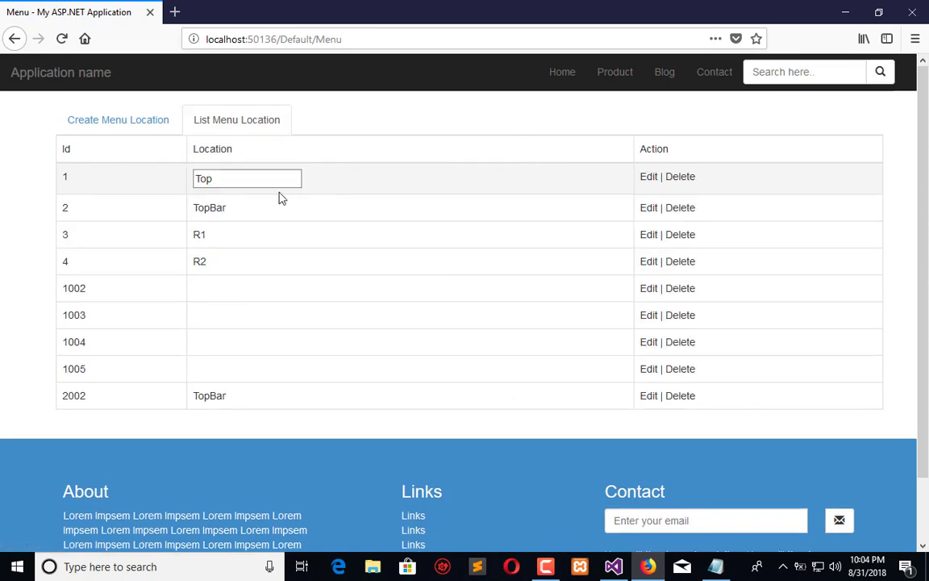
left_click(648, 207)
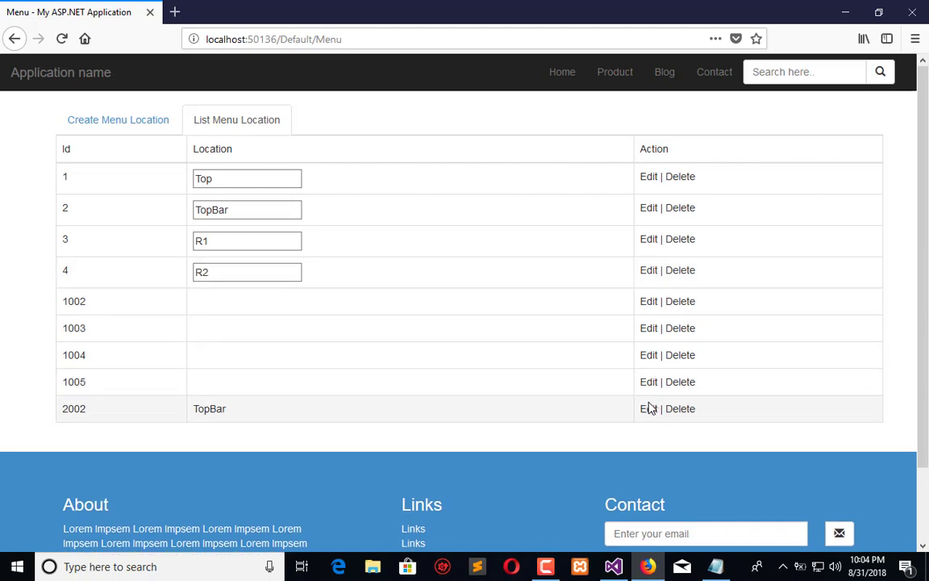
left_click(647, 408)
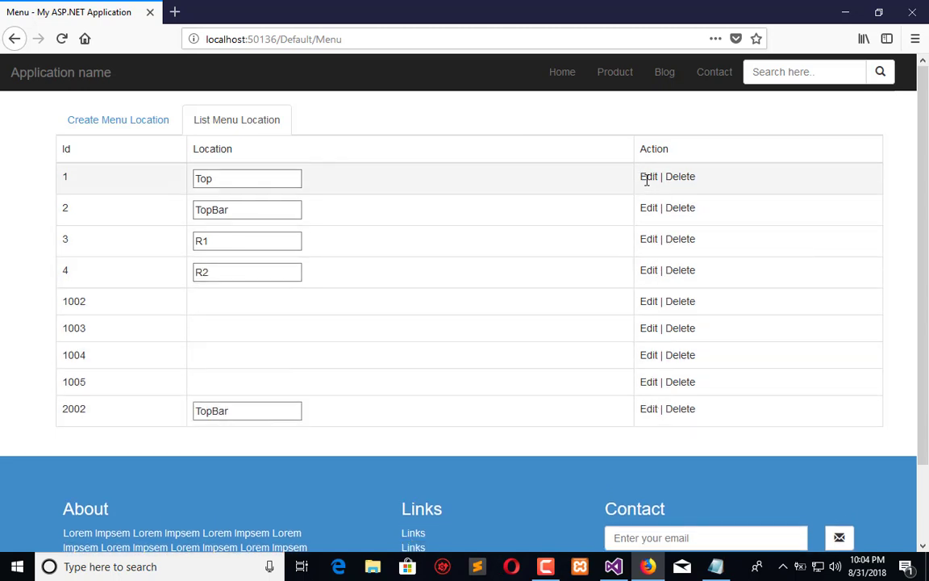
mouse_move(652, 184)
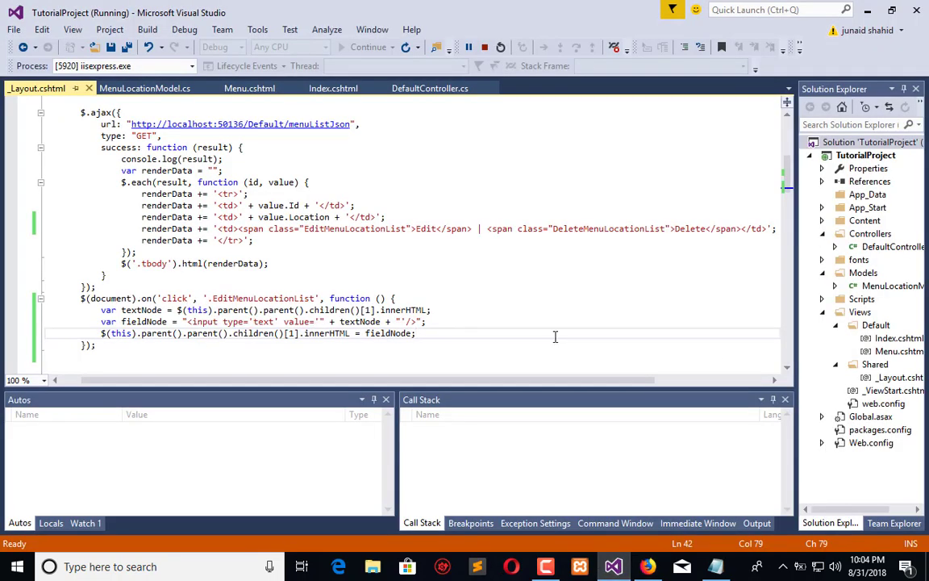
mouse_move(356, 333)
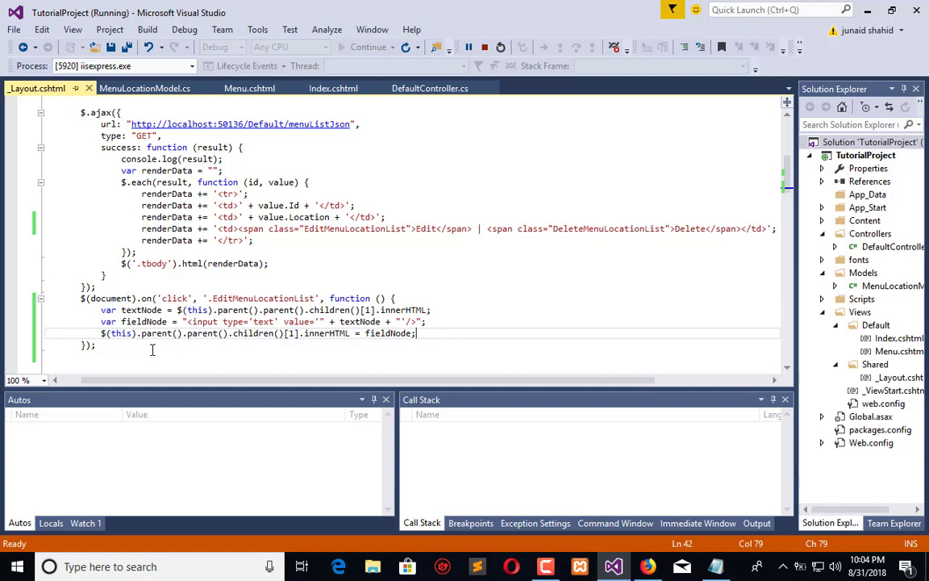
mouse_move(428, 230)
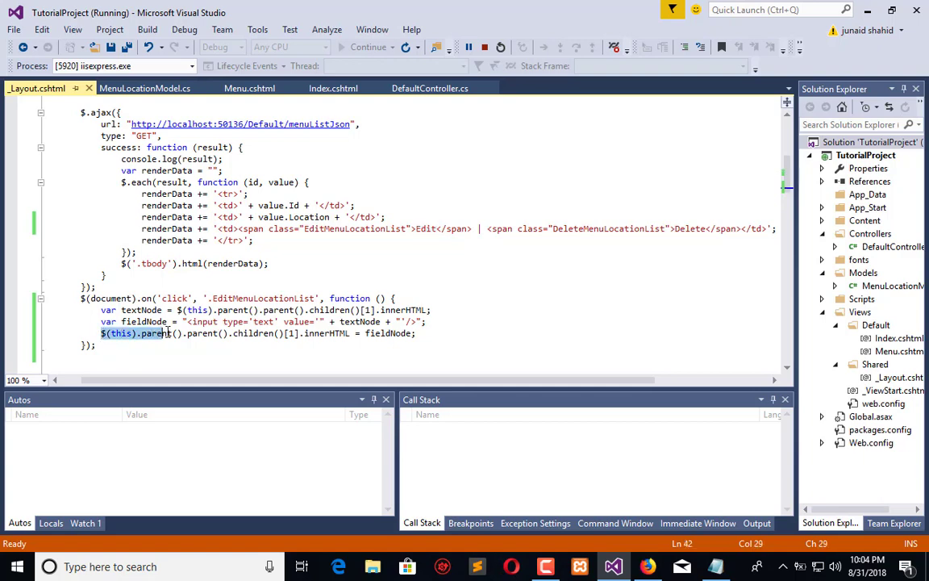
Step: Add a $(this).parent().html() statement below the fieldNode assignment and copy the span markup
left_click(417, 333)
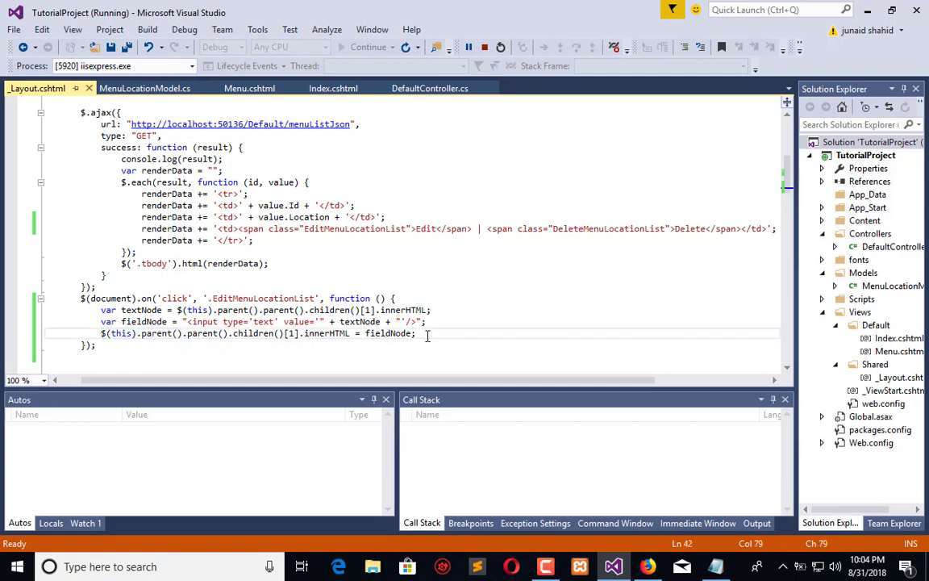
type("$(this).parent()")
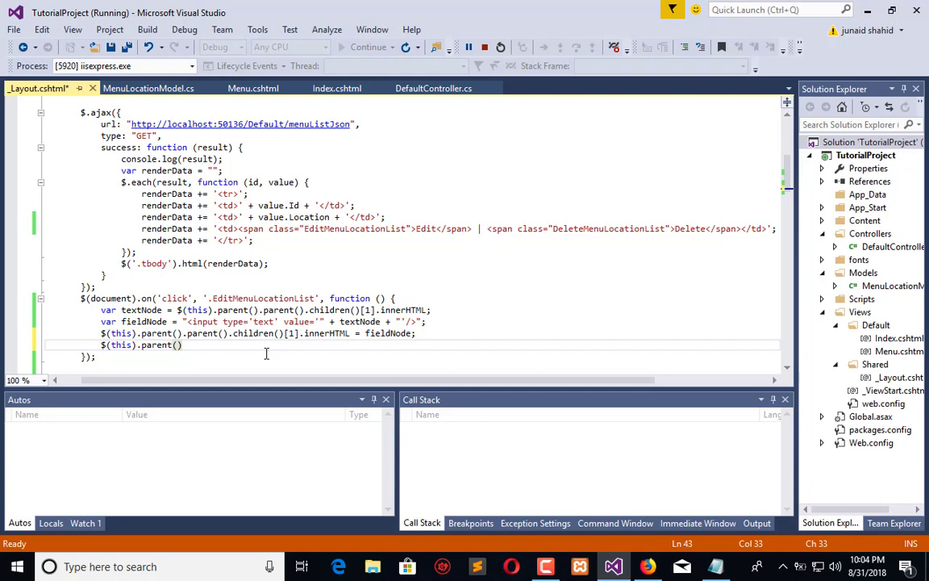
type(".html();")
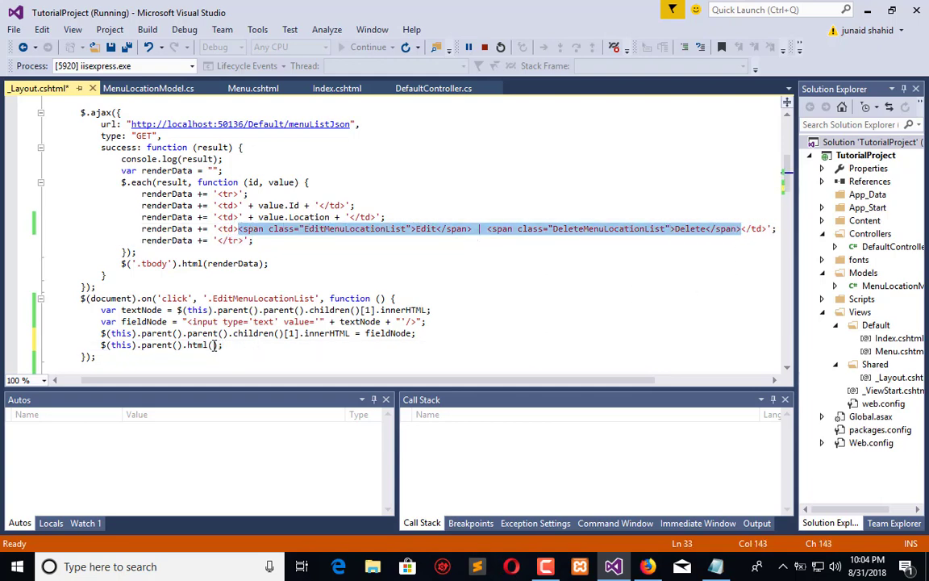
left_click(383, 333)
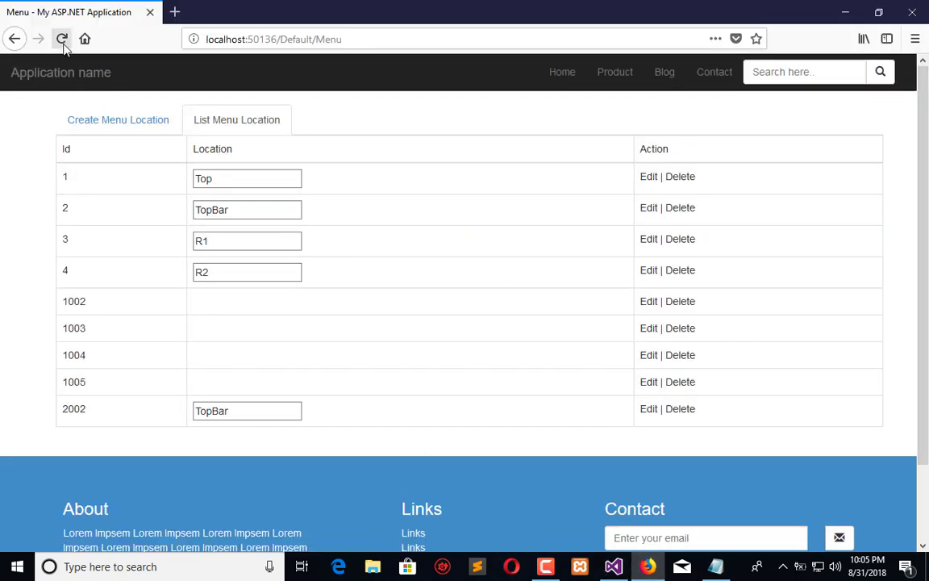
Step: Reload the menu page, show the location list, and make row 1 editable
left_click(62, 38)
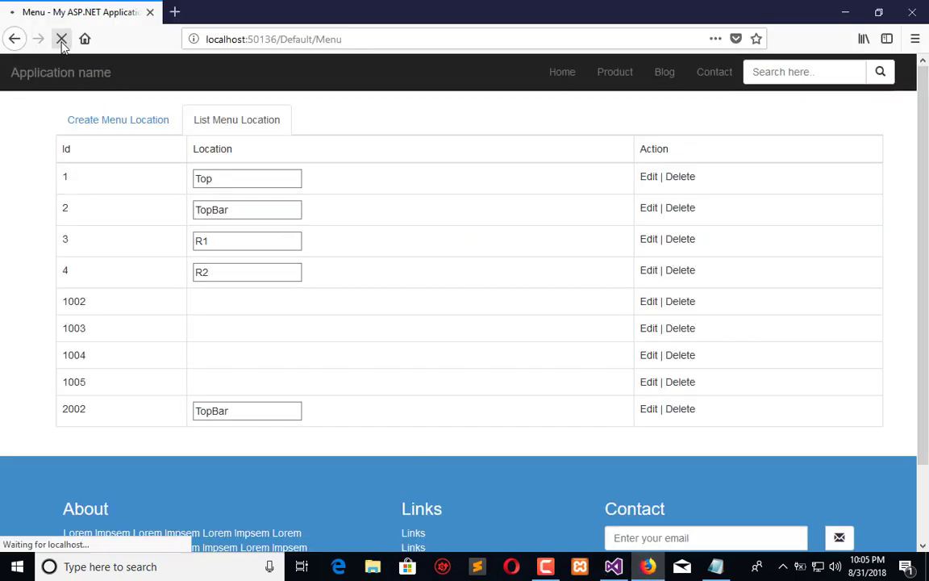
left_click(647, 176)
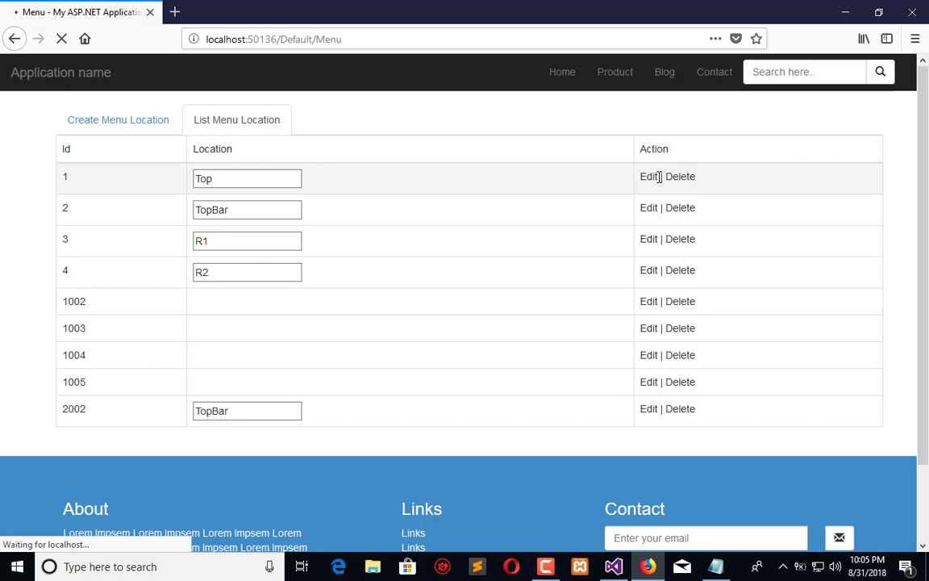
left_click(118, 120)
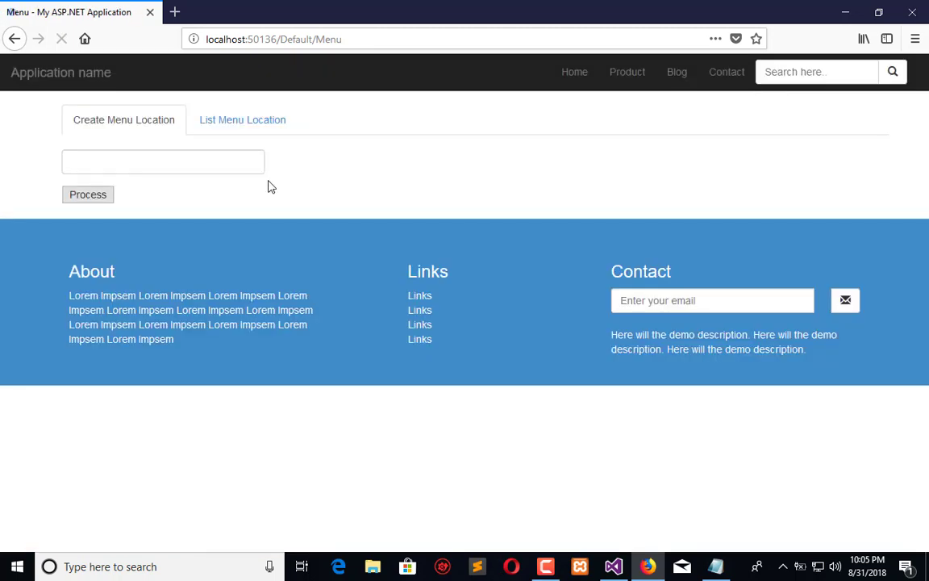
left_click(242, 119)
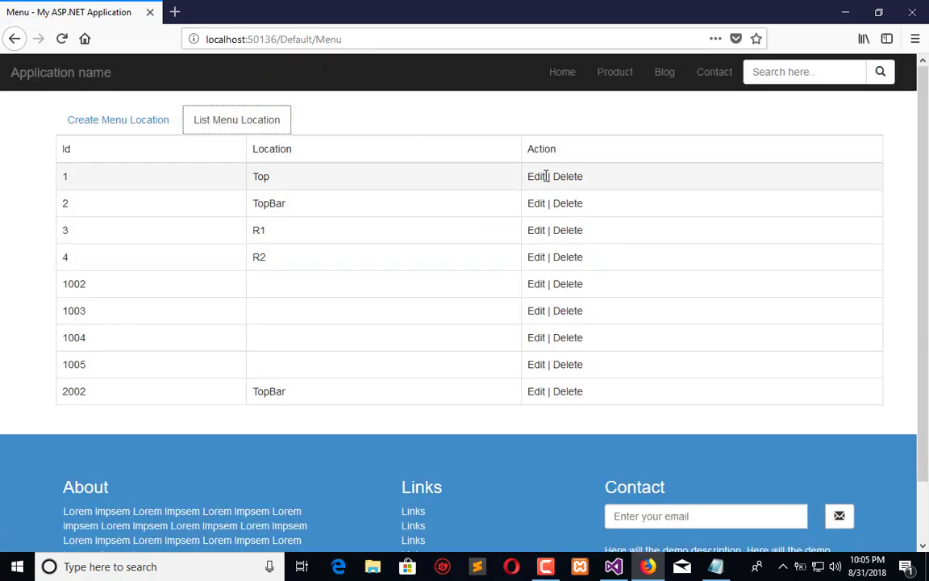
left_click(535, 176)
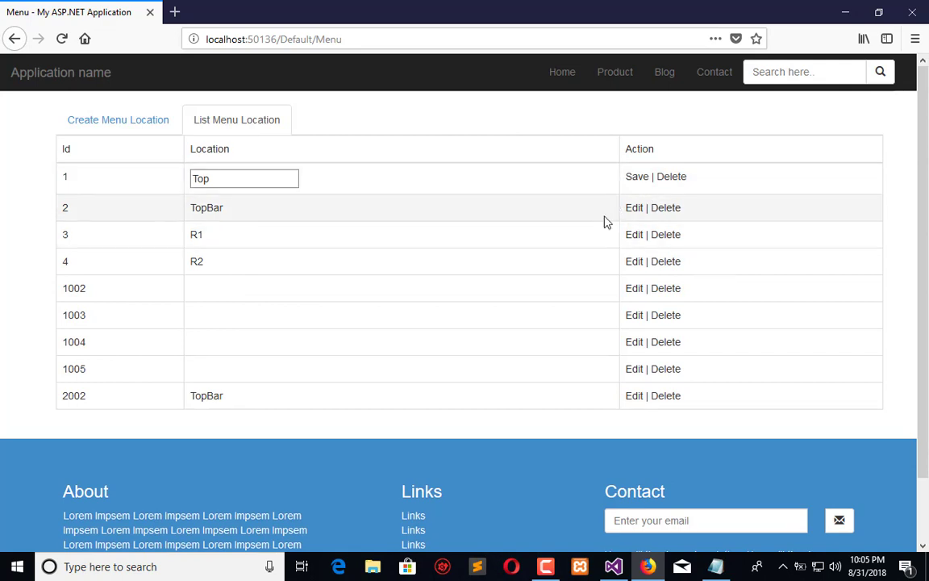
mouse_move(638, 520)
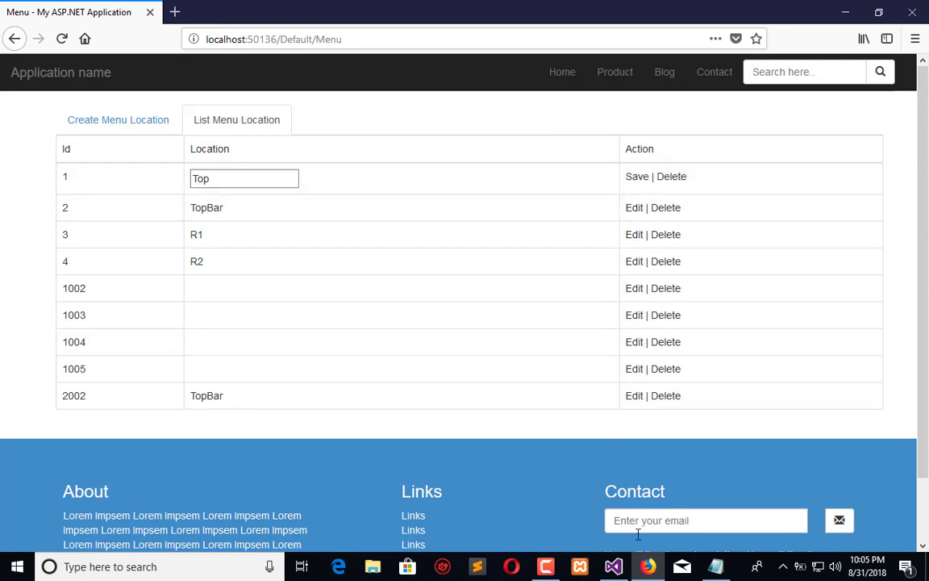
mouse_move(613, 566)
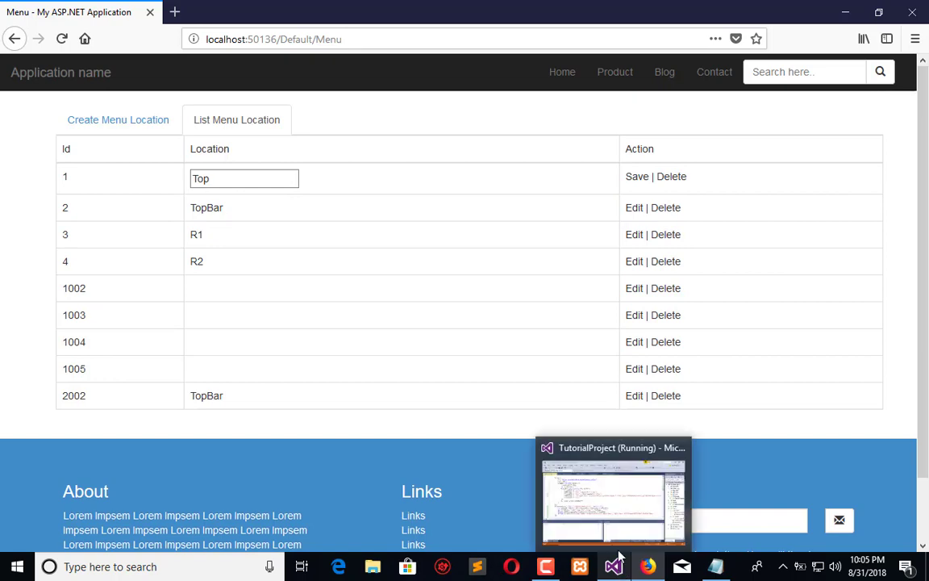
left_click(612, 492)
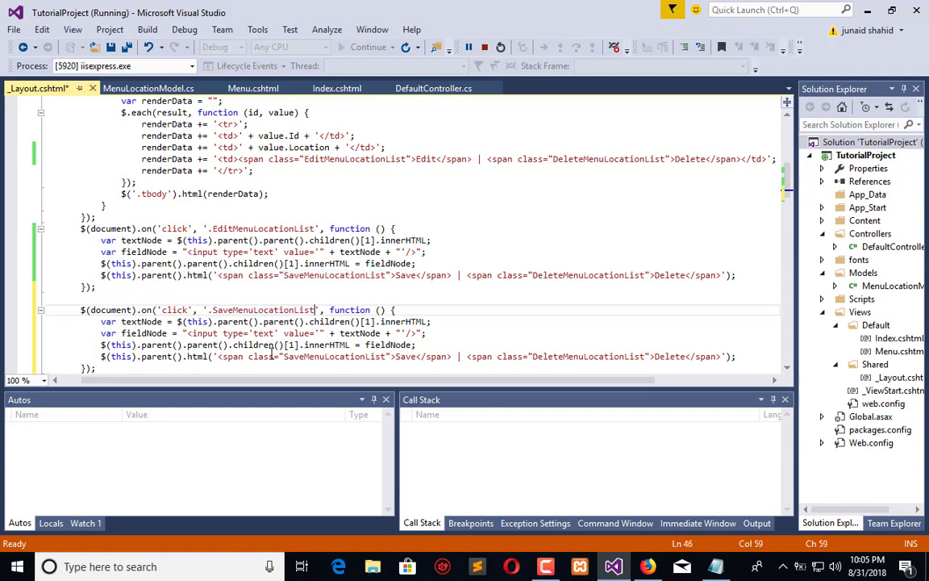
mouse_move(296, 325)
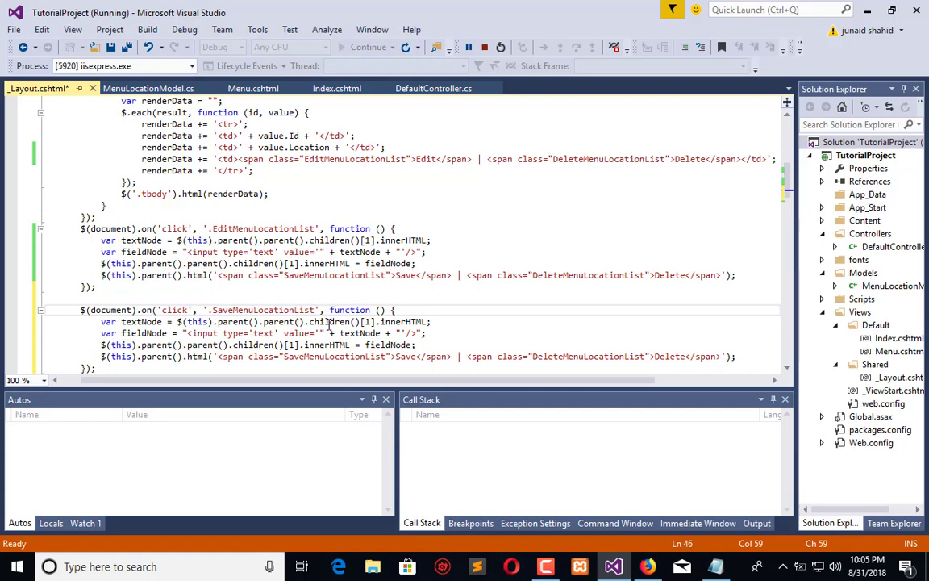
mouse_move(345, 331)
type("//")
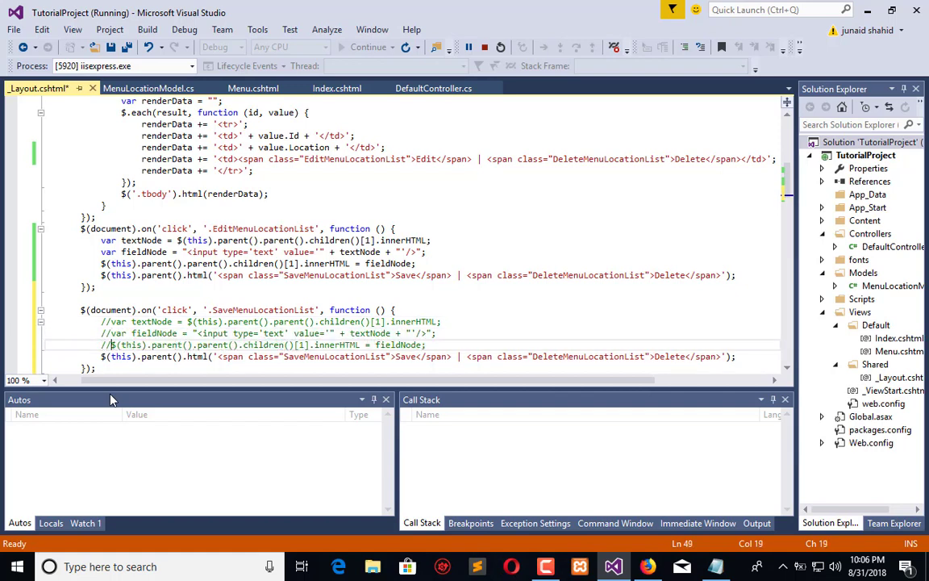
Step: Save _Layout.cshtml with the new SaveMenuLocationList handler
key("ctrl+s")
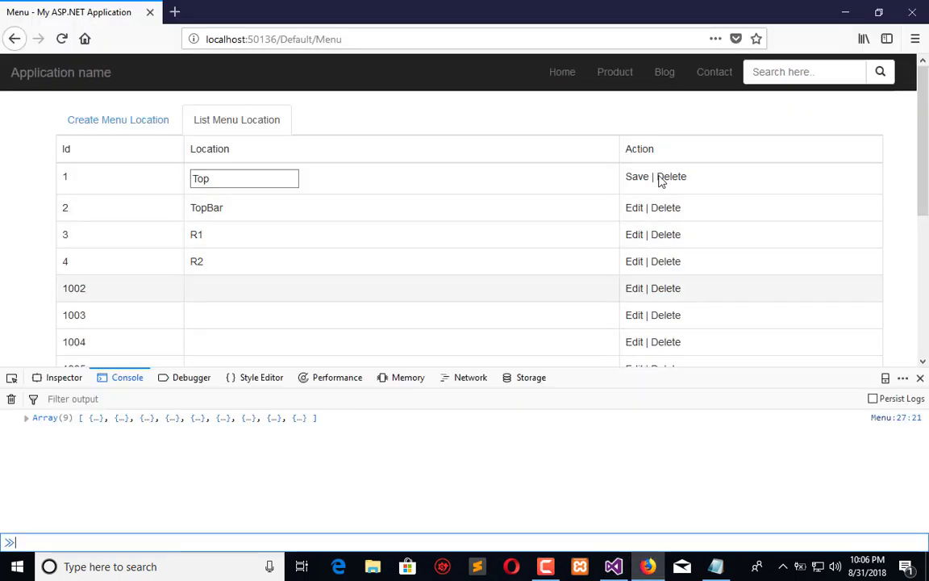
mouse_move(640, 179)
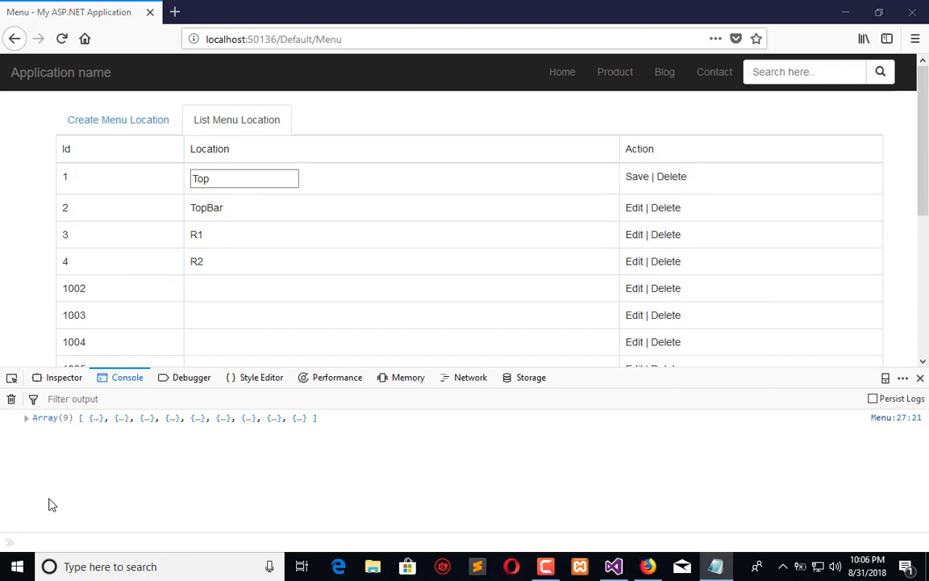
Step: Run $(".SaveMenuLocationList").parent().parent() in the console to find the row
type("4")
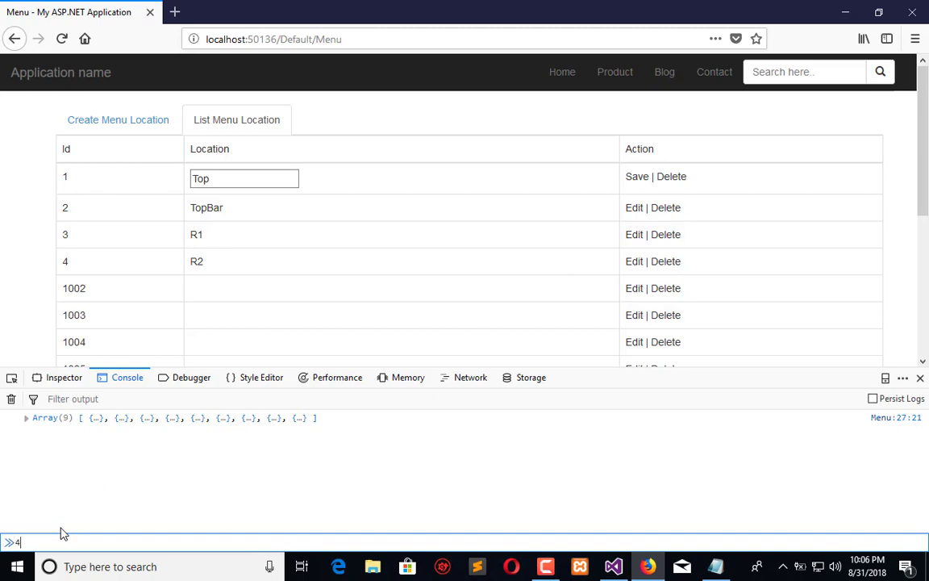
type("$(\".SaveMenuLocationList\",")
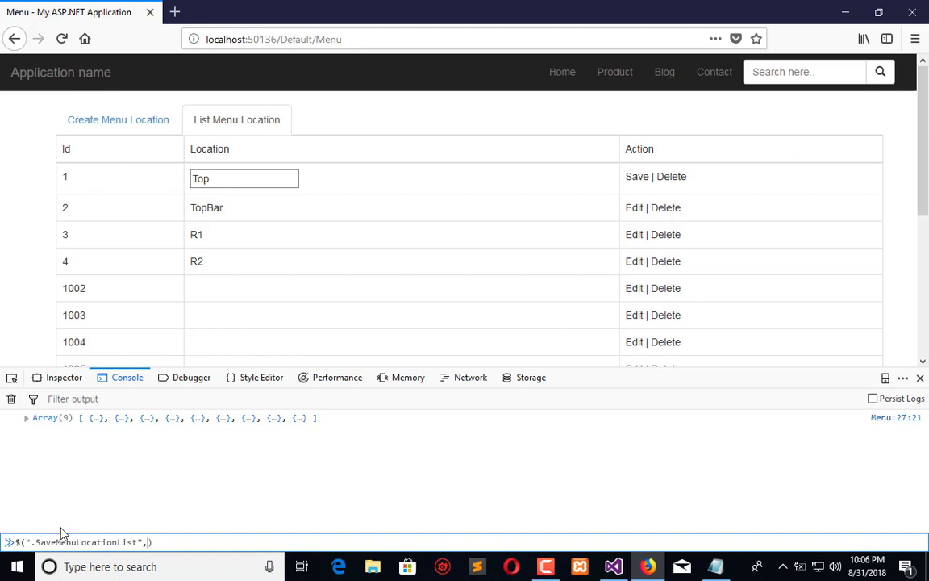
key("Backspace")
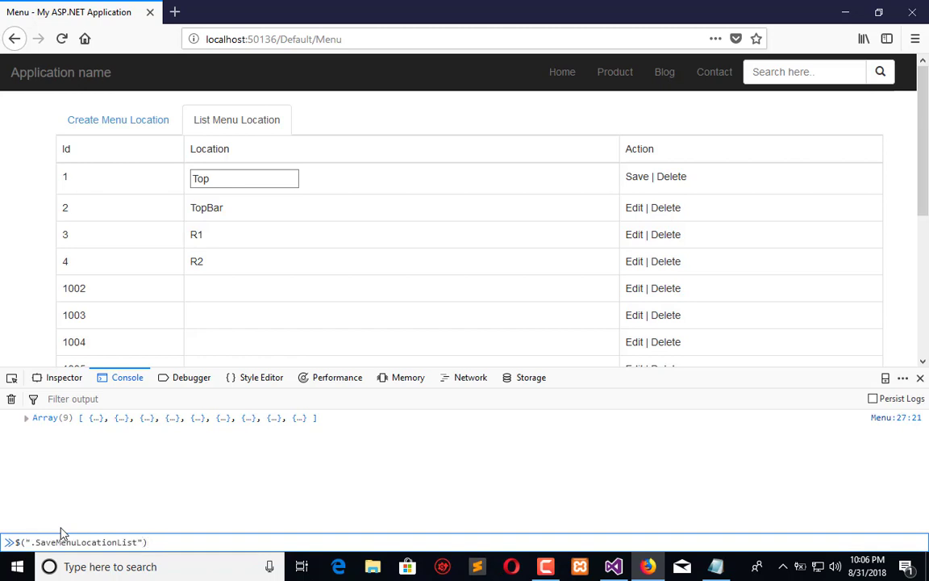
type(".paren")
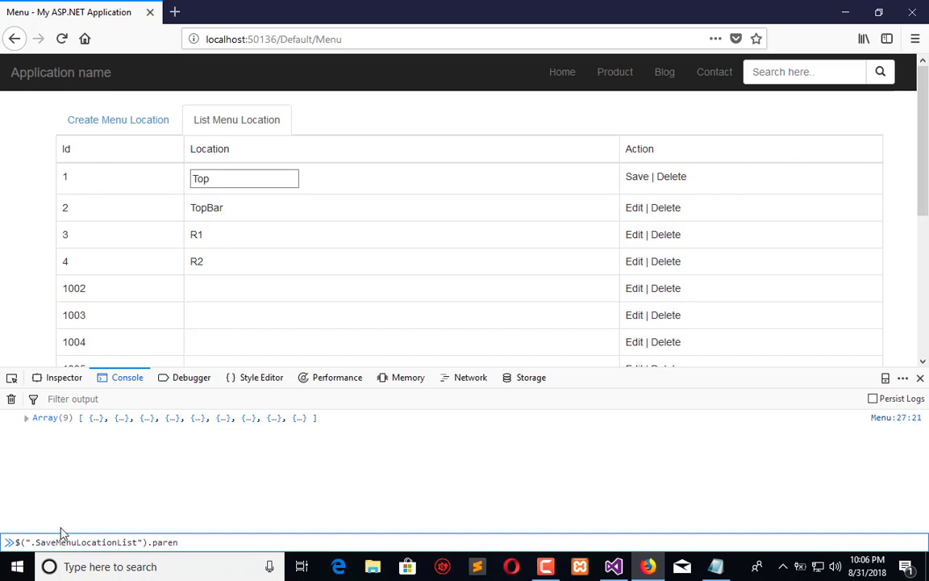
type("()")
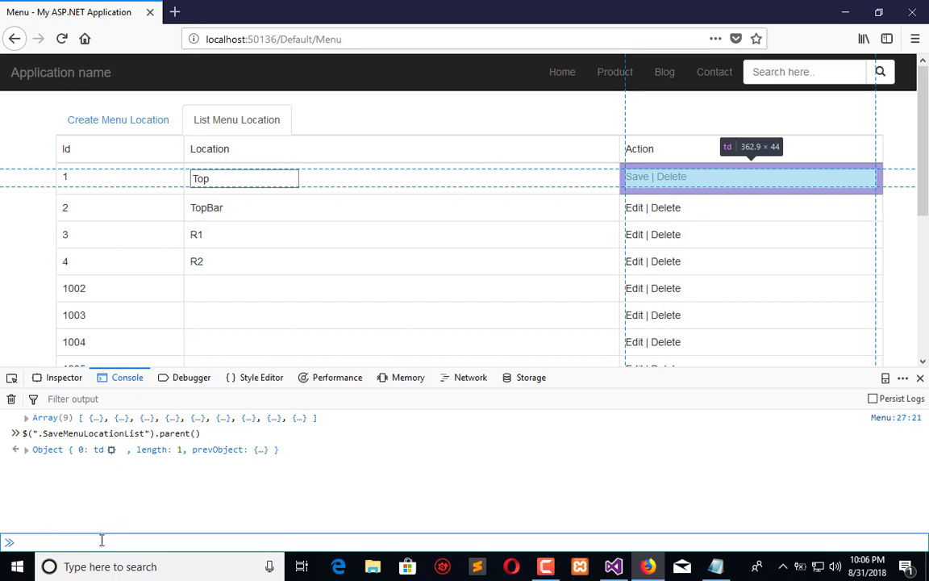
type("$(\".SaveMenuLocationList\").parent()")
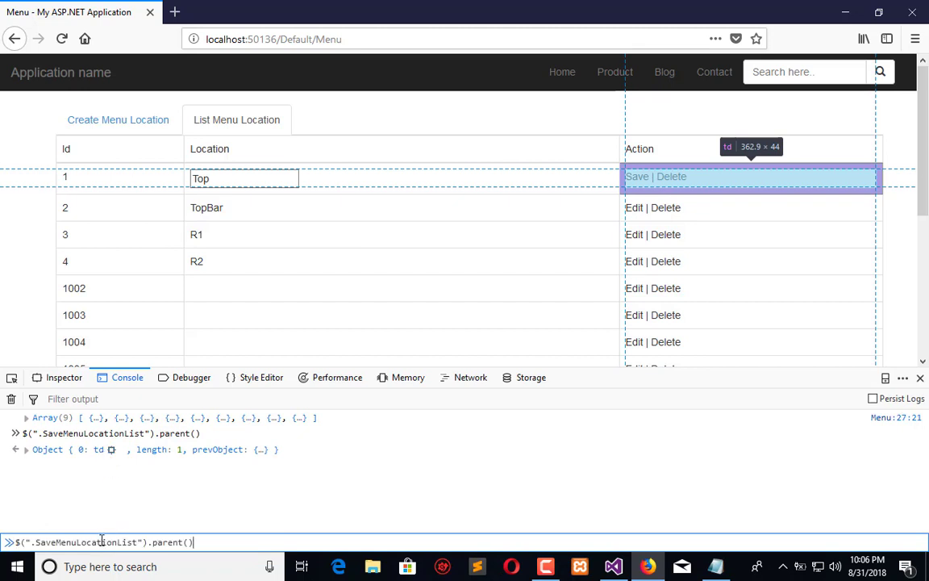
type(".paren")
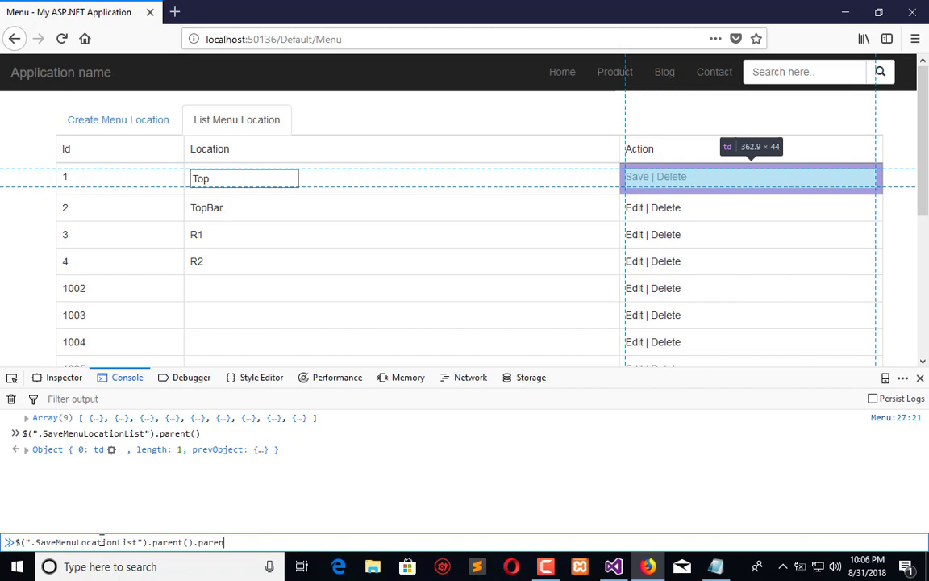
type("()")
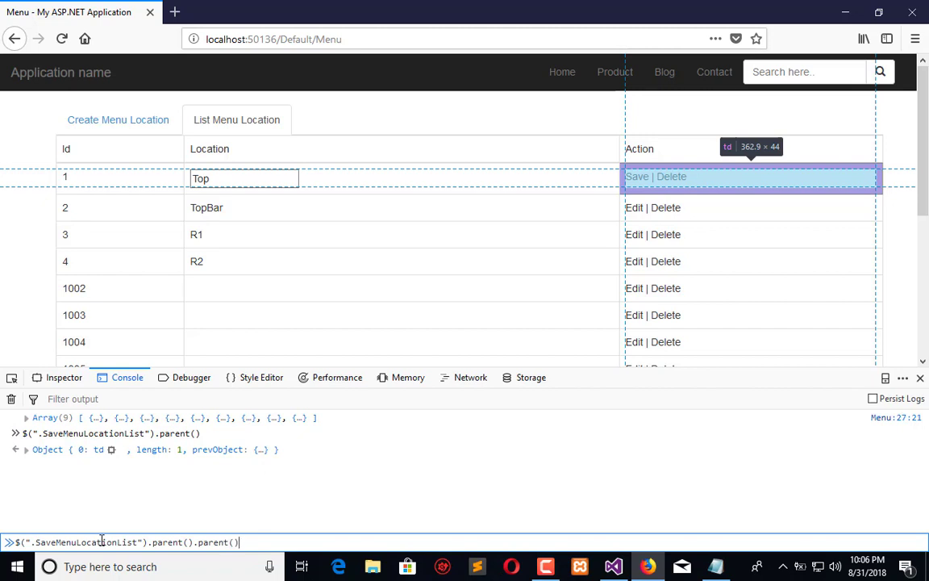
key("Return")
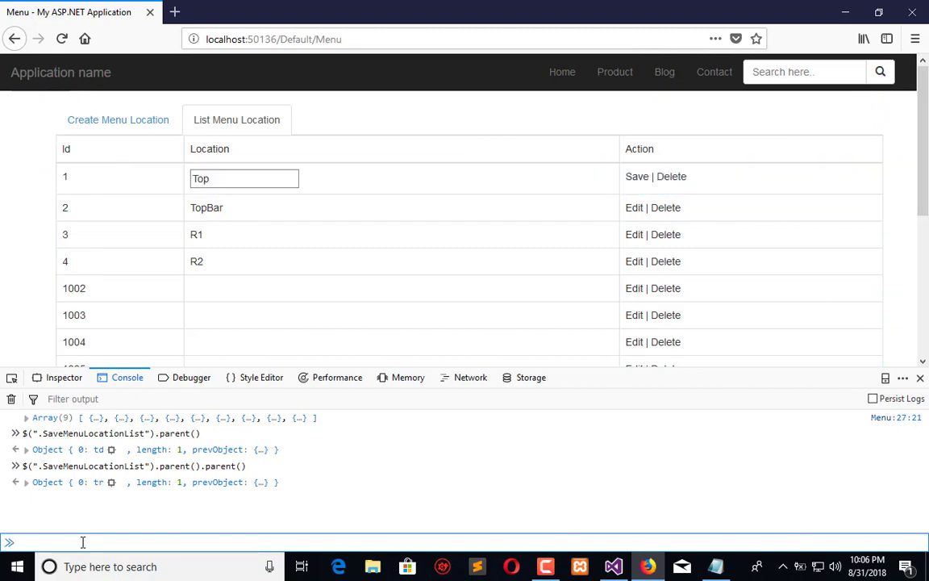
Step: List that row's cells with .children() in the console
type("$(\".SaveMenuLocationList\").parent().parent().")
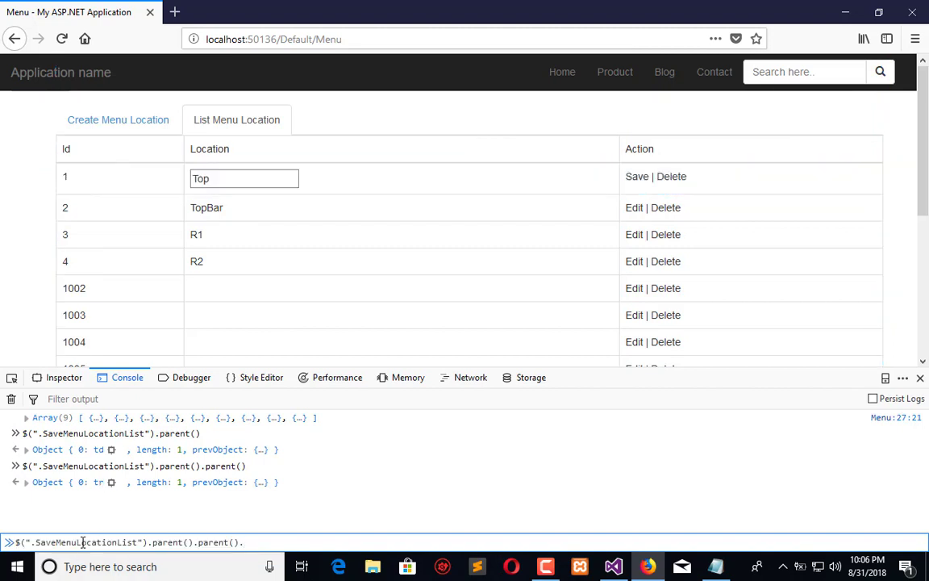
type("children")
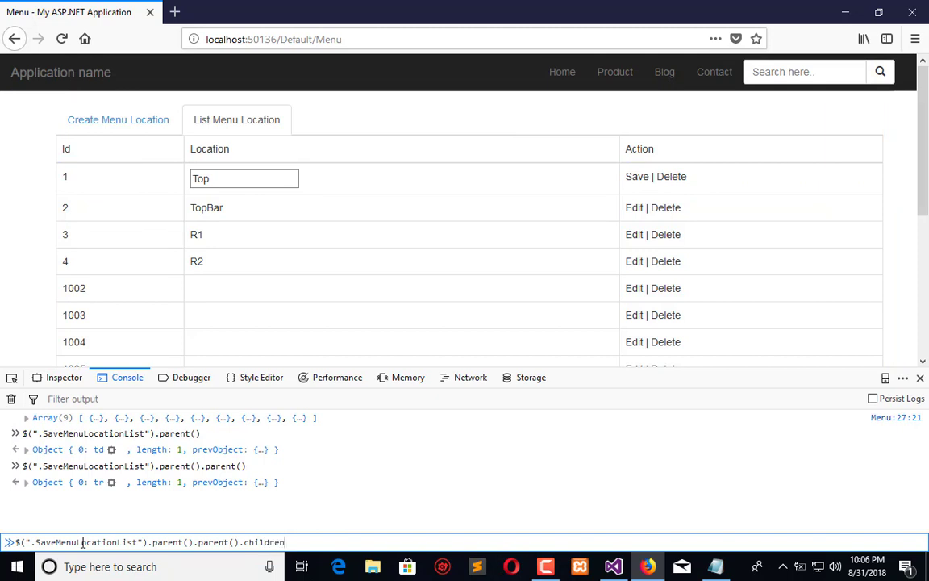
key("Return")
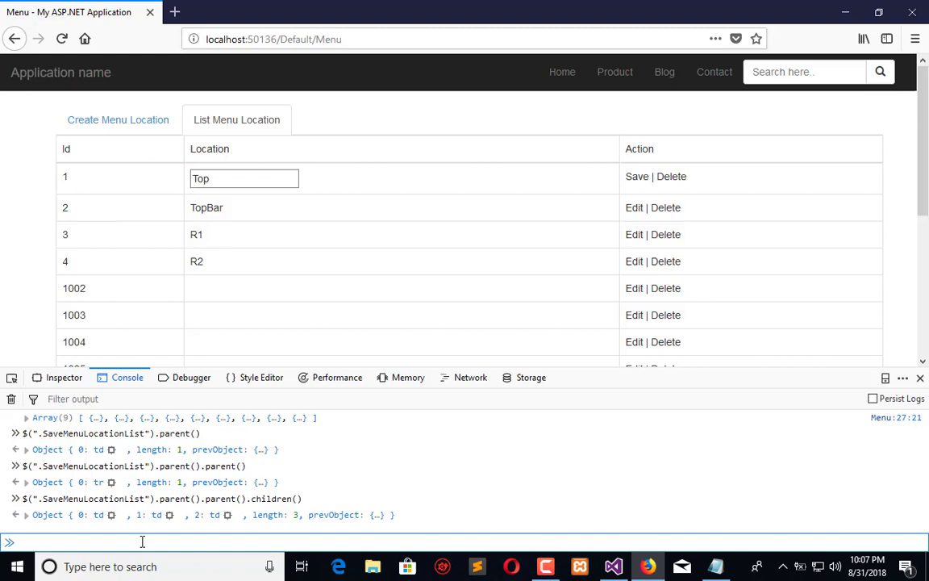
Step: List the row's cells in the console and try reading cell [1]'s value, which errors
type("$(\".SaveMenuLocationList\").parent().parent().children()[]")
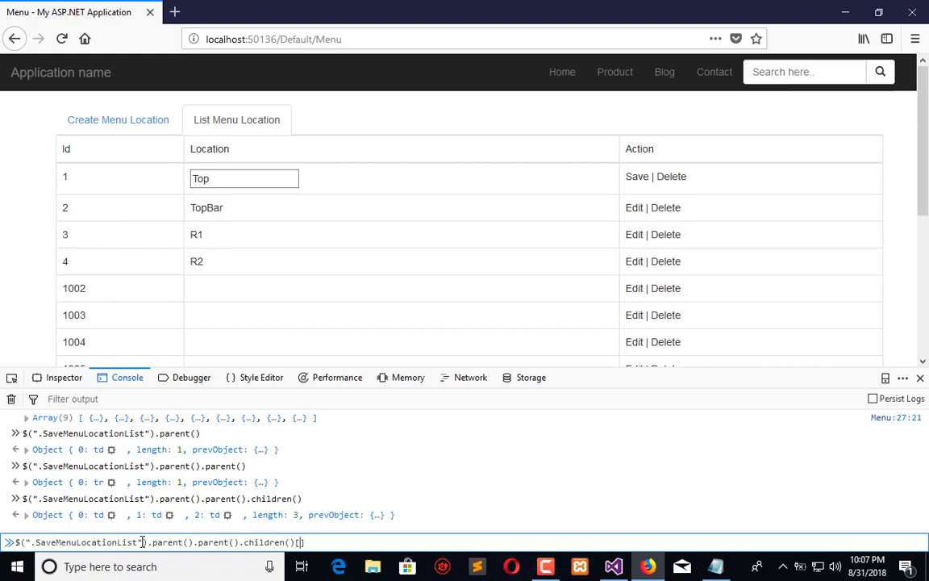
key("Return")
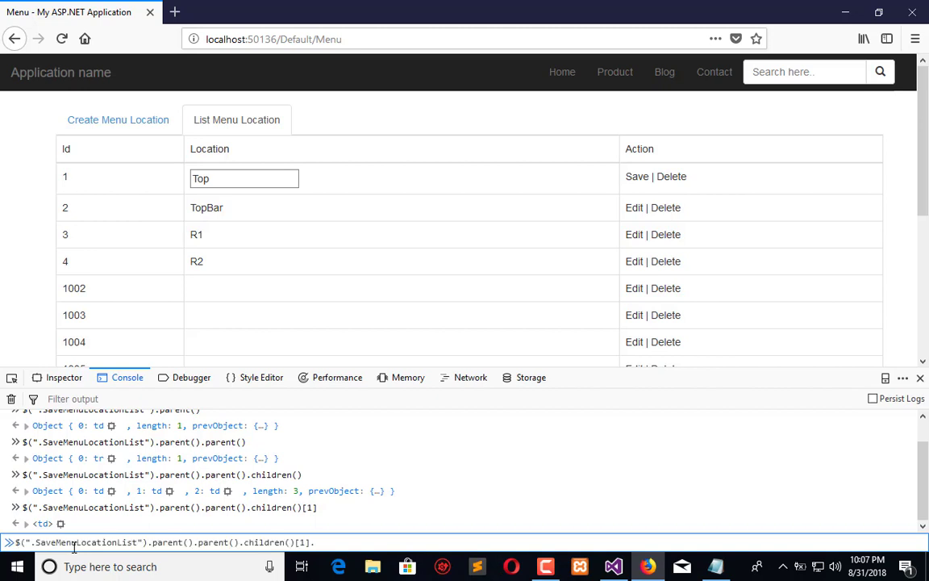
type("val(")
key("Enter")
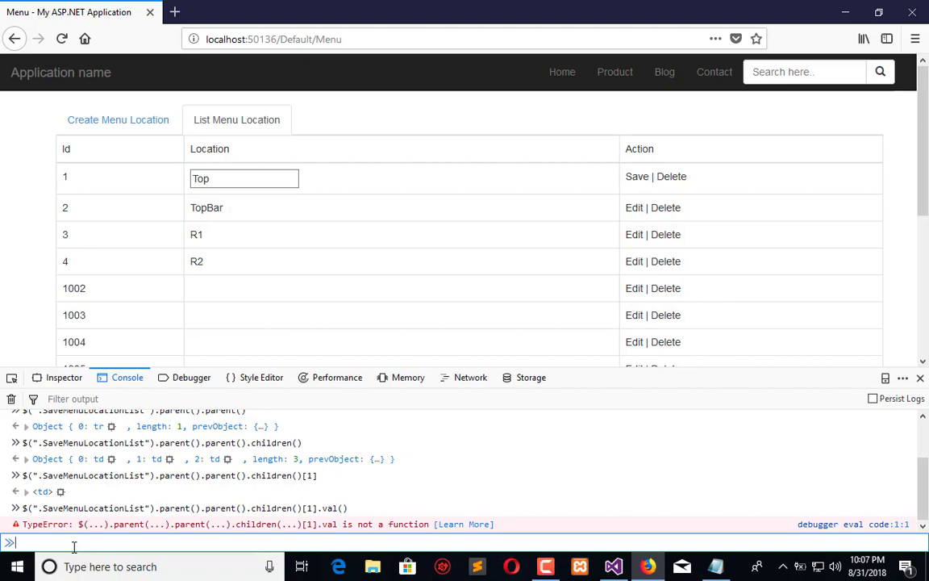
type("$(\".SaveMenuLocationList\").parent().parent().children()[1].v")
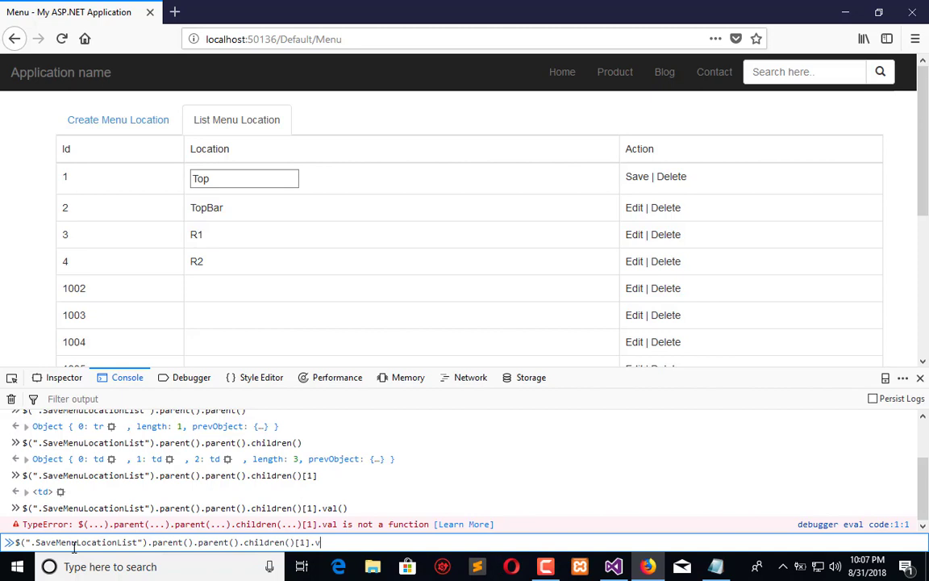
key("Backspace")
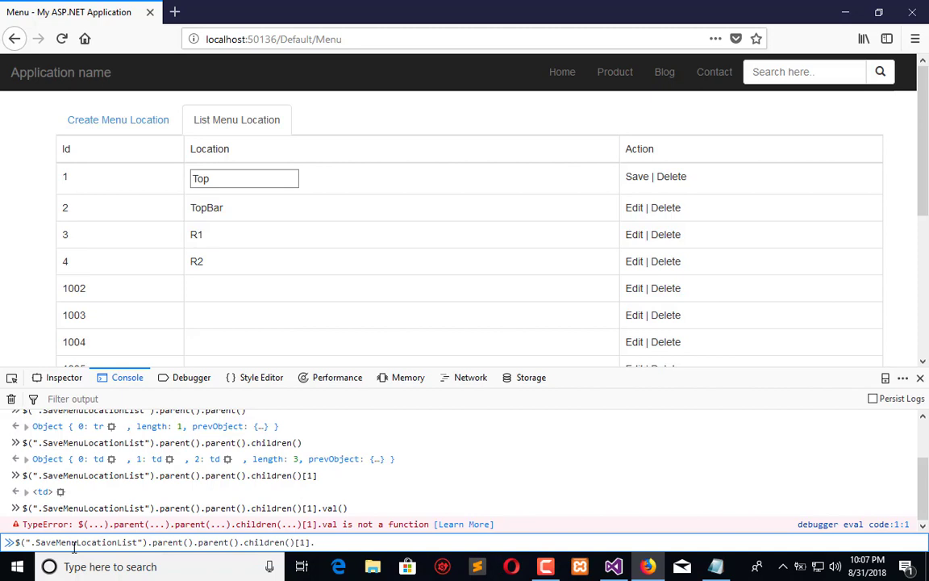
Step: Read the Location text box via children().children().val(), returning Top
type("c")
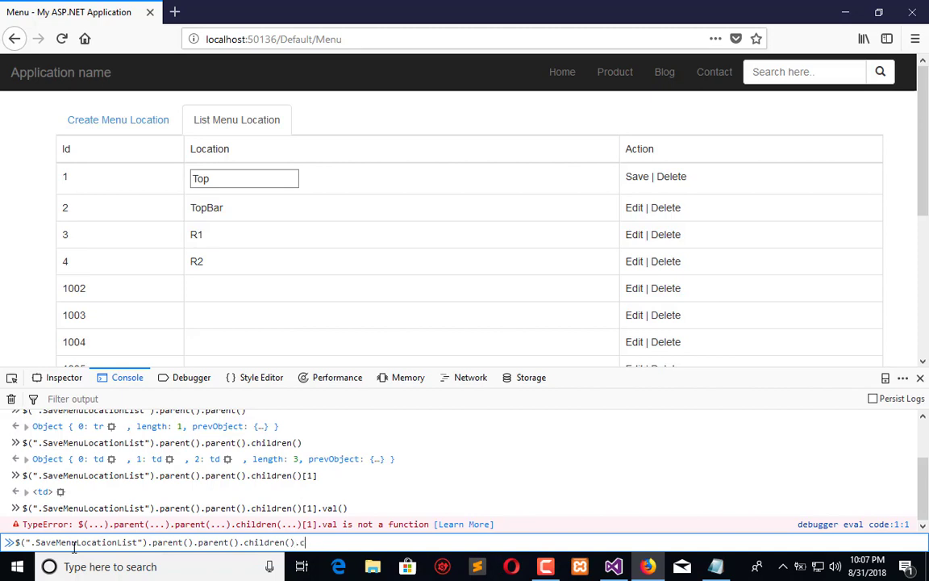
type("hildren(")
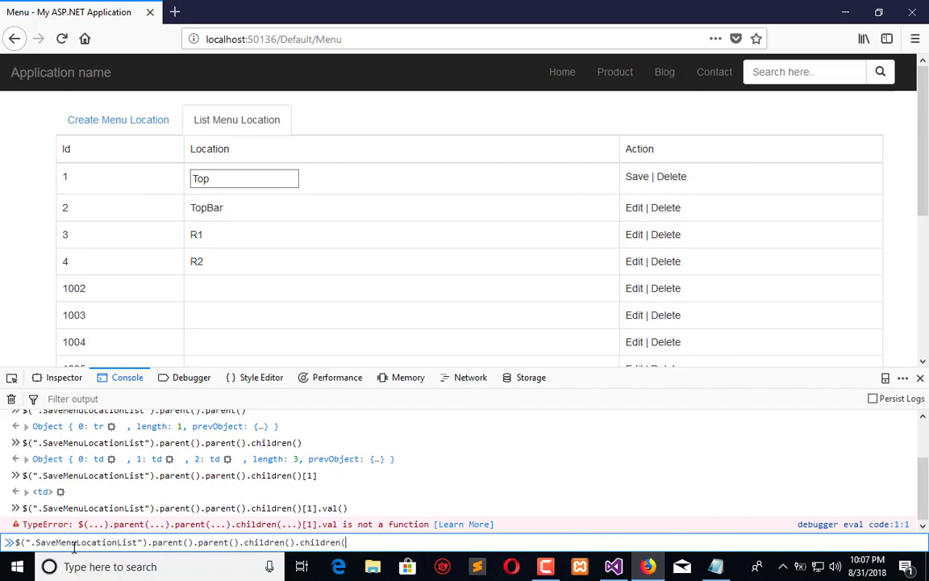
key("Return")
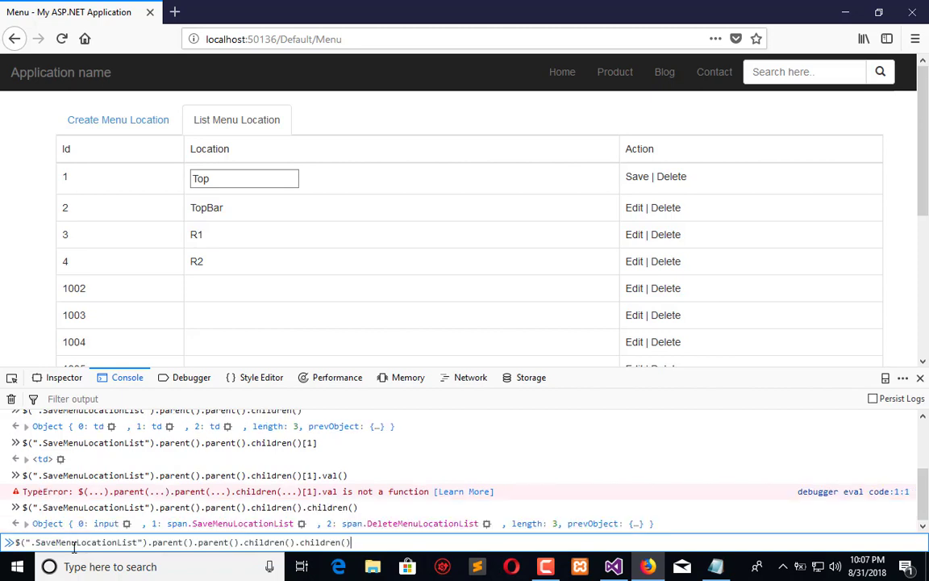
type("v")
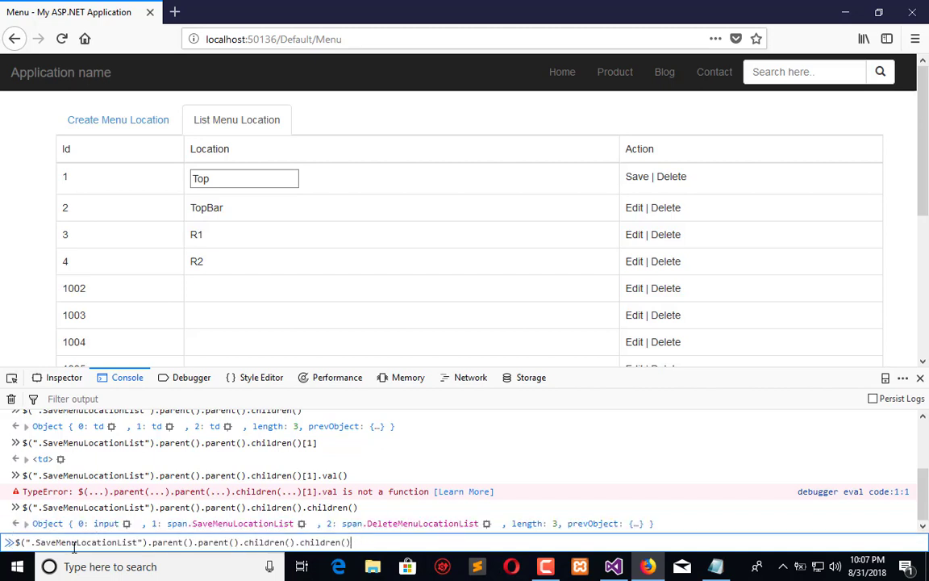
type(".va")
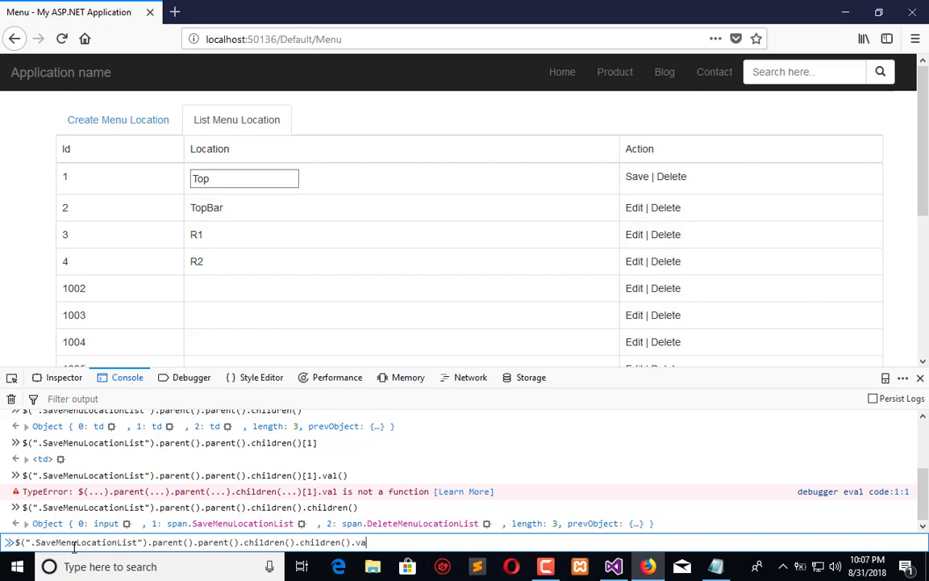
key("Return")
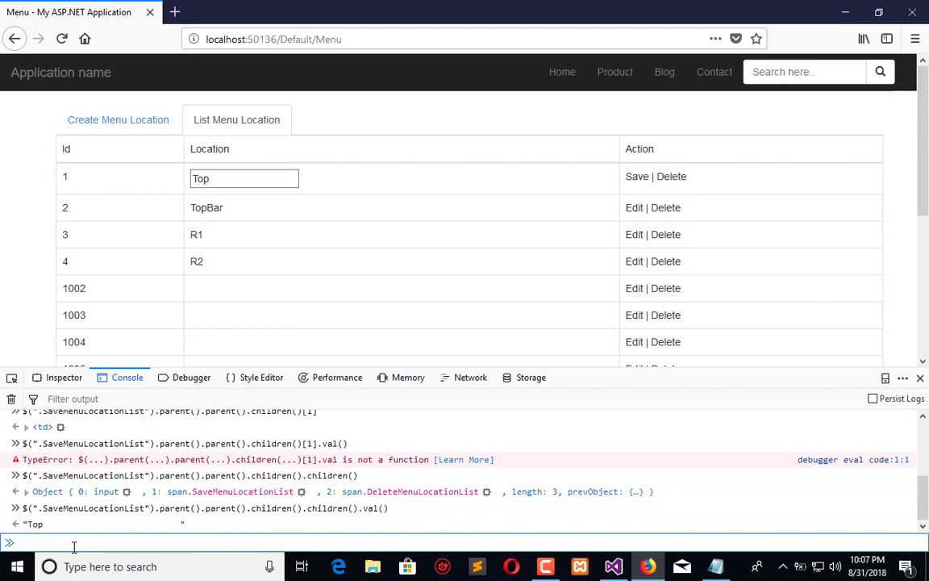
mouse_move(638, 176)
type("          asdasdsad")
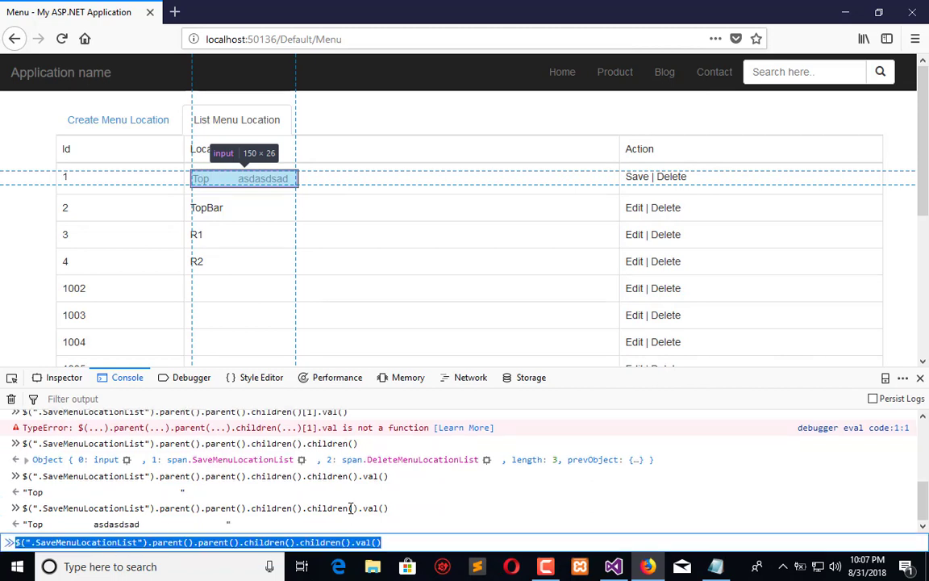
left_click(612, 567)
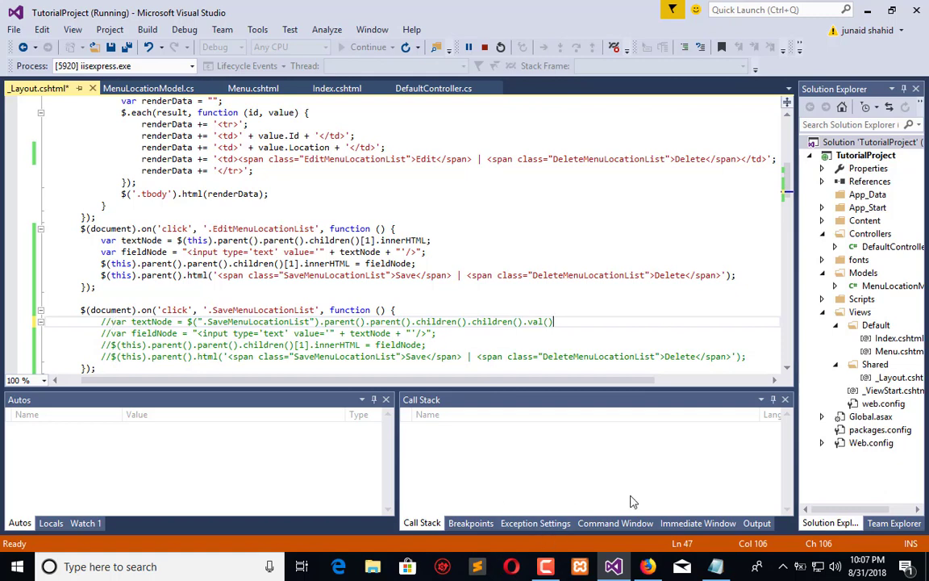
mouse_move(633, 503)
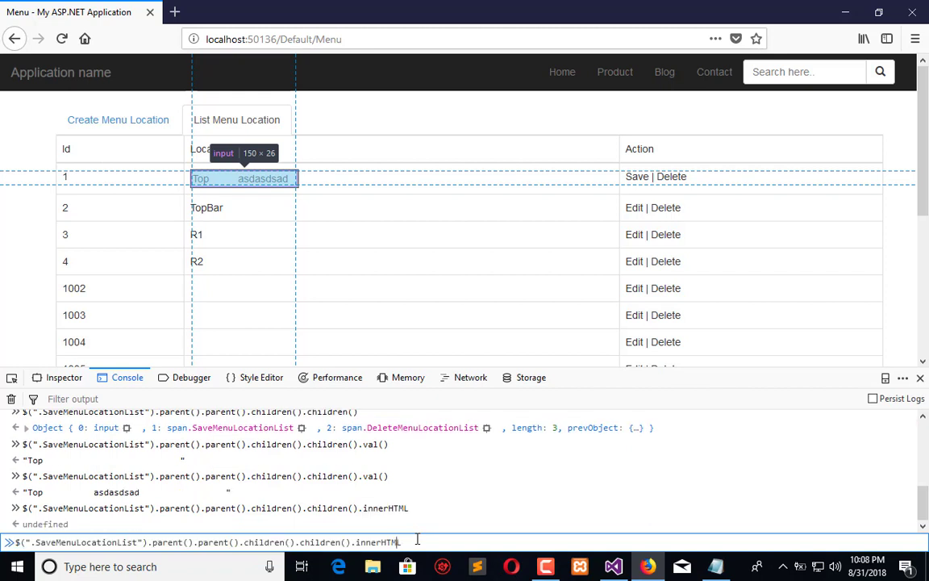
Step: Check the first inner element's innerHTML in the console and save the layout file
type("[]")
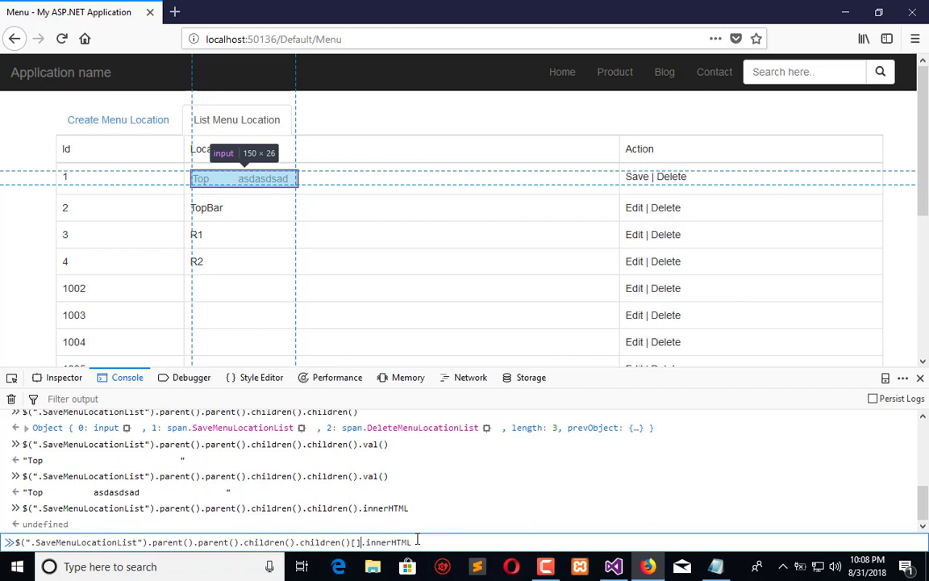
key("Return")
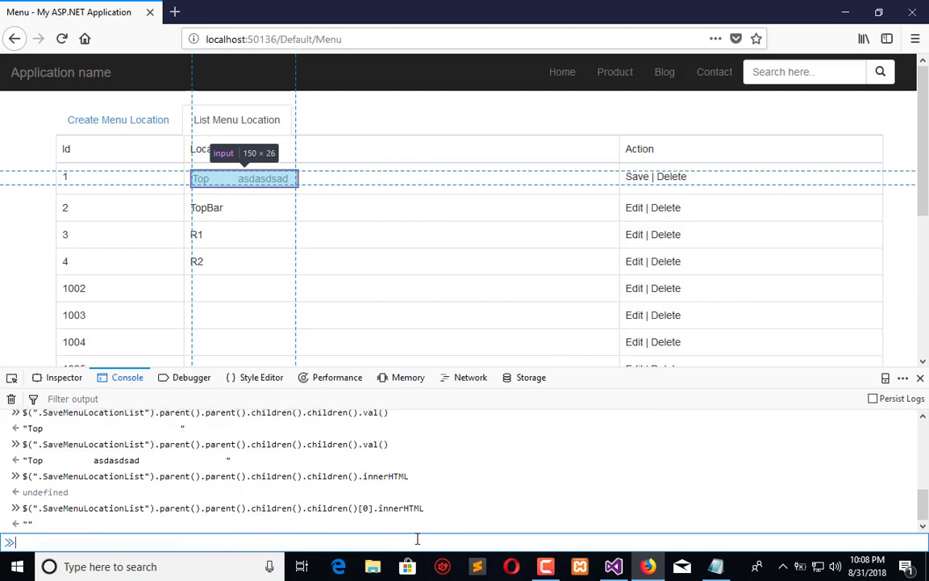
type("$(\".SaveMenuLocationList\").parent().parent().children().children()[0].innerHTML")
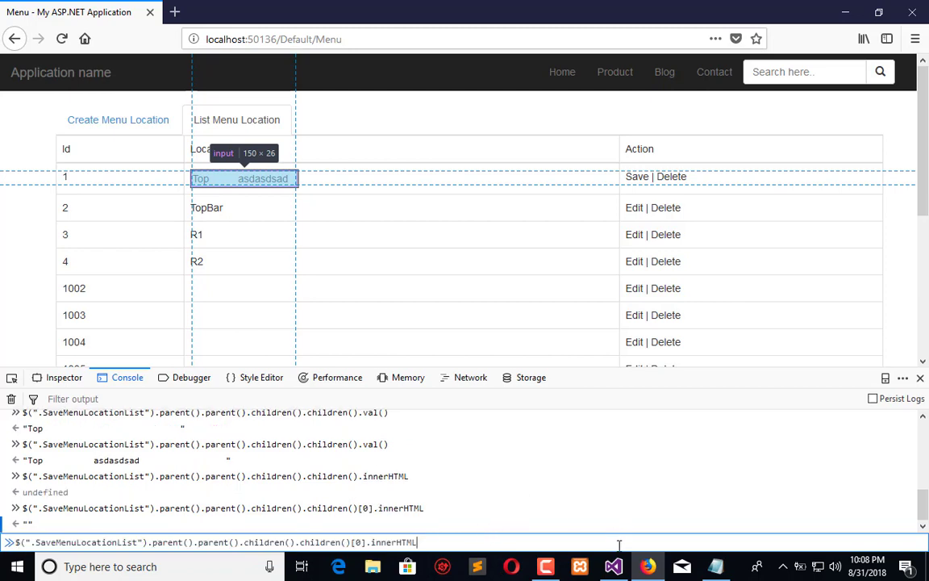
left_click(613, 566)
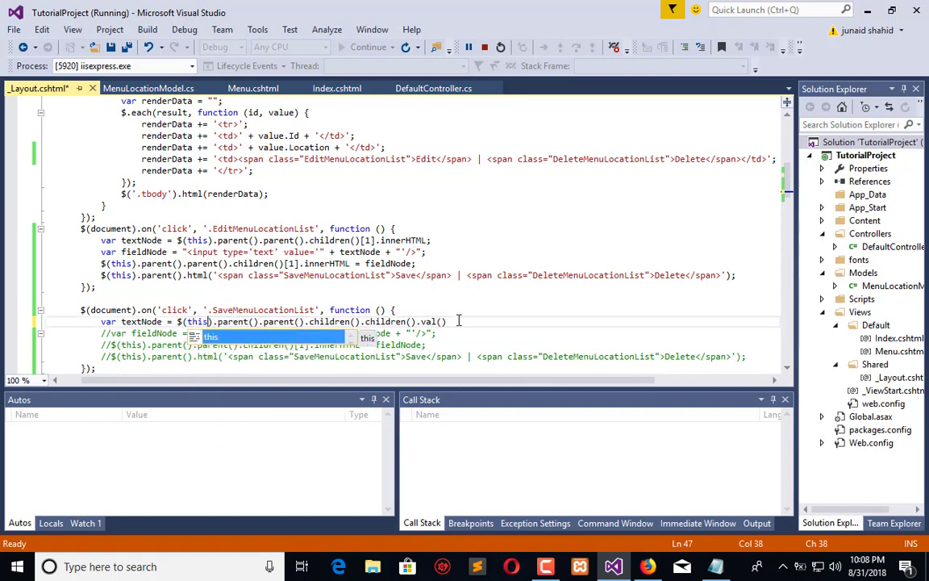
key("ctrl+s")
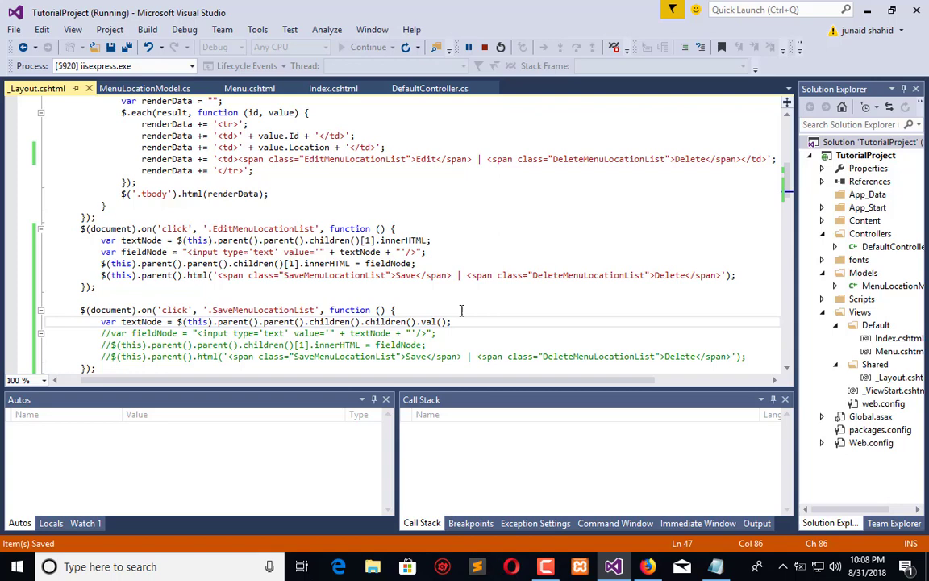
mouse_move(479, 334)
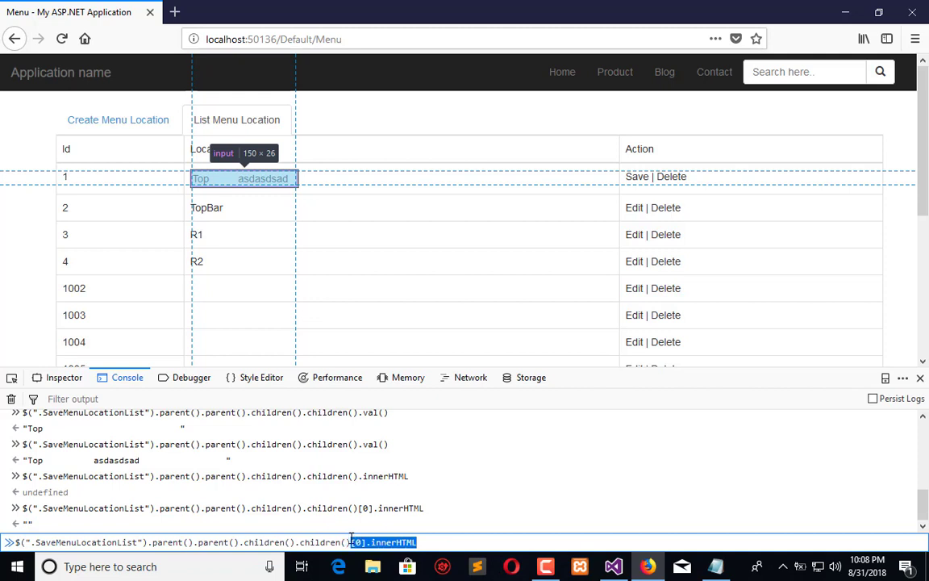
Step: Inspect the row's cells, then write a console assignment to children()[1].innerHTML
type(".html")
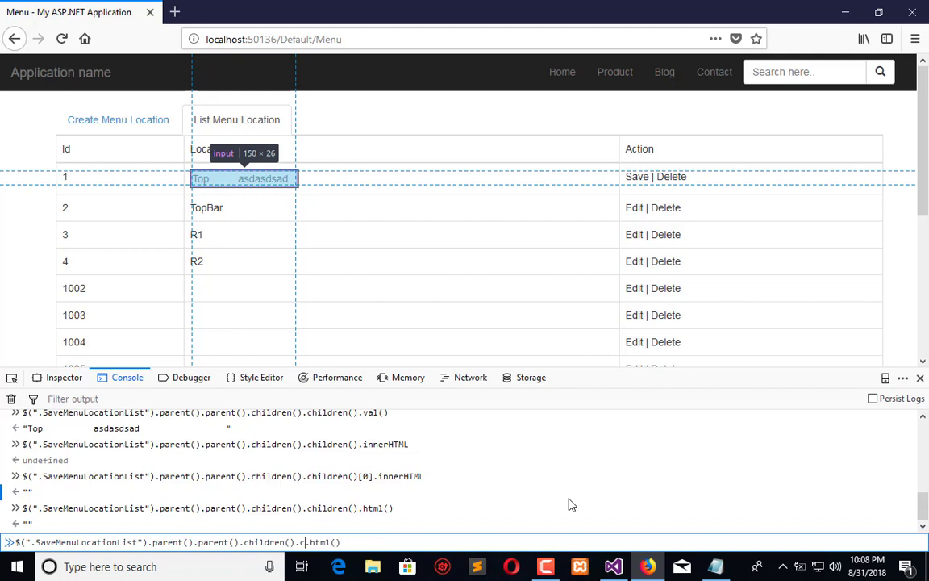
key("Return")
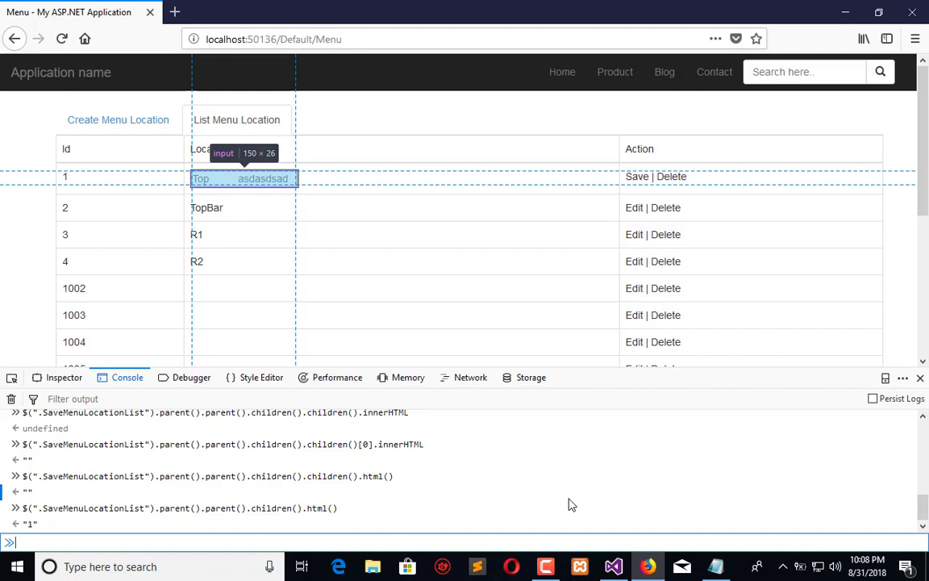
mouse_move(348, 504)
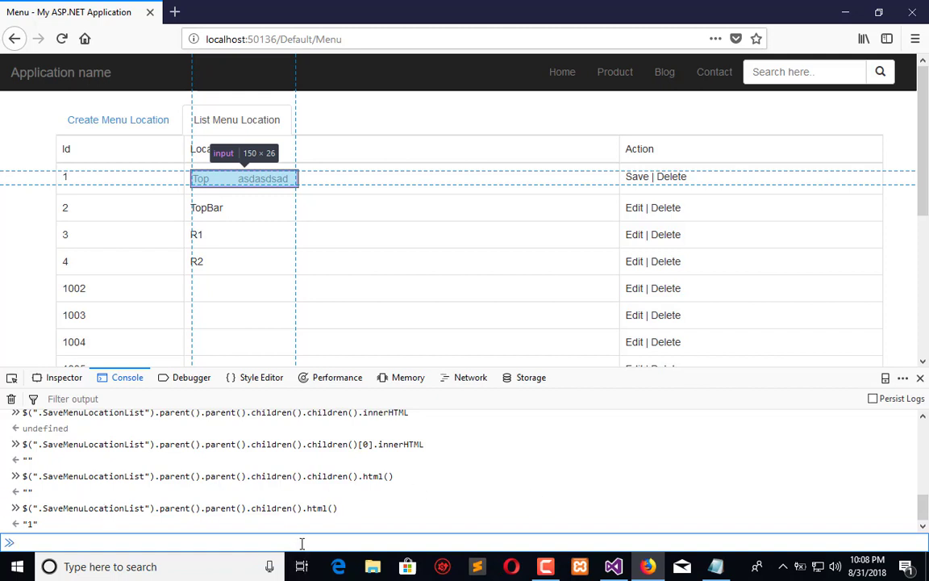
type("$(\".SaveMenuLocationList\").parent().parent().children().")
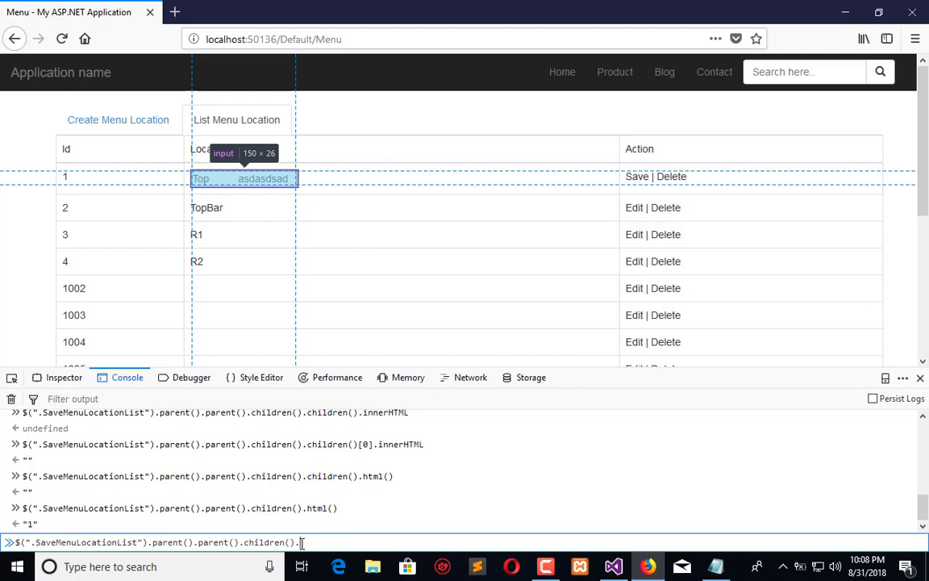
key("Return")
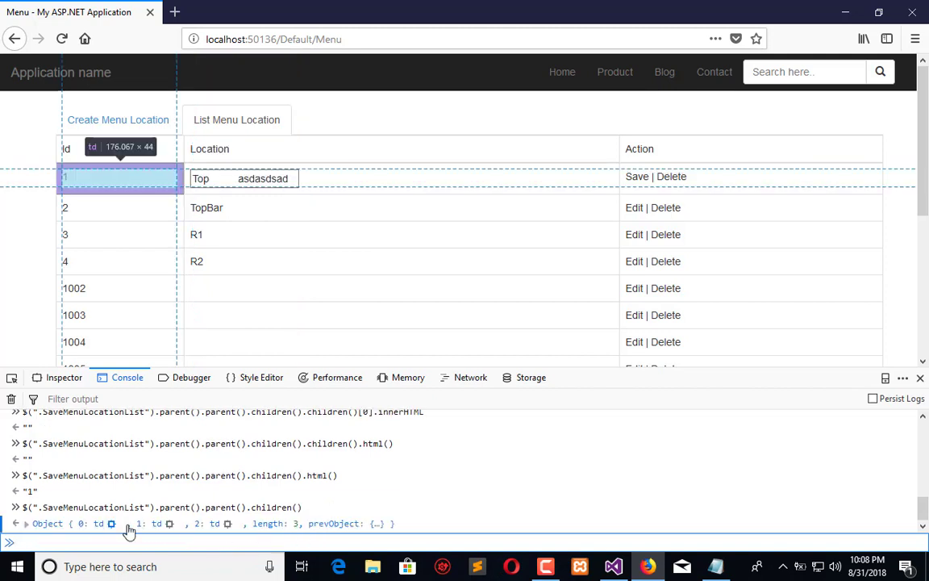
mouse_move(170, 528)
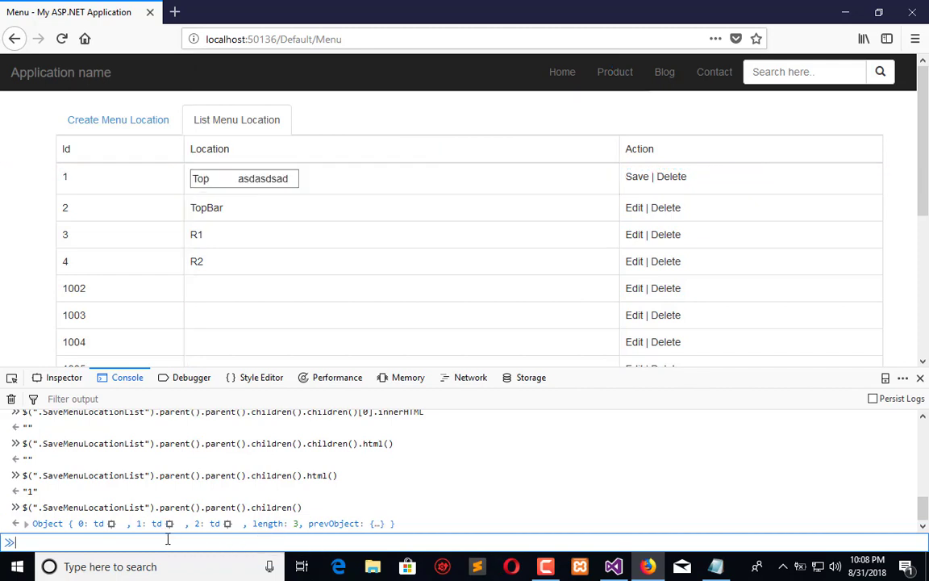
type("$(\".SaveMenuLocationList\").parent().parent().children()[")
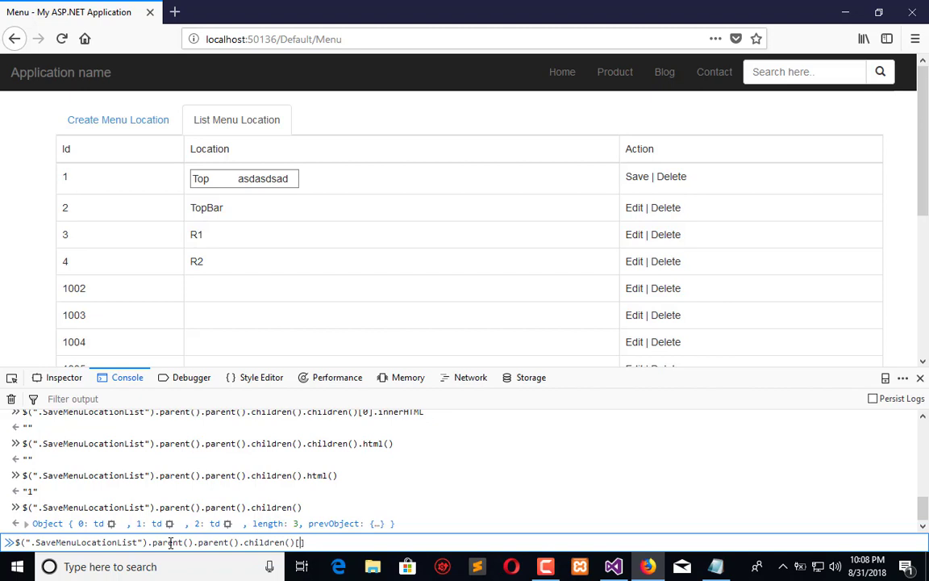
type("1")
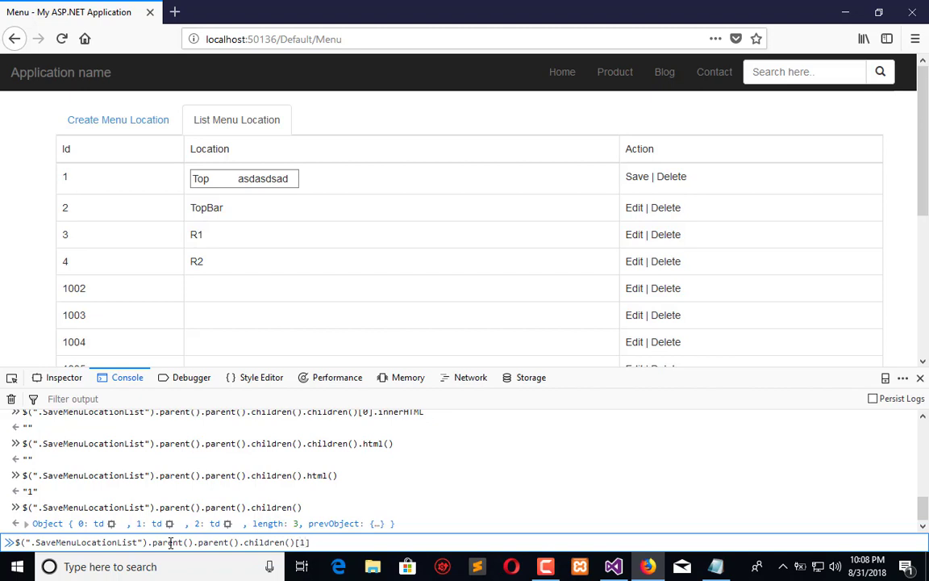
type(".innerHTM")
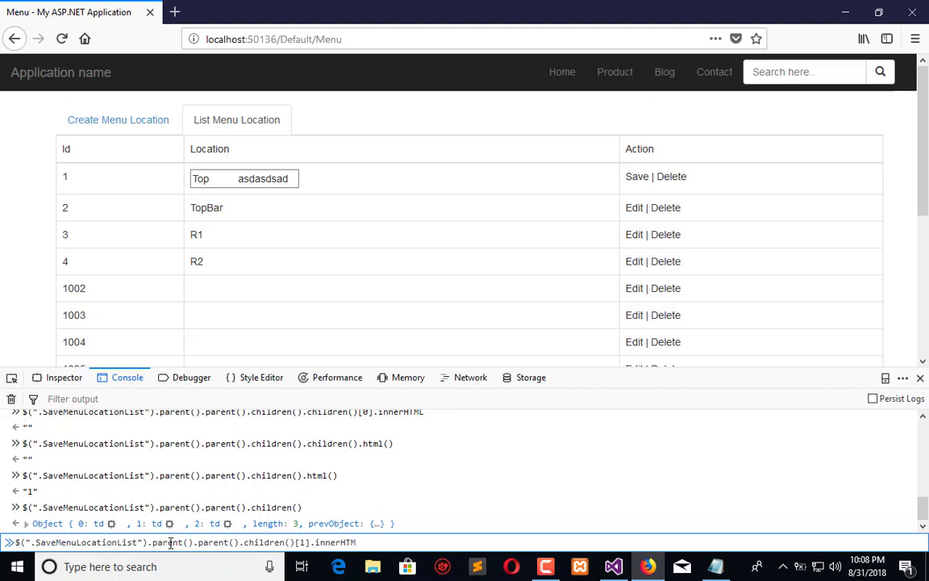
type("=")
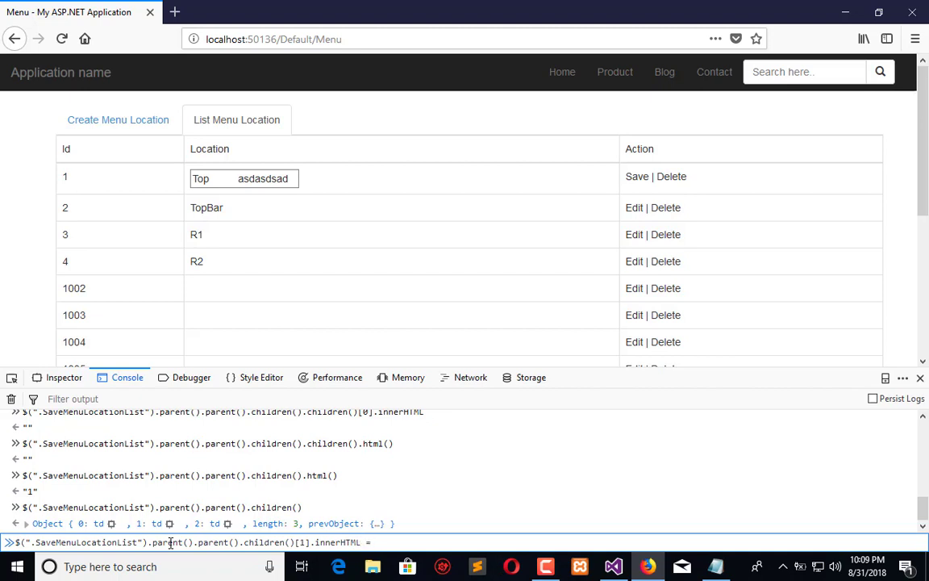
type("'")
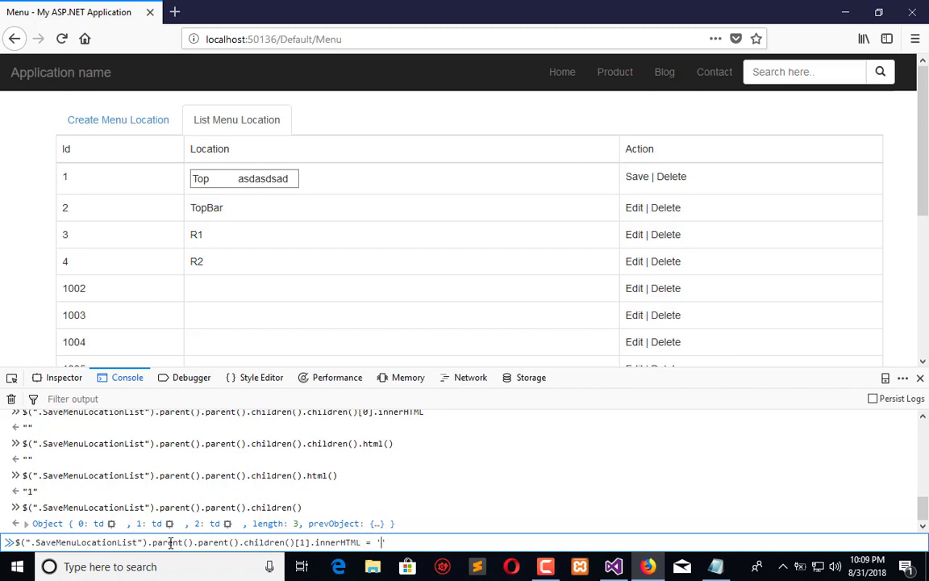
key("Return")
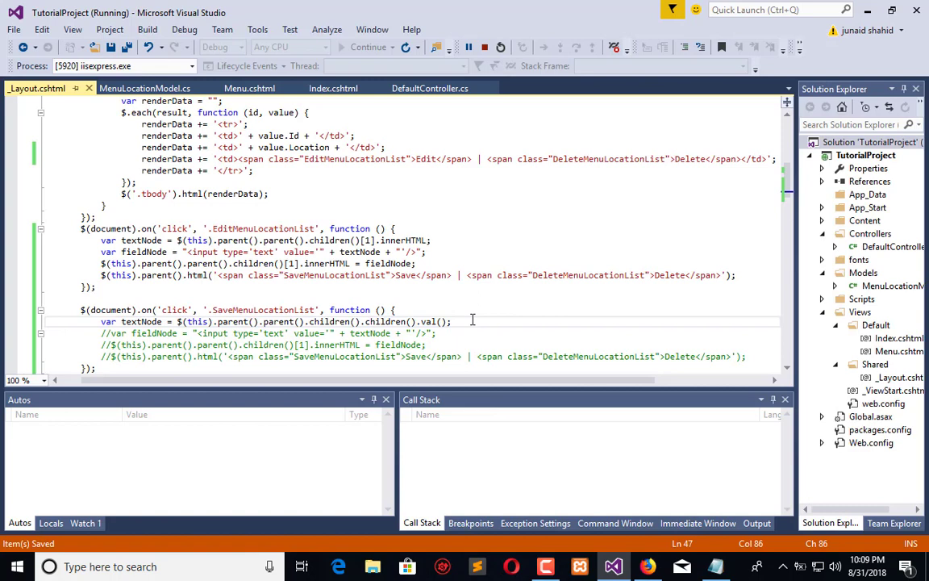
mouse_move(445, 339)
type("$(this).parent().parent().children()[1].innerHTML = 'ok'")
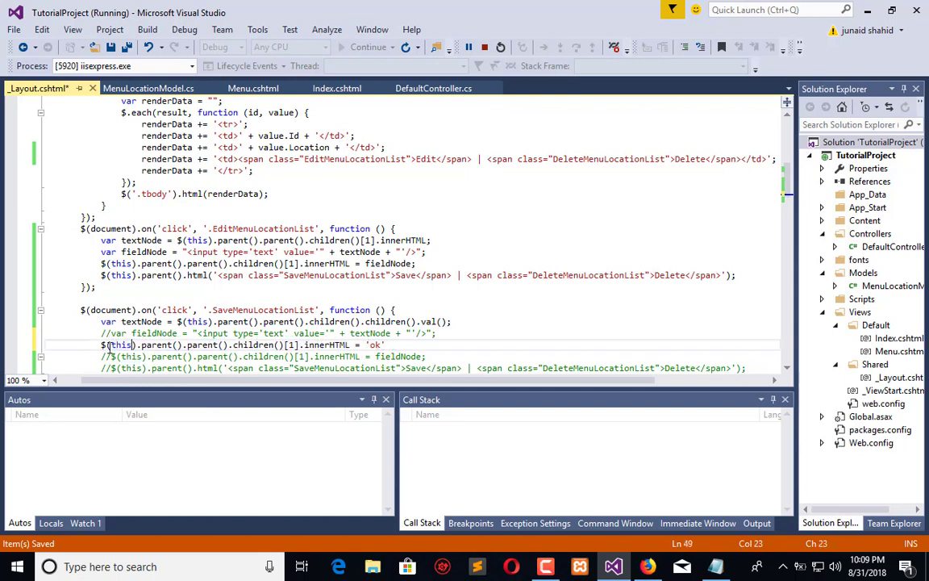
Step: Select part of the new innerHTML = 'ok' test line in the Save handler
double_click(140, 321)
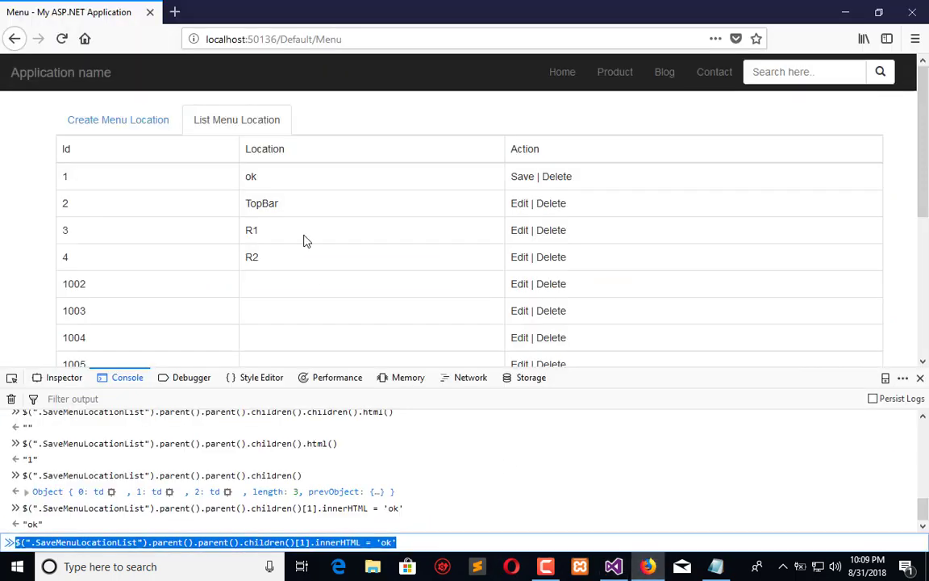
Step: Reload the page, open List Menu Location and retype row 1's Location as "I'm Editing"
left_click(61, 39)
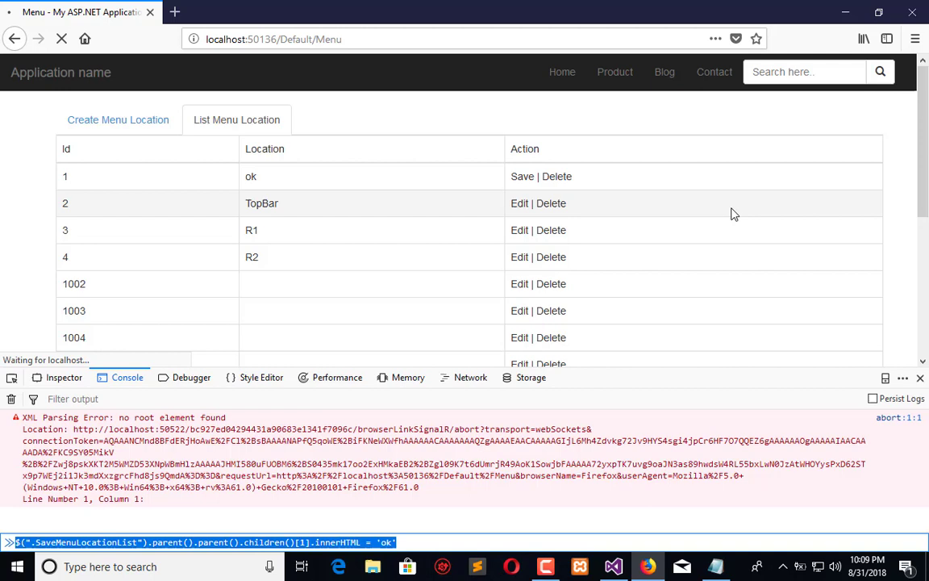
mouse_move(589, 241)
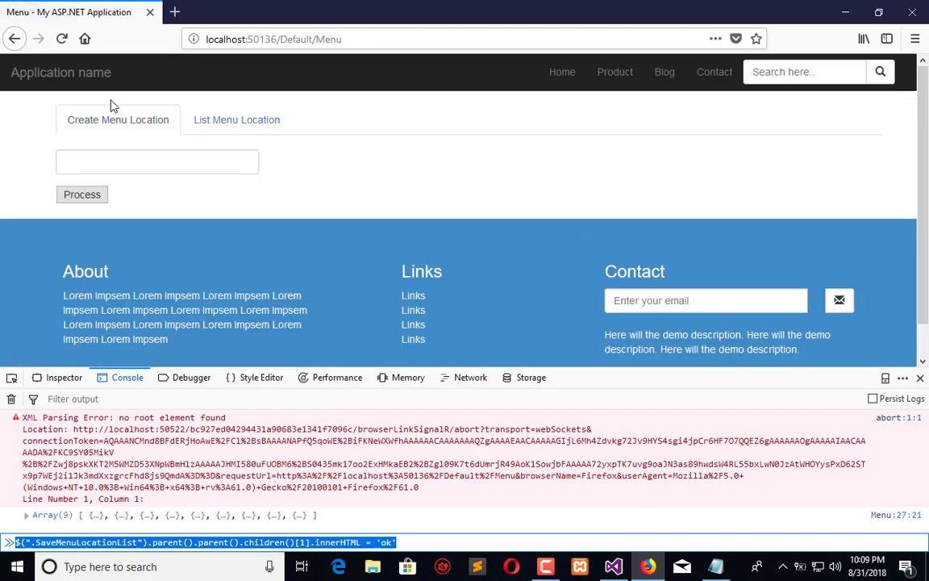
left_click(236, 119)
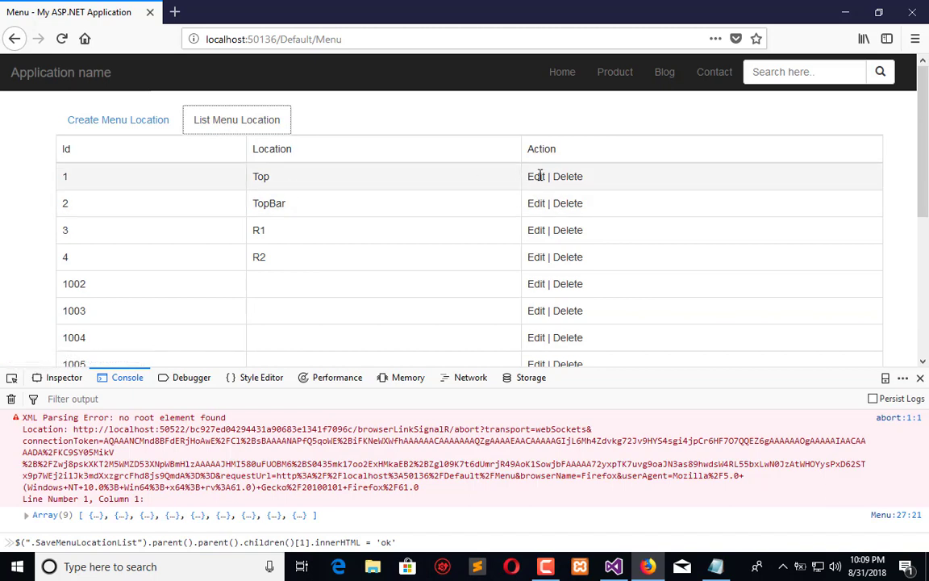
left_click(536, 176)
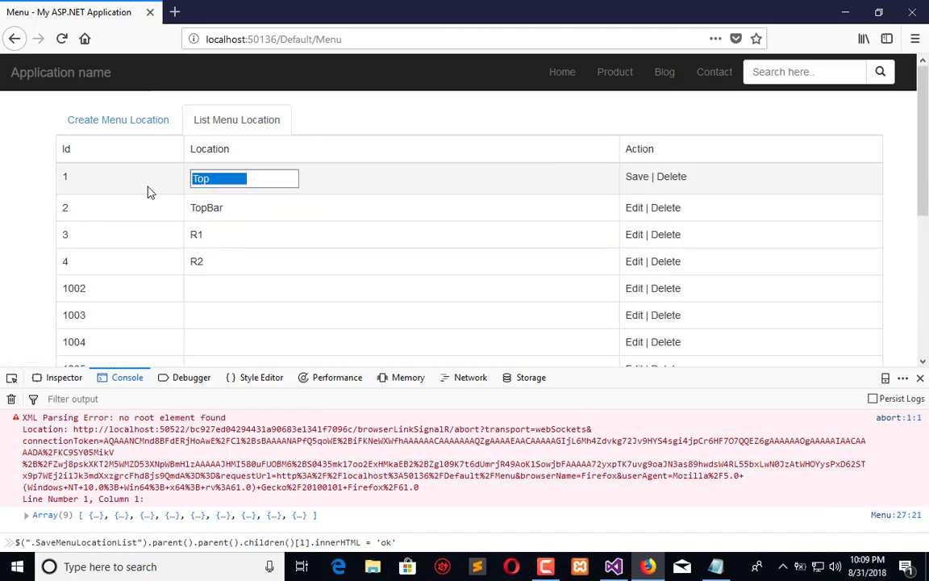
type("I'm")
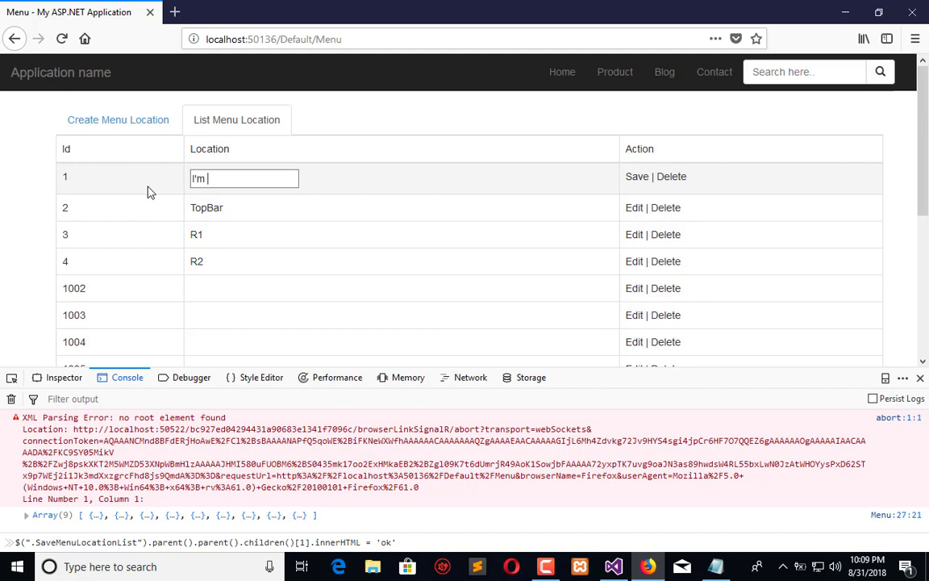
type("Editing")
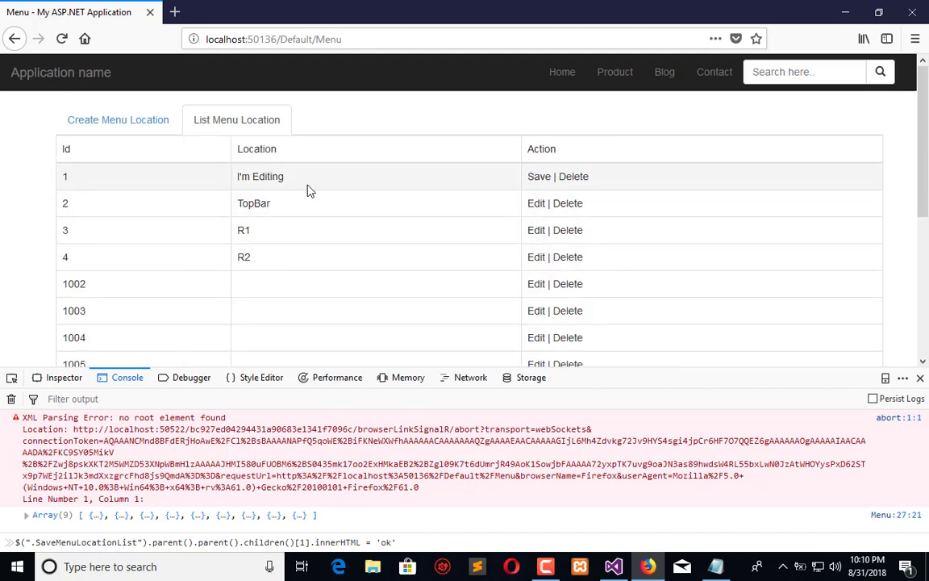
mouse_move(258, 189)
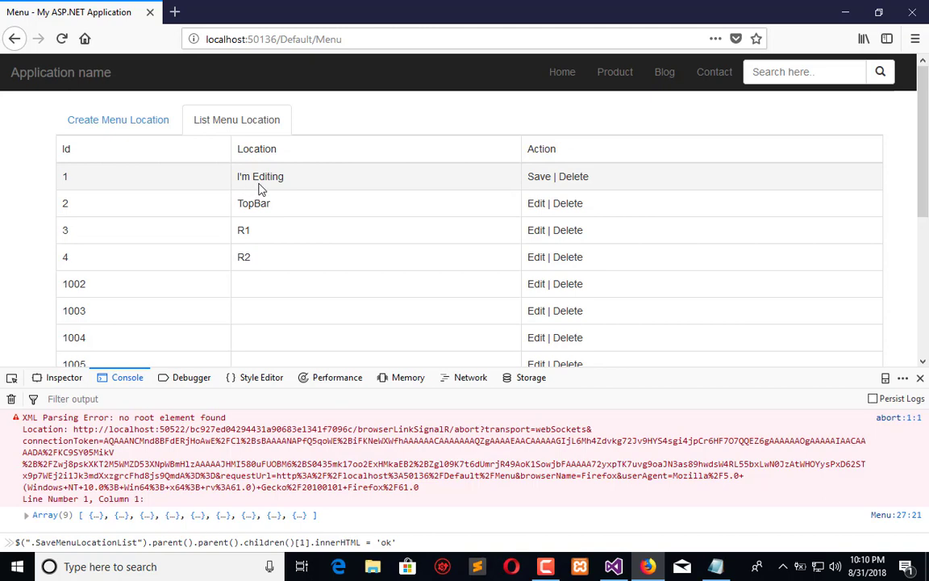
mouse_move(539, 187)
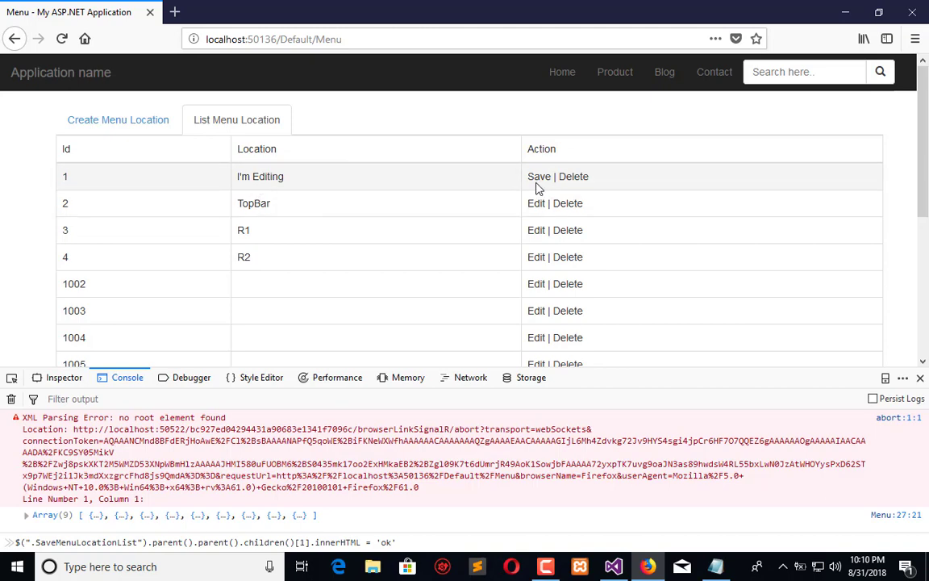
Step: Set the Location cell to textNode and restore the Edit link in the Save handler, then save
left_click(613, 566)
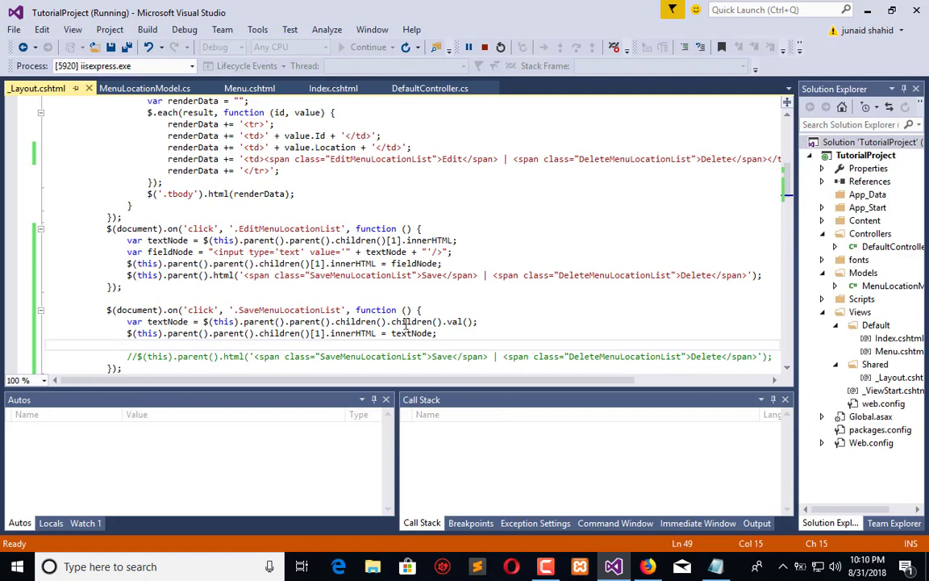
scroll("down", 3)
type("Edit")
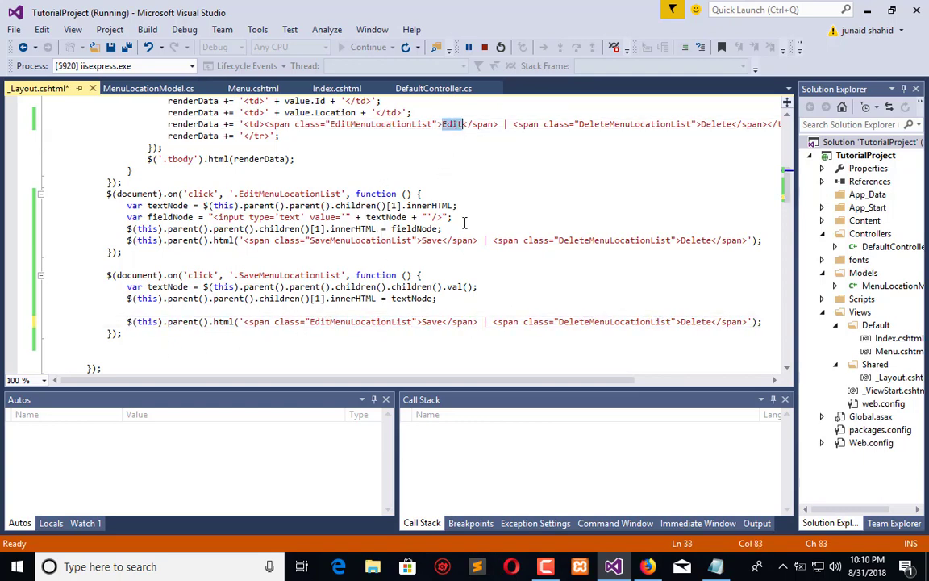
key("ctrl+s")
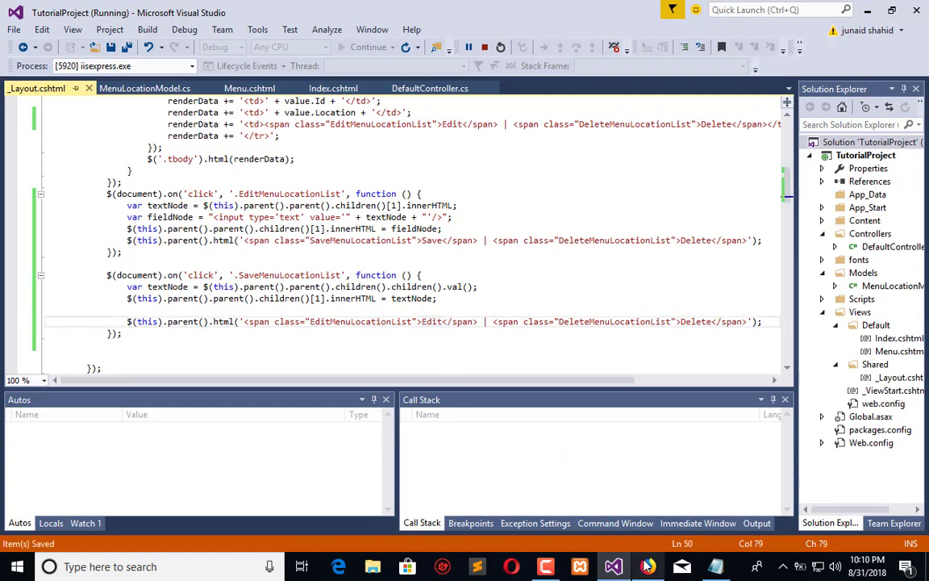
Step: Reload the menu page and save row 1's location as "Update again !!!"
left_click(647, 565)
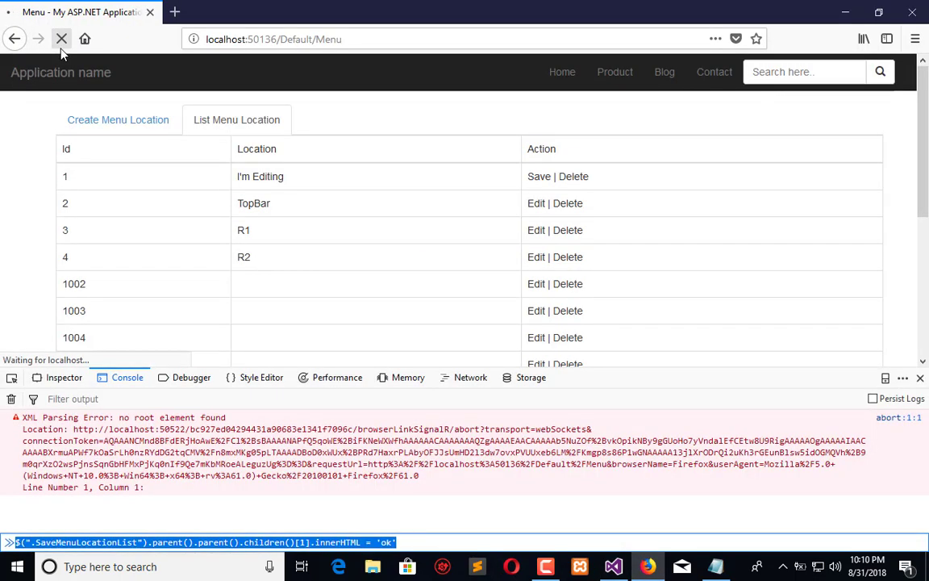
mouse_move(61, 39)
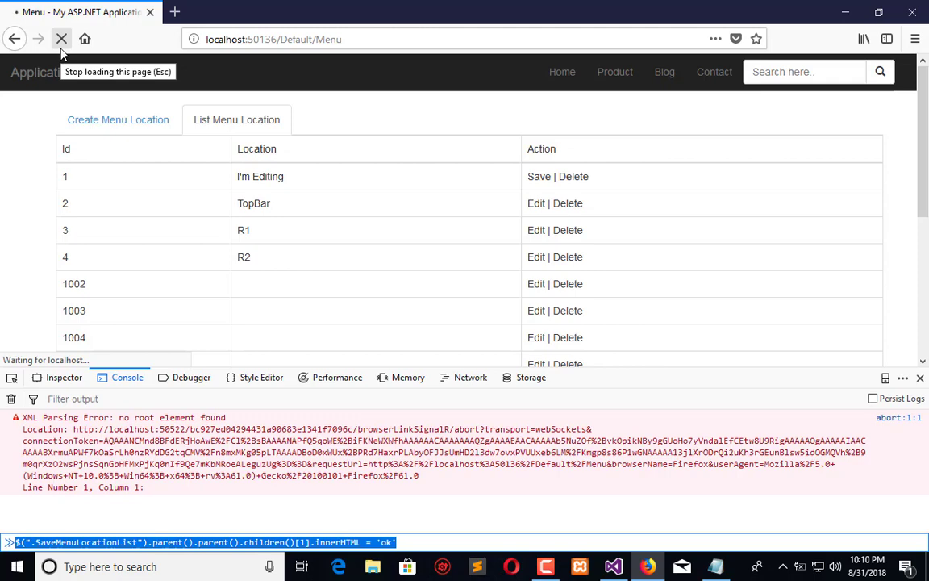
left_click(118, 120)
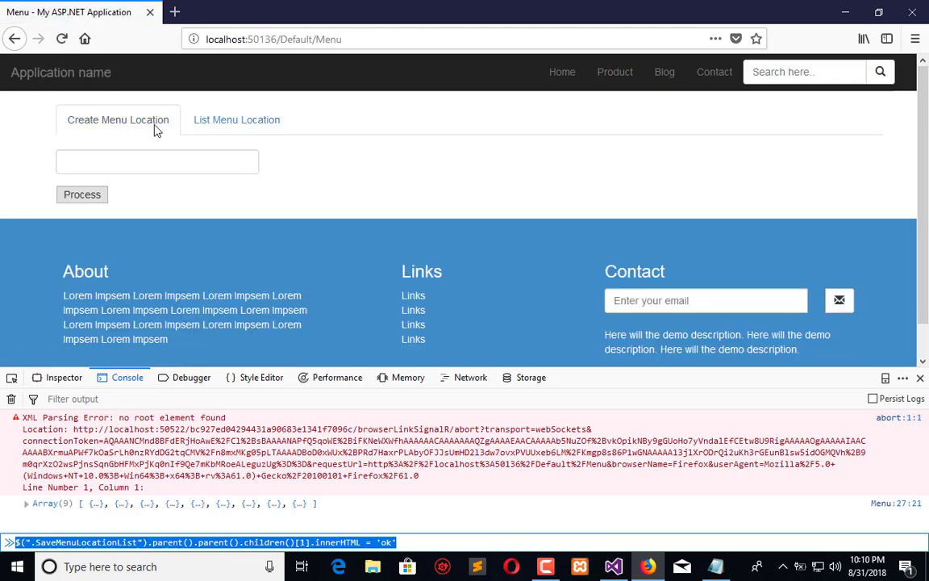
left_click(236, 119)
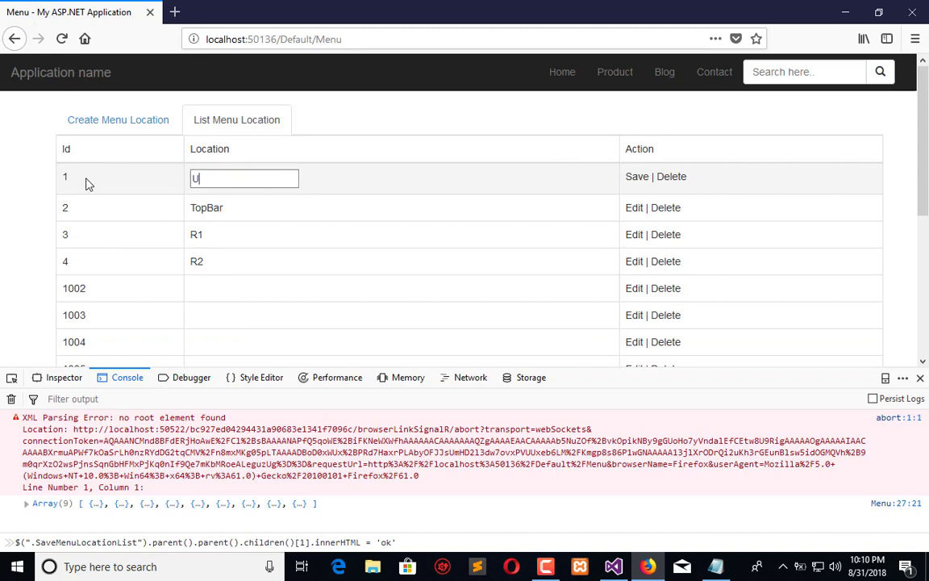
type("pdate")
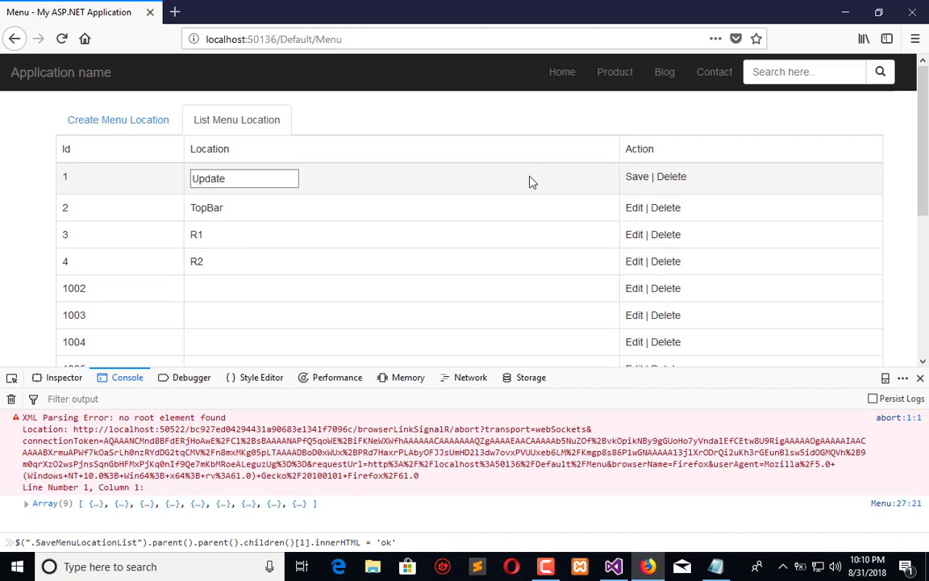
left_click(275, 179)
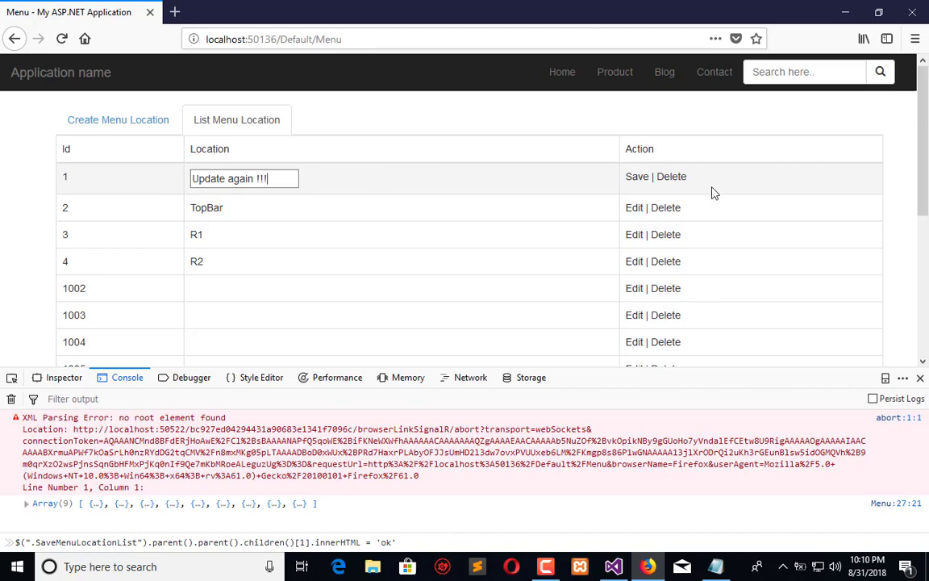
left_click(636, 176)
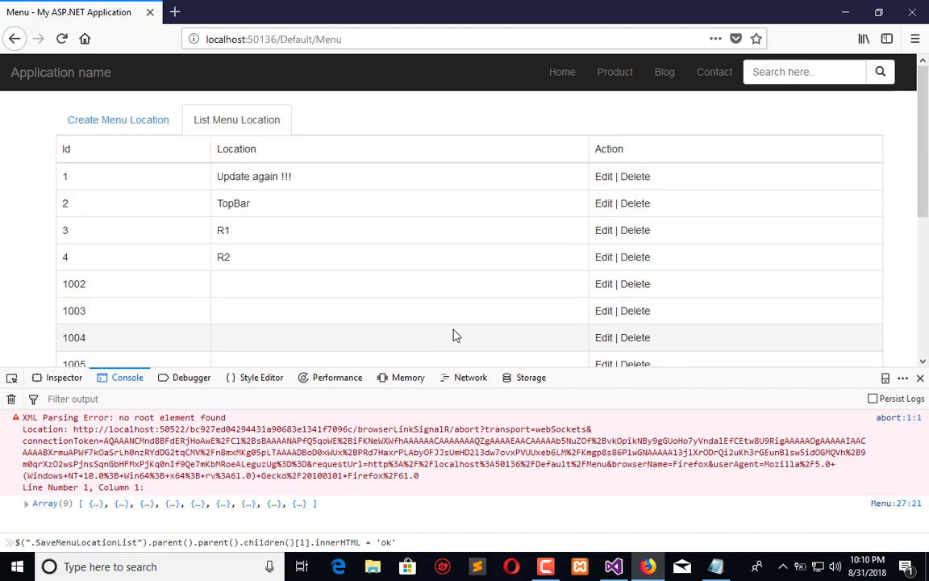